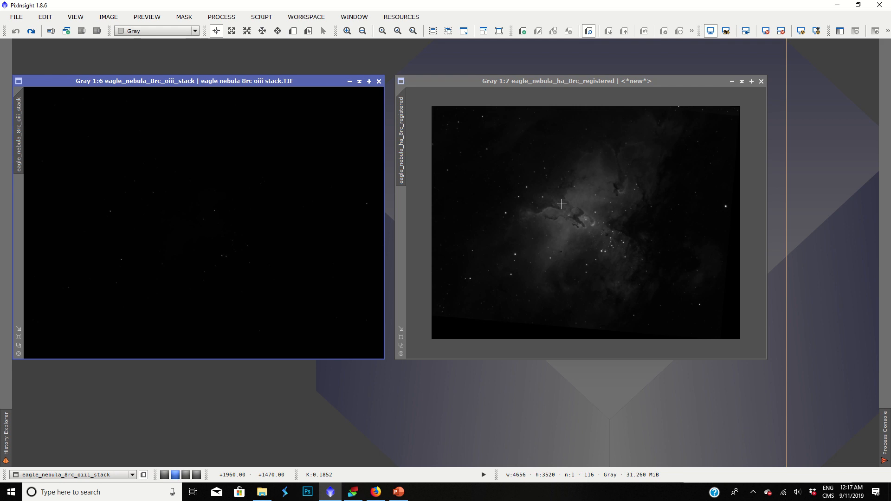
Iconize and restore the Ha image, then bring up HistogramTransformation to stretch it
{"action": "right_click", "coordinate": [567, 81]}
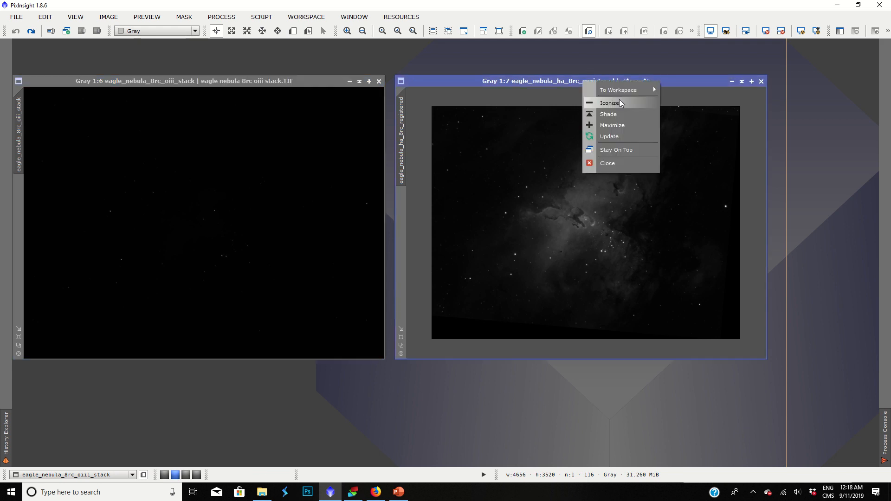
{"action": "left_click", "coordinate": [609, 103]}
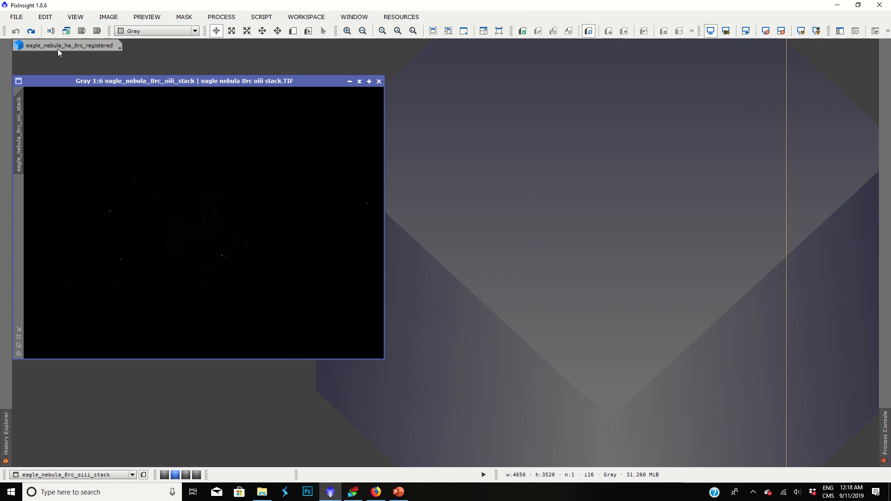
{"action": "left_click", "coordinate": [65, 44]}
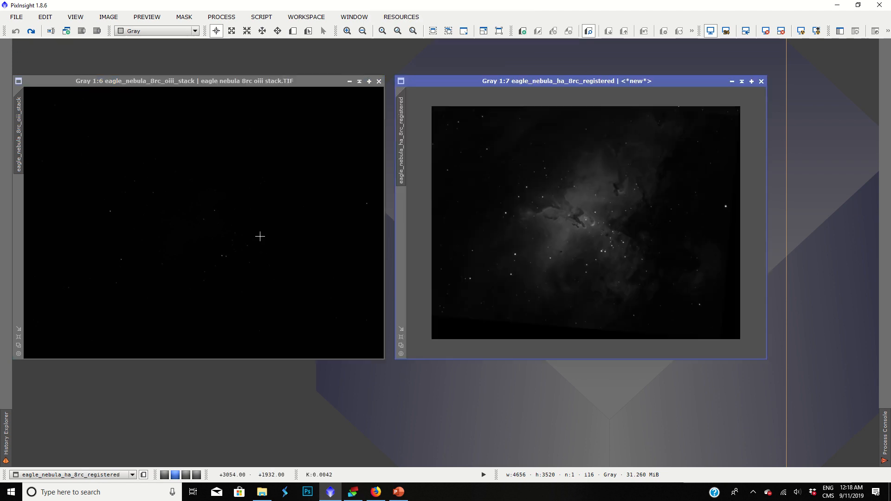
{"action": "mouse_move", "coordinate": [298, 273]}
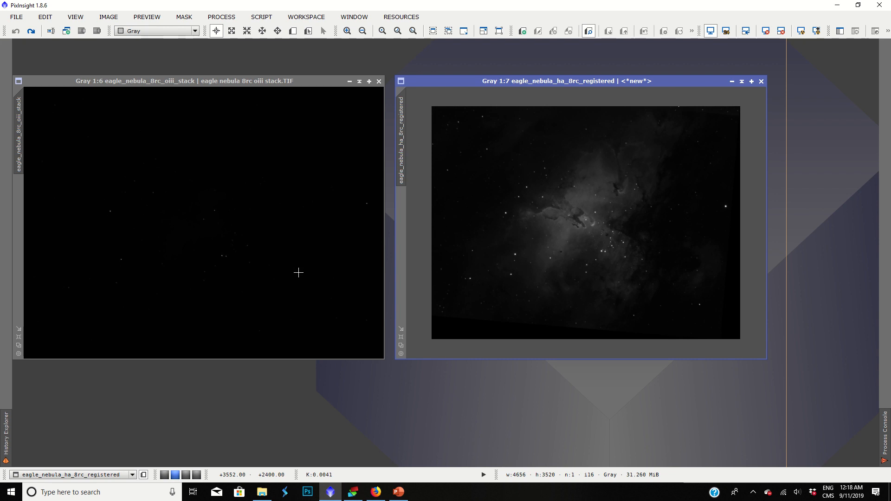
{"action": "mouse_move", "coordinate": [335, 392]}
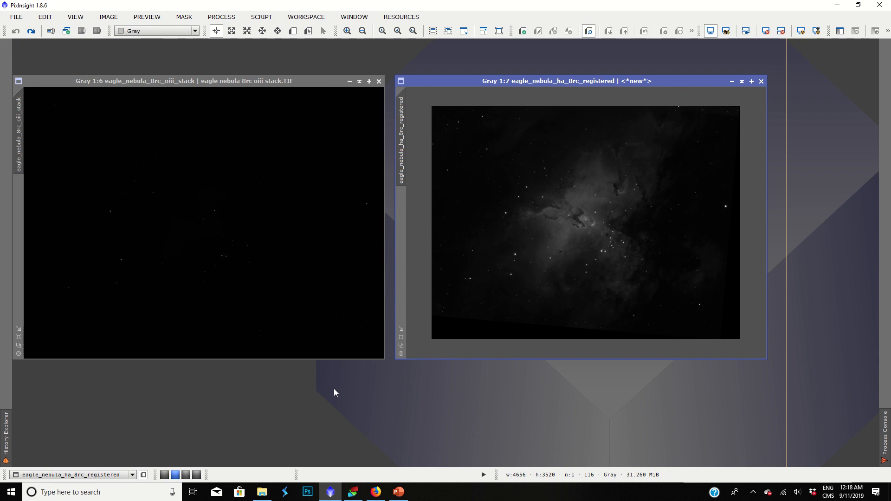
{"action": "mouse_move", "coordinate": [566, 237]}
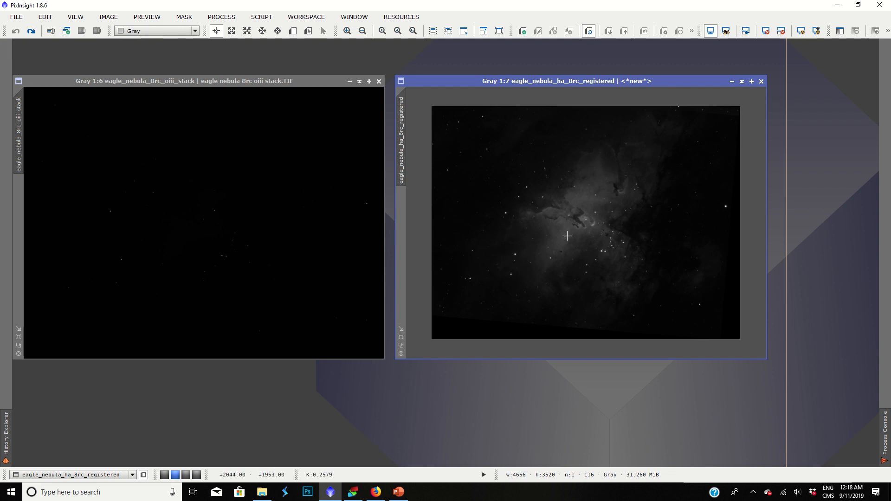
{"action": "mouse_move", "coordinate": [318, 232]}
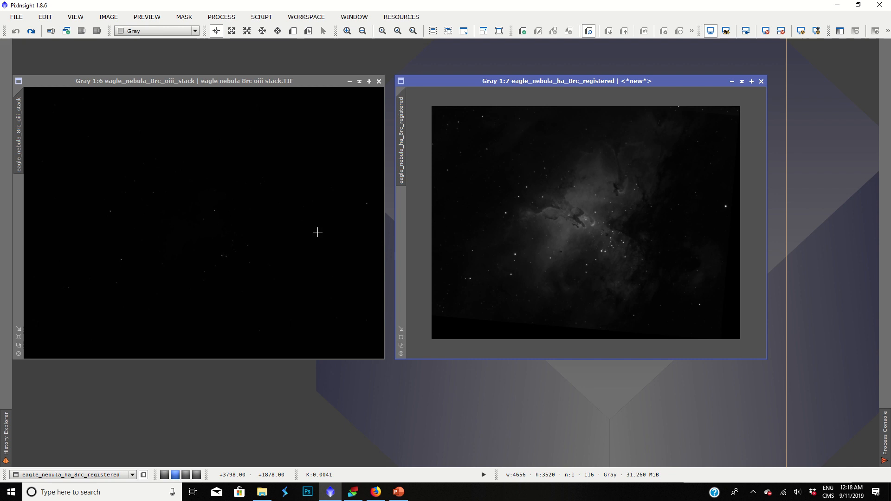
{"action": "mouse_move", "coordinate": [555, 254]}
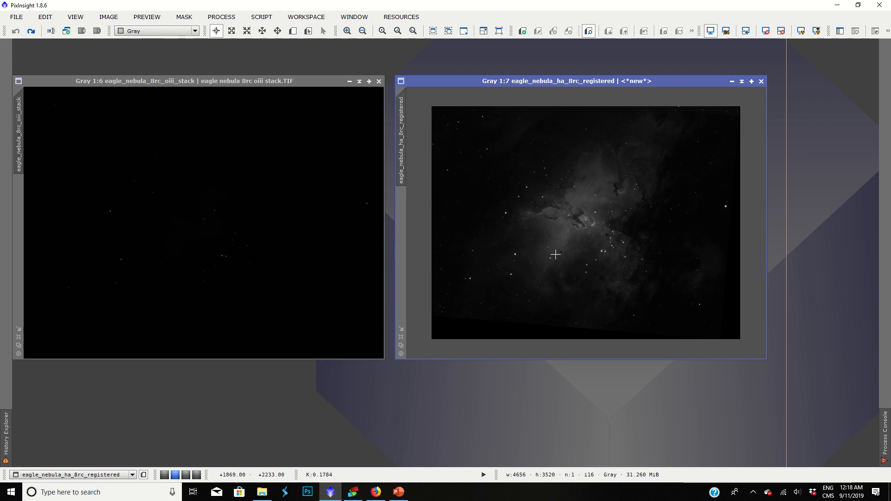
{"action": "mouse_move", "coordinate": [149, 269]}
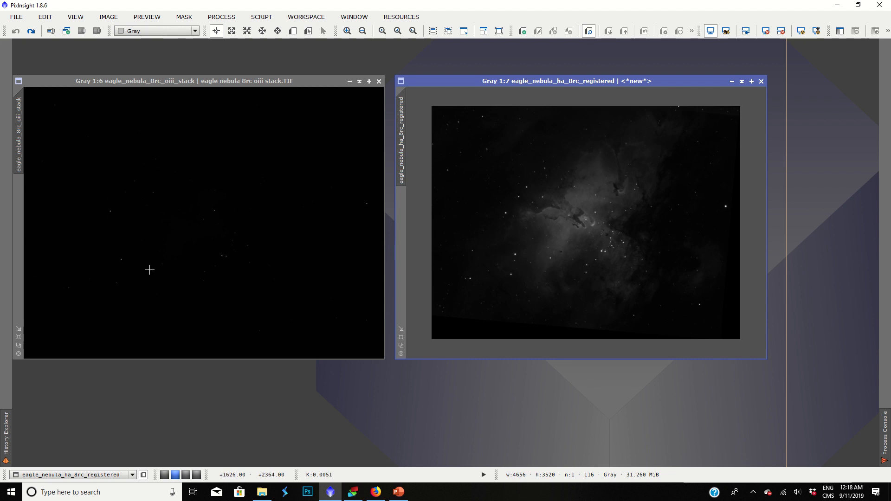
{"action": "mouse_move", "coordinate": [209, 199]}
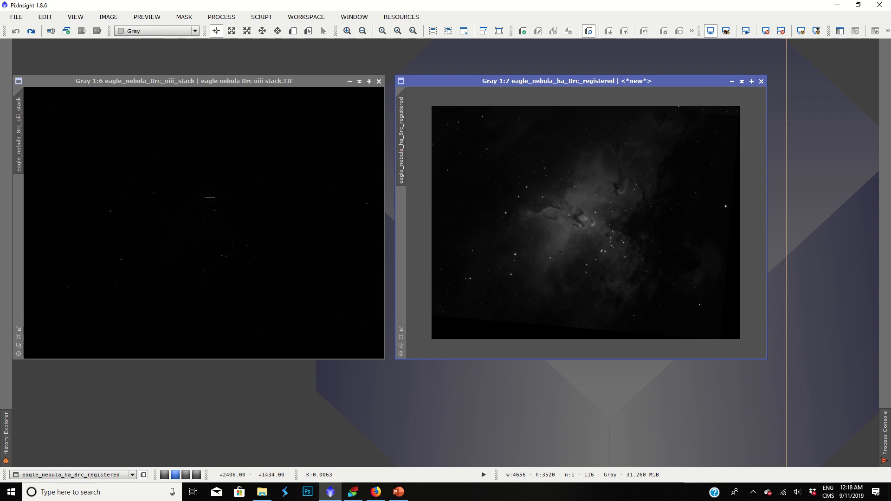
{"action": "mouse_move", "coordinate": [179, 216]}
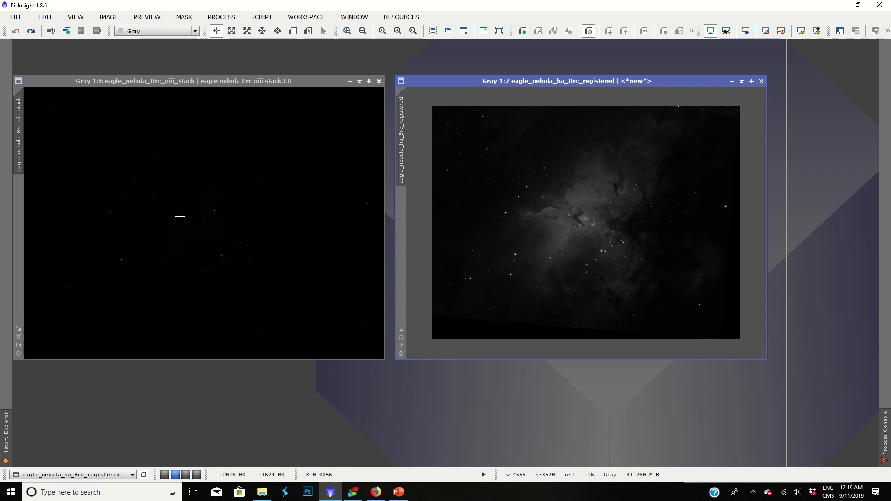
{"action": "mouse_move", "coordinate": [546, 228]}
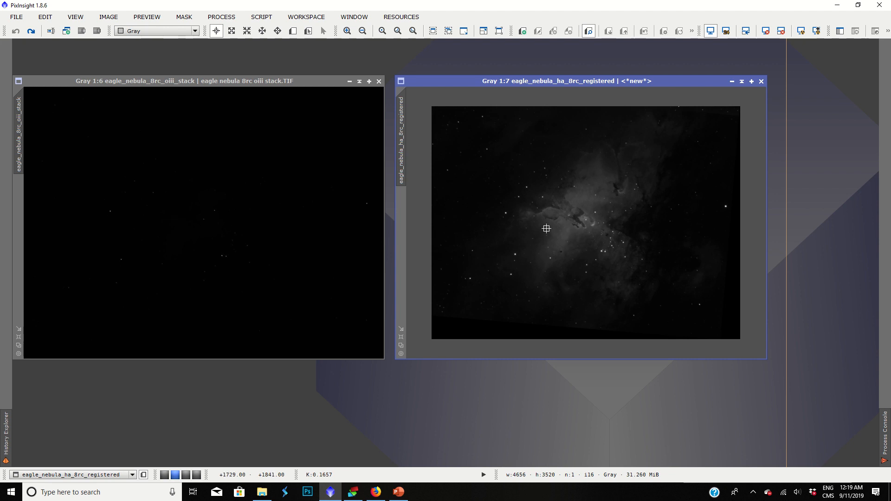
{"action": "left_click", "coordinate": [221, 17]}
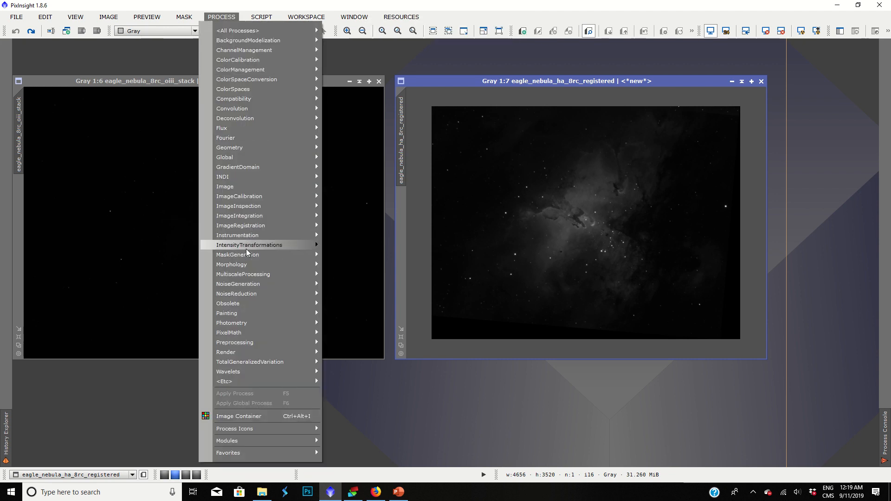
{"action": "left_click", "coordinate": [249, 244]}
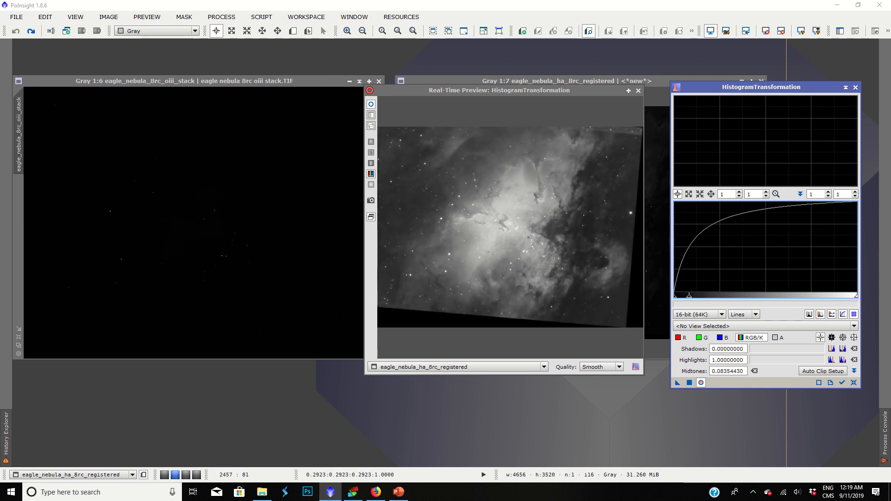
{"action": "mouse_move", "coordinate": [505, 235]}
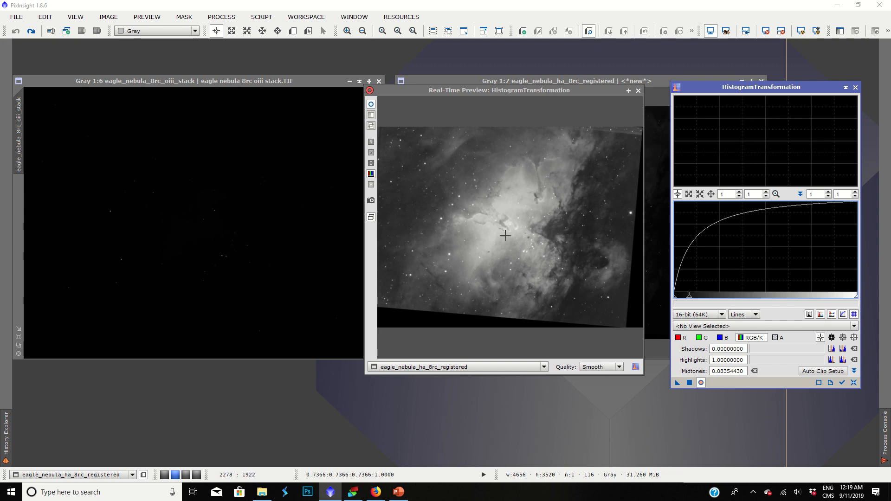
{"action": "mouse_move", "coordinate": [493, 209]}
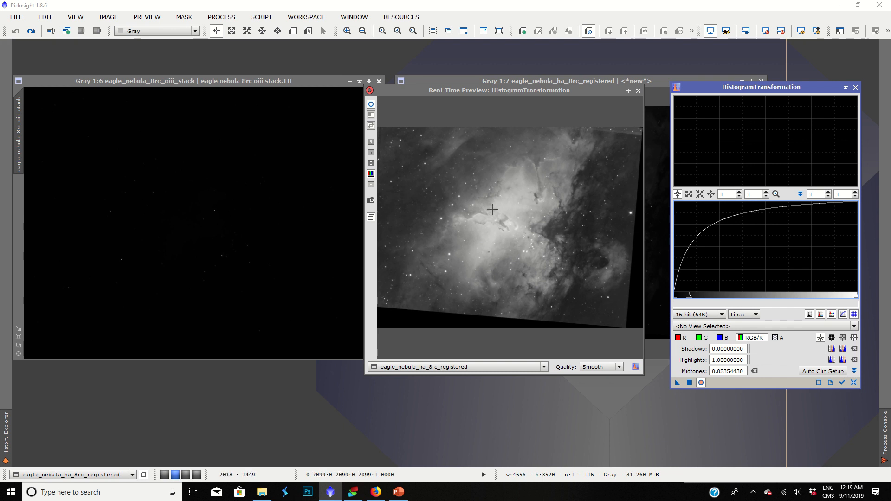
{"action": "mouse_move", "coordinate": [479, 236]}
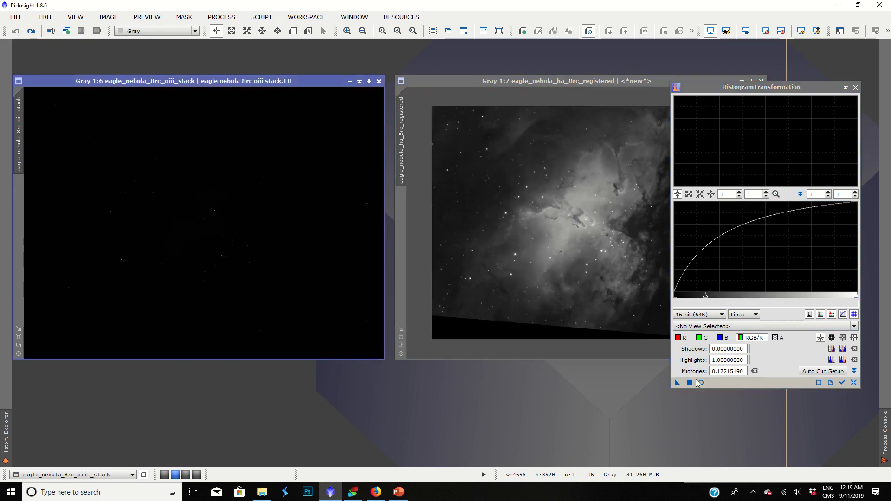
Preview and adjust the shadows/midtones stretch on the OIII stack, then dismiss the live preview
{"action": "left_click", "coordinate": [701, 382]}
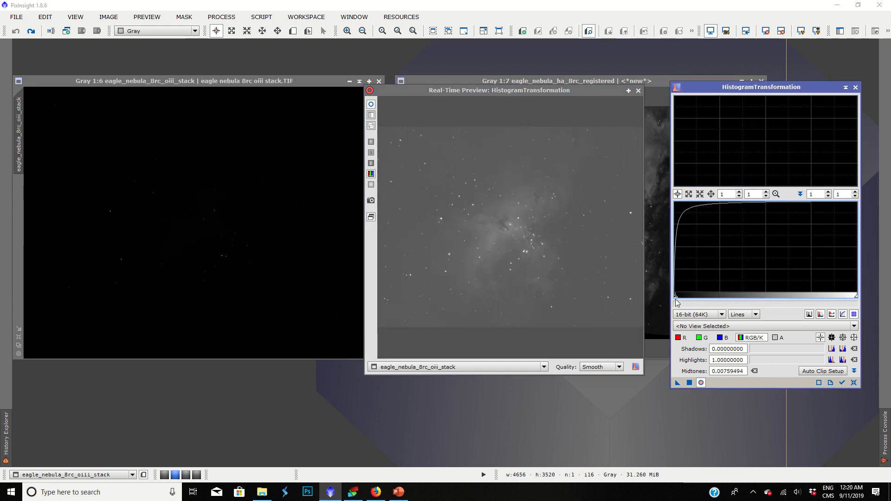
{"action": "left_click", "coordinate": [854, 383]}
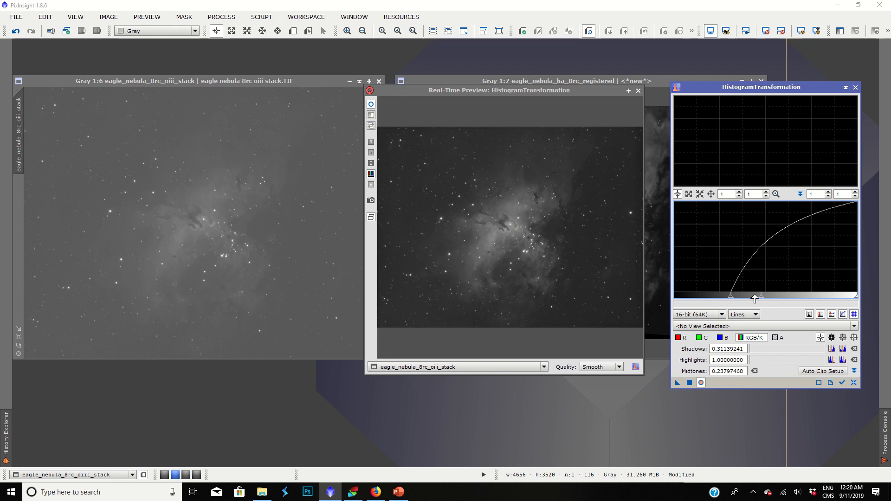
{"action": "mouse_move", "coordinate": [765, 318]}
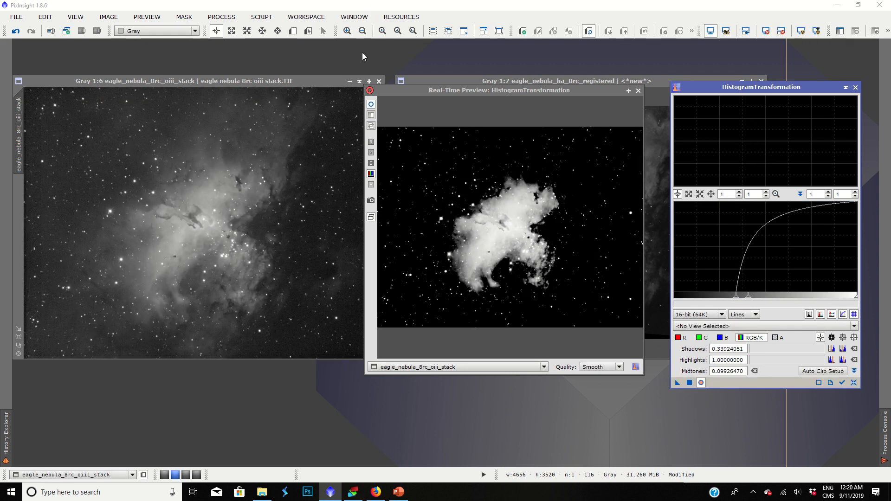
{"action": "left_click", "coordinate": [638, 90]}
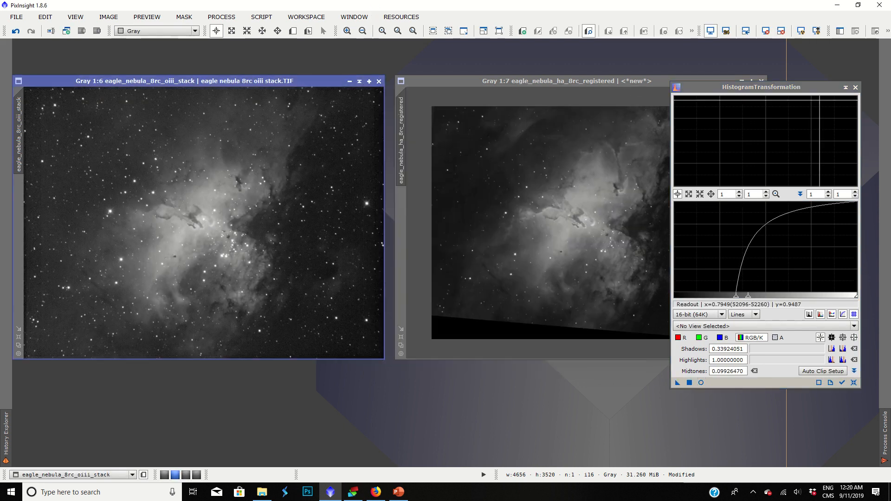
{"action": "left_click", "coordinate": [855, 87]}
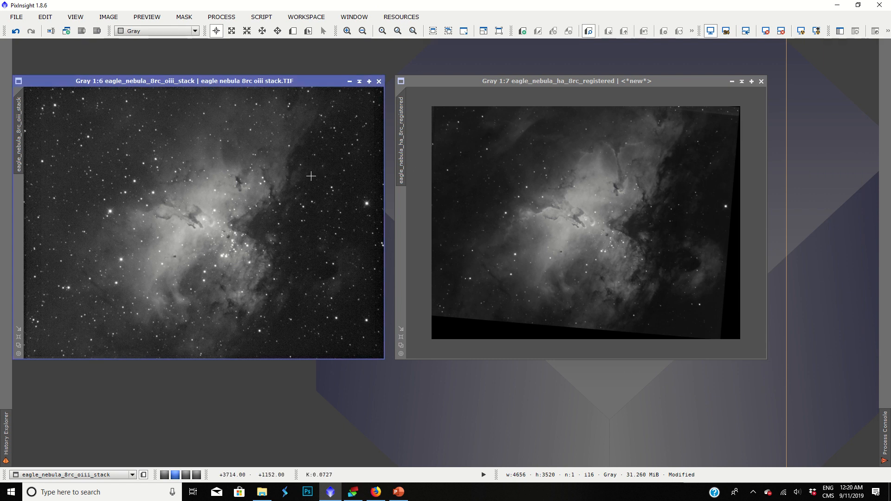
{"action": "mouse_move", "coordinate": [726, 88]}
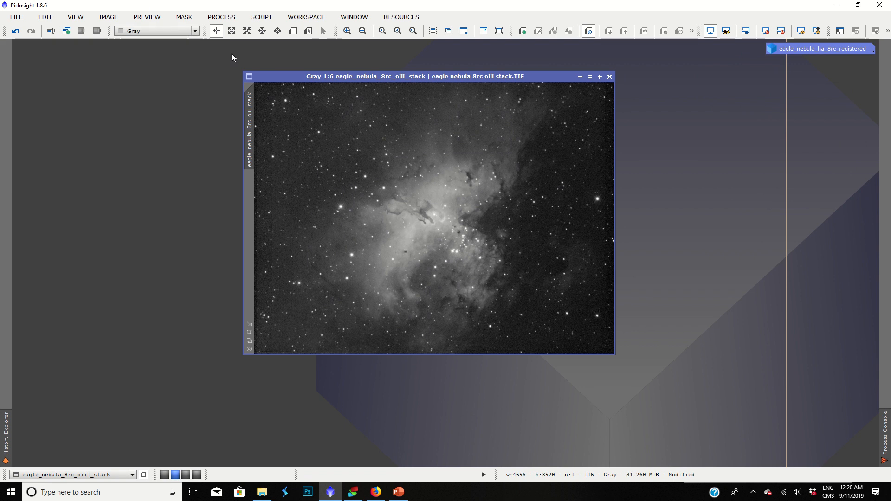
{"action": "mouse_move", "coordinate": [425, 190]}
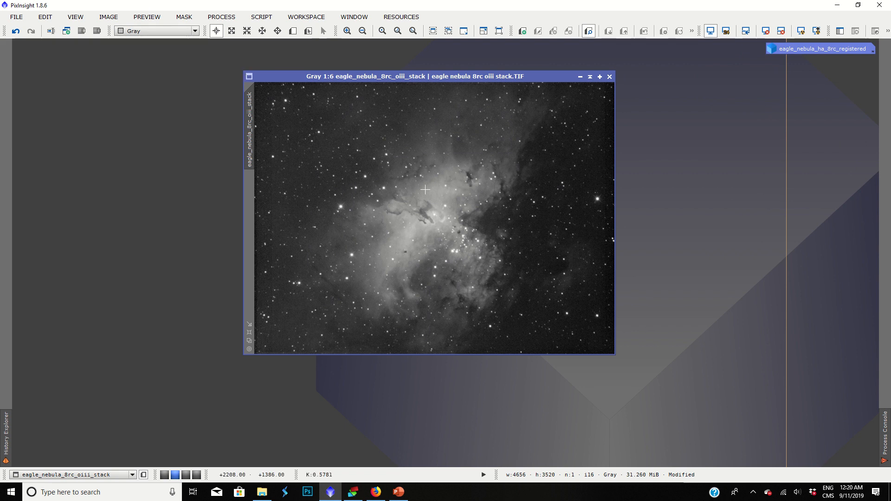
{"action": "mouse_move", "coordinate": [444, 386]}
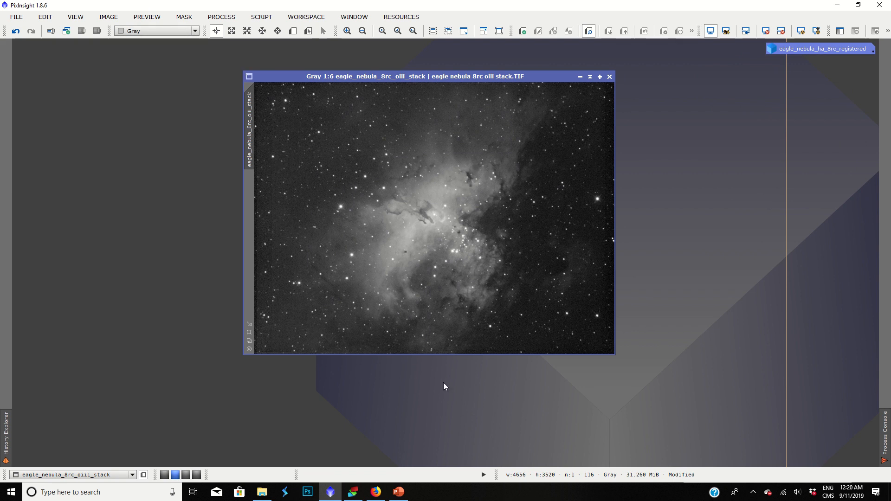
{"action": "mouse_move", "coordinate": [309, 218]}
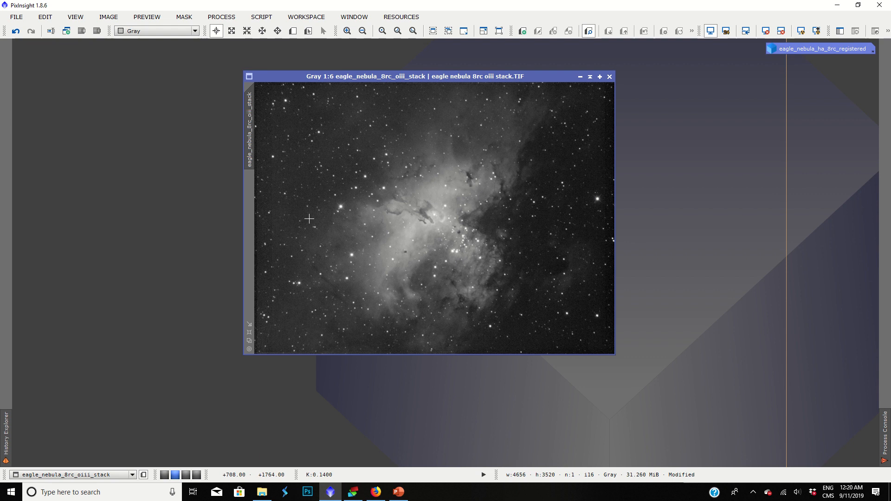
{"action": "mouse_move", "coordinate": [465, 92]}
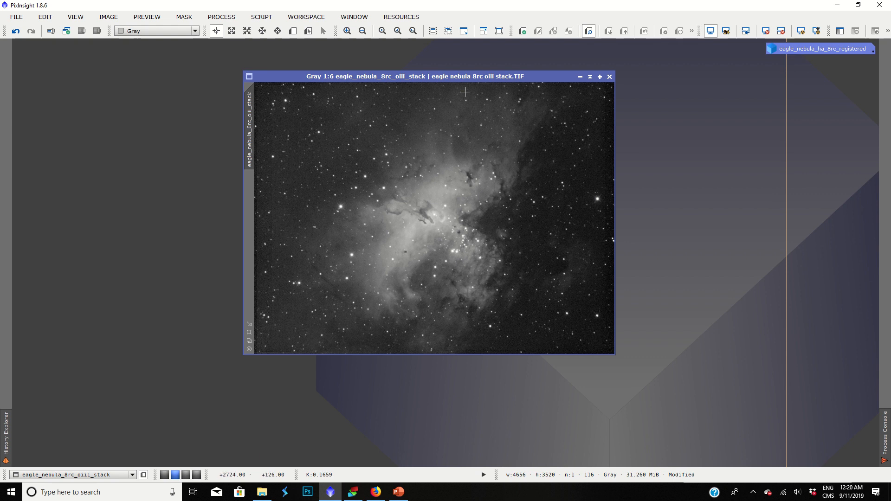
{"action": "mouse_move", "coordinate": [406, 265]}
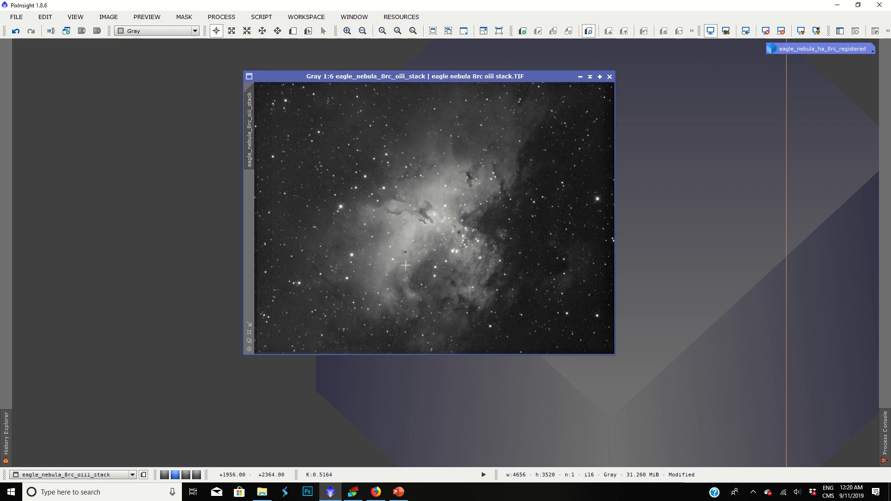
{"action": "mouse_move", "coordinate": [437, 248]}
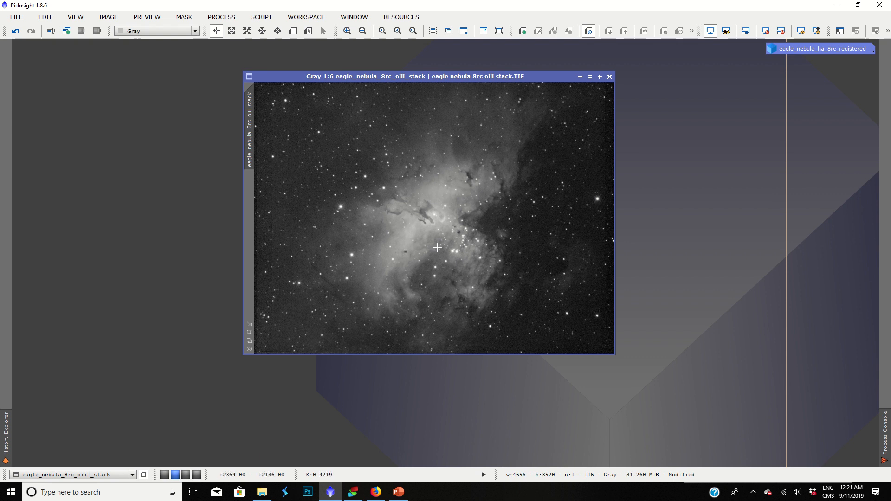
{"action": "mouse_move", "coordinate": [505, 120]}
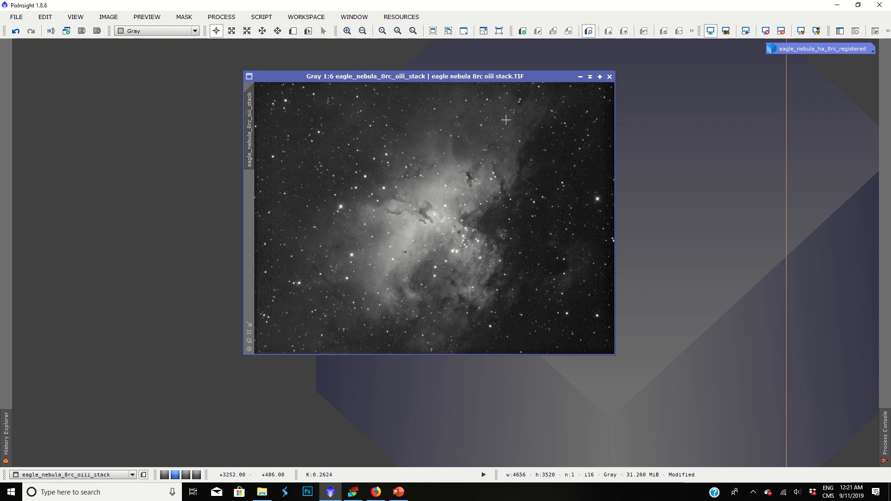
{"action": "mouse_move", "coordinate": [517, 106]}
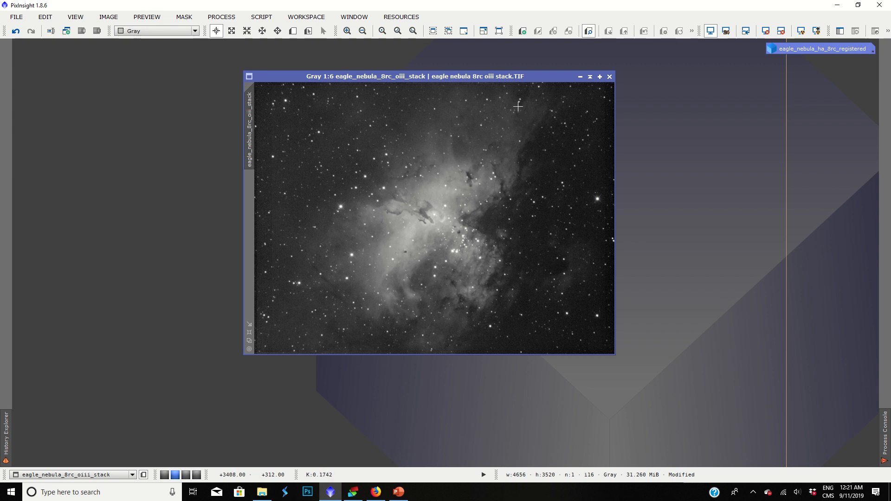
{"action": "mouse_move", "coordinate": [477, 119]}
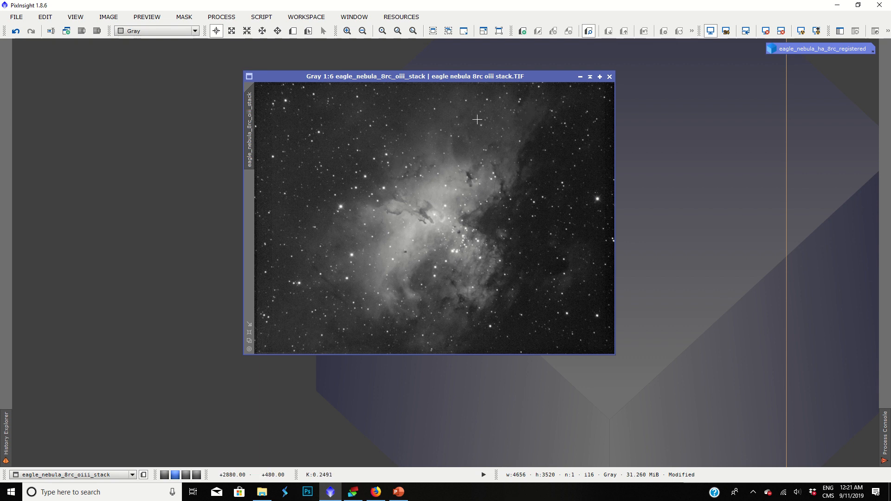
{"action": "mouse_move", "coordinate": [457, 146]}
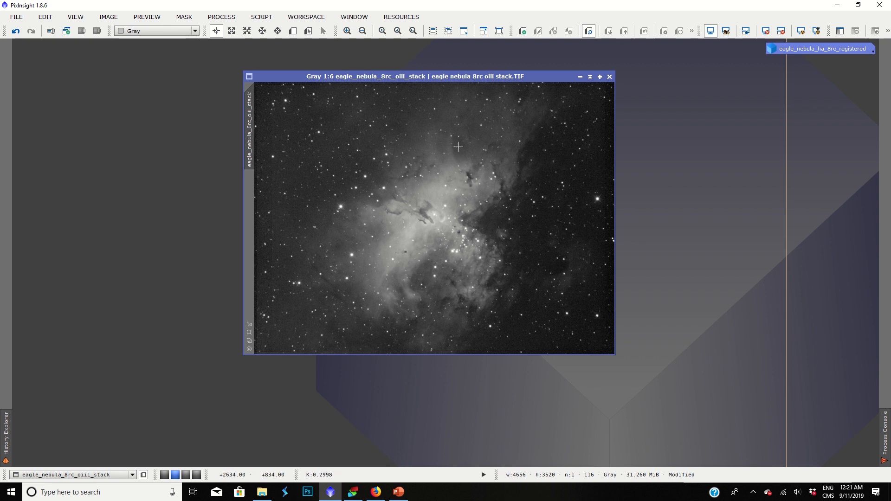
{"action": "mouse_move", "coordinate": [460, 121]}
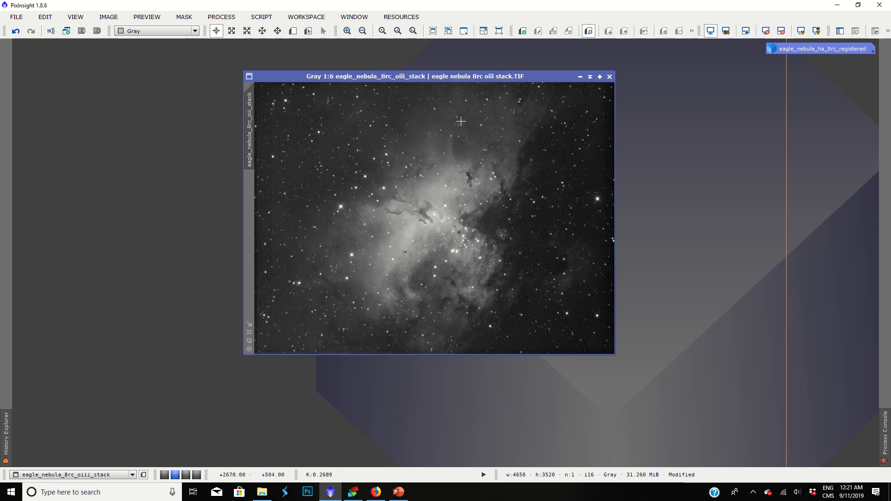
{"action": "mouse_move", "coordinate": [478, 124]}
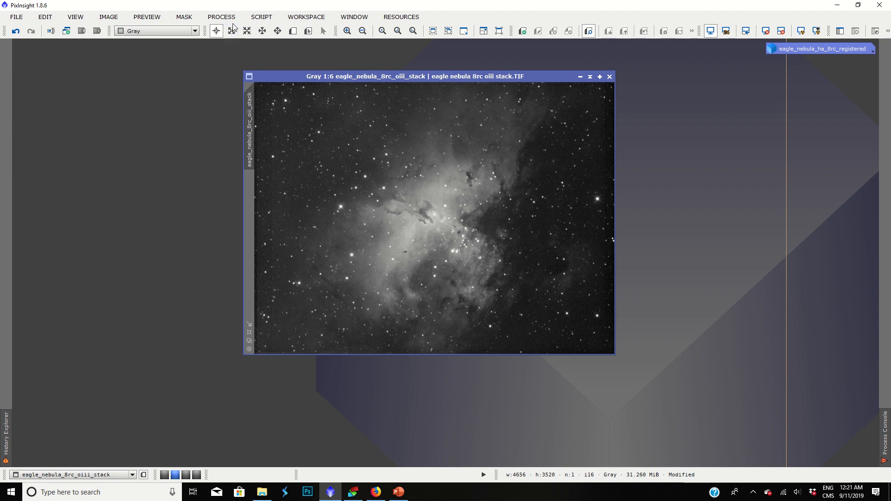
Start RangeSelection from All Processes with a live preview of the OIII stack mask
{"action": "left_click", "coordinate": [220, 16]}
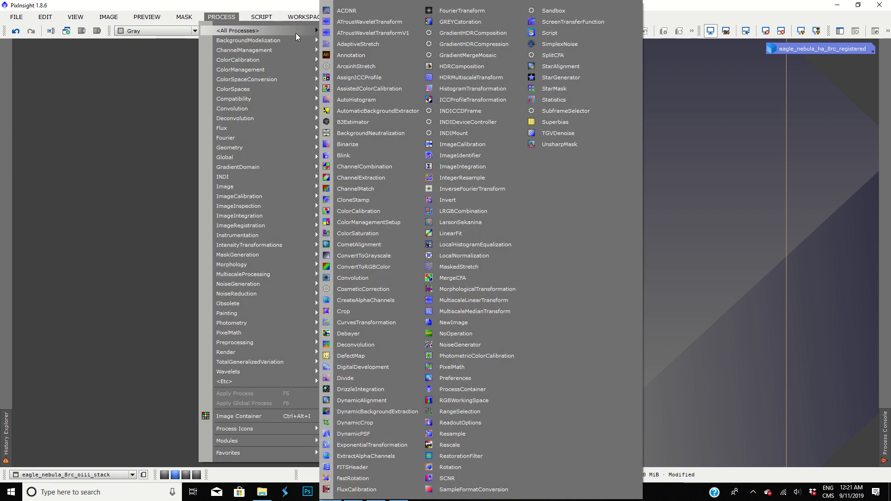
{"action": "mouse_move", "coordinate": [461, 411]}
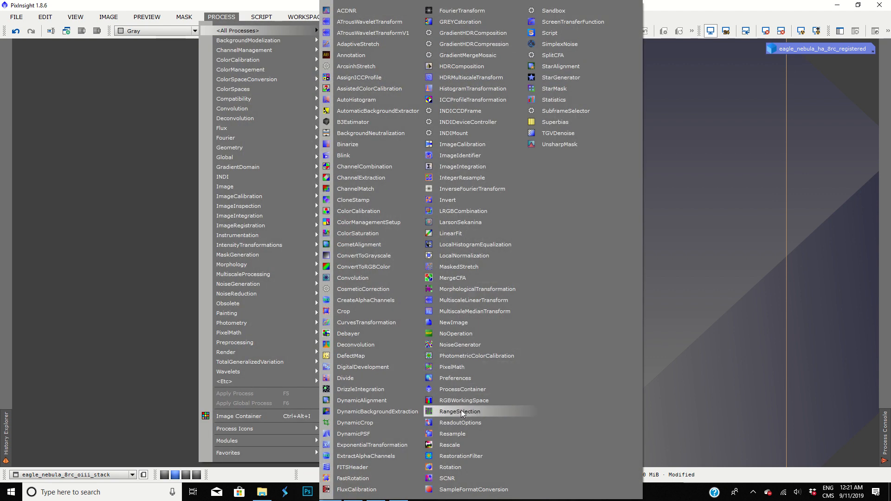
{"action": "left_click", "coordinate": [459, 411]}
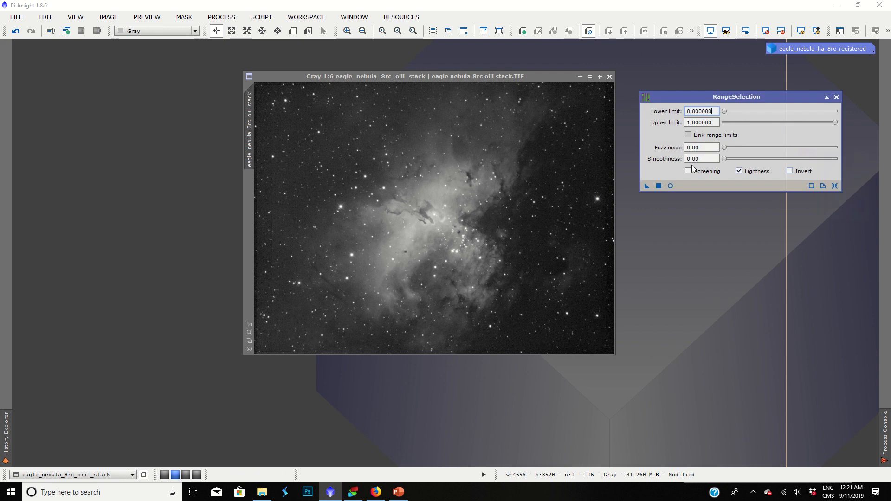
{"action": "left_click", "coordinate": [670, 185]}
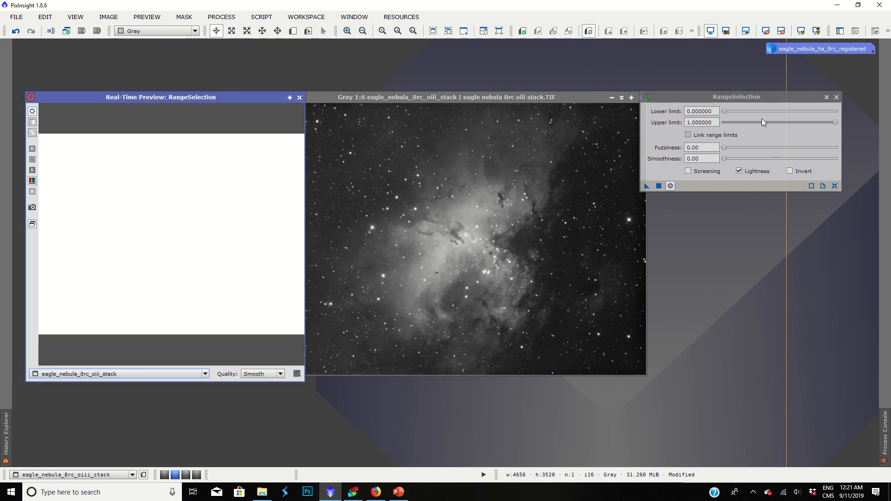
{"action": "mouse_move", "coordinate": [725, 112]}
{"action": "type", "text": "0.240000"}
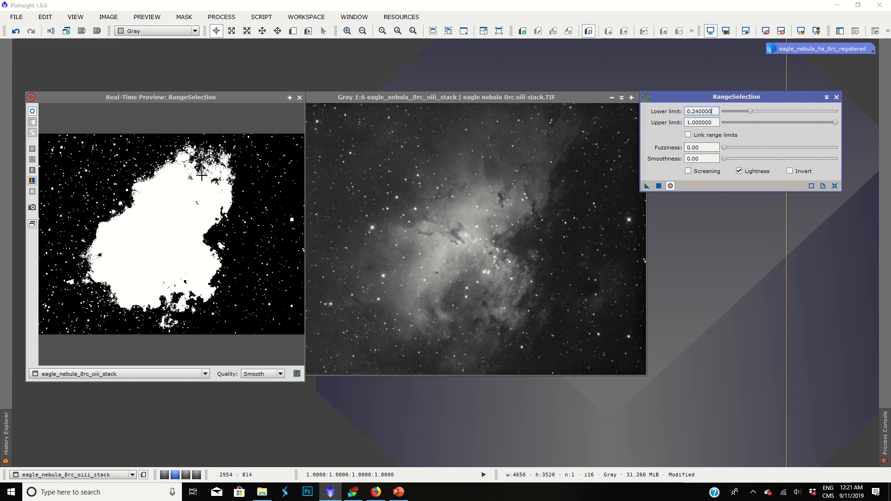
{"action": "mouse_move", "coordinate": [216, 216]}
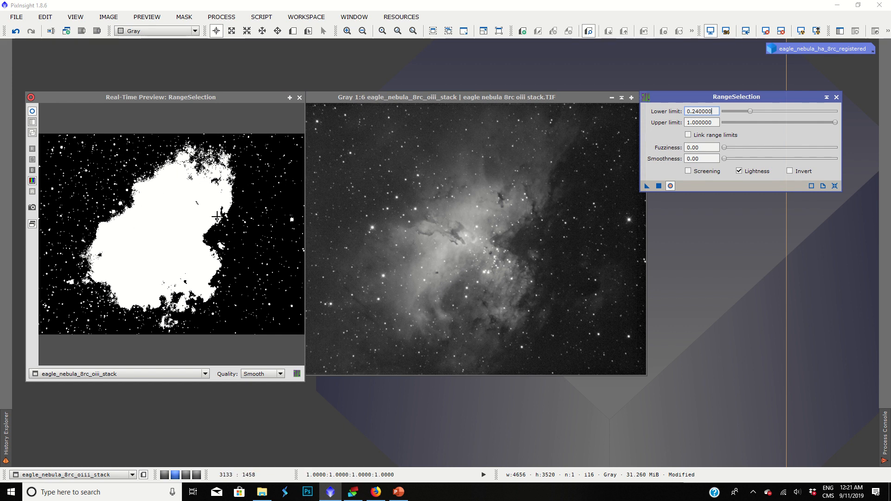
{"action": "mouse_move", "coordinate": [157, 196]}
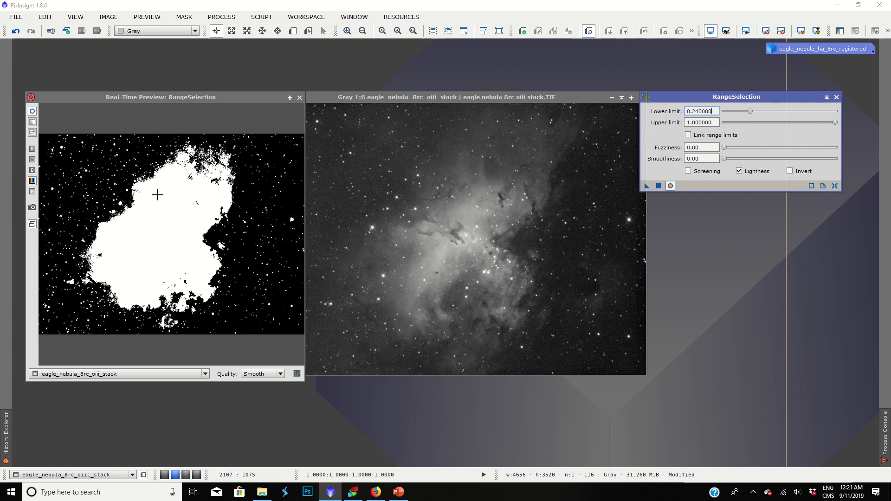
{"action": "mouse_move", "coordinate": [379, 297]}
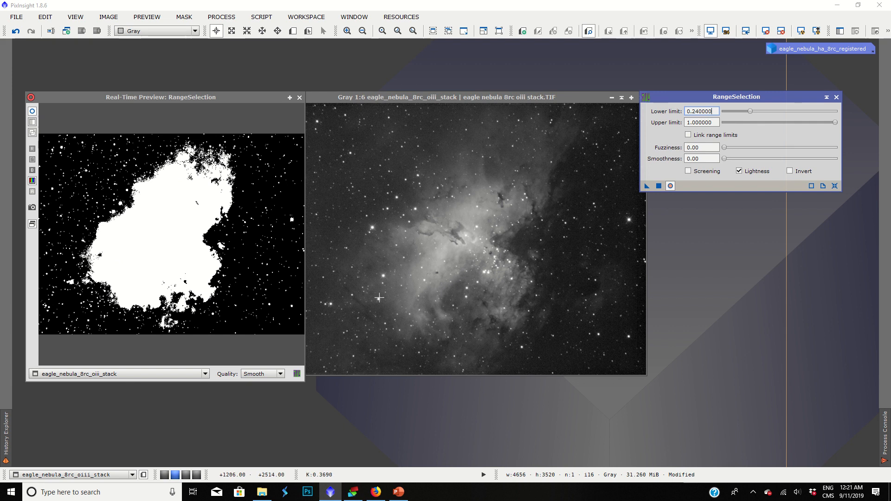
{"action": "mouse_move", "coordinate": [187, 153]}
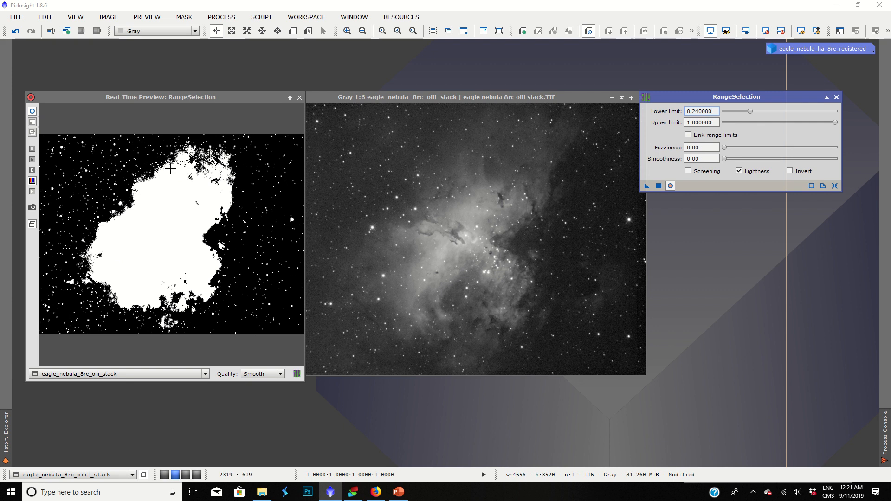
{"action": "mouse_move", "coordinate": [271, 241]}
{"action": "type", "text": "34.5"}
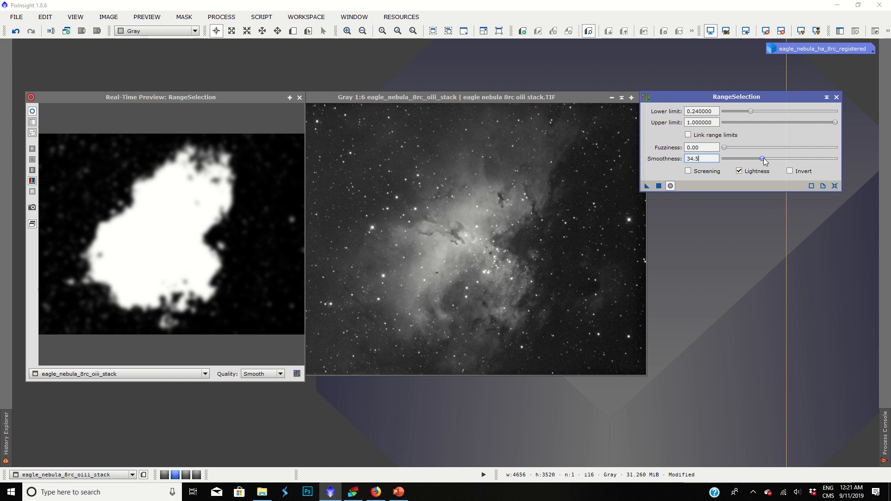
{"action": "mouse_move", "coordinate": [130, 215]}
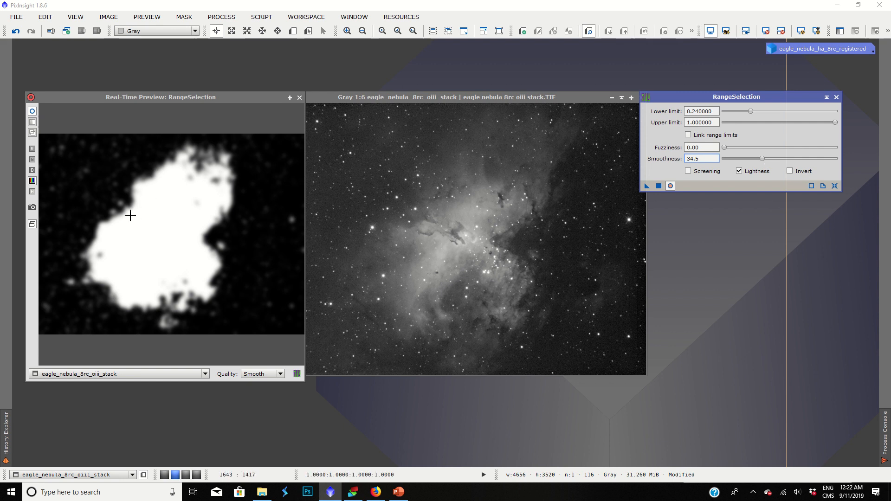
{"action": "mouse_move", "coordinate": [165, 204]}
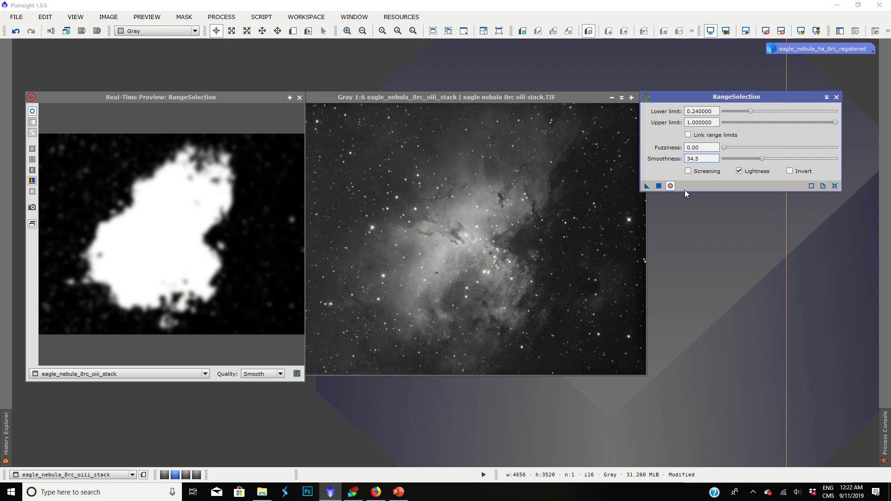
{"action": "mouse_move", "coordinate": [441, 154]}
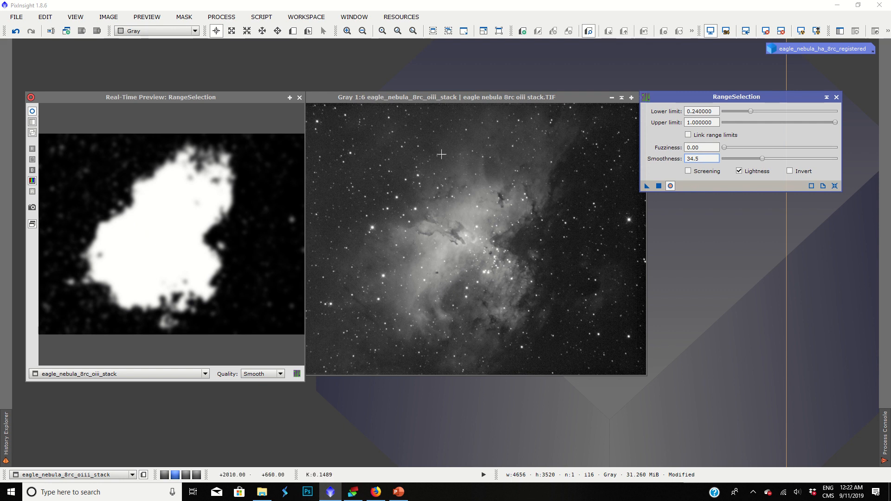
{"action": "mouse_move", "coordinate": [481, 249]}
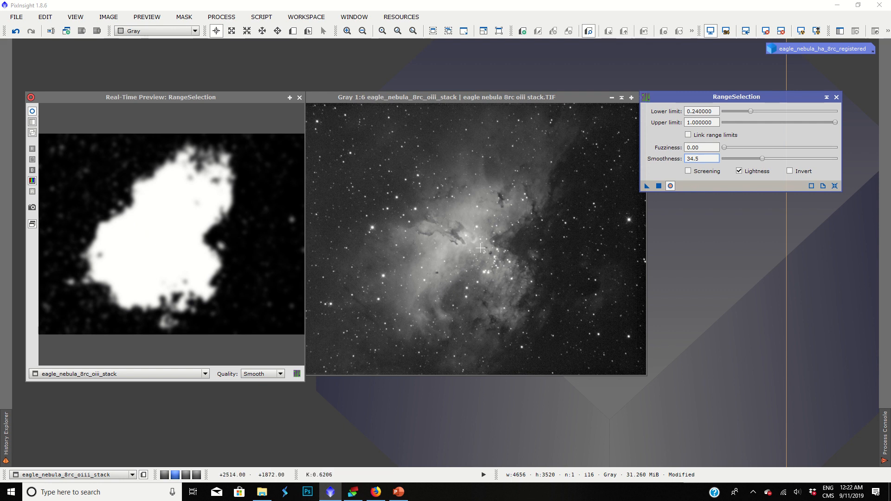
{"action": "mouse_move", "coordinate": [436, 161]}
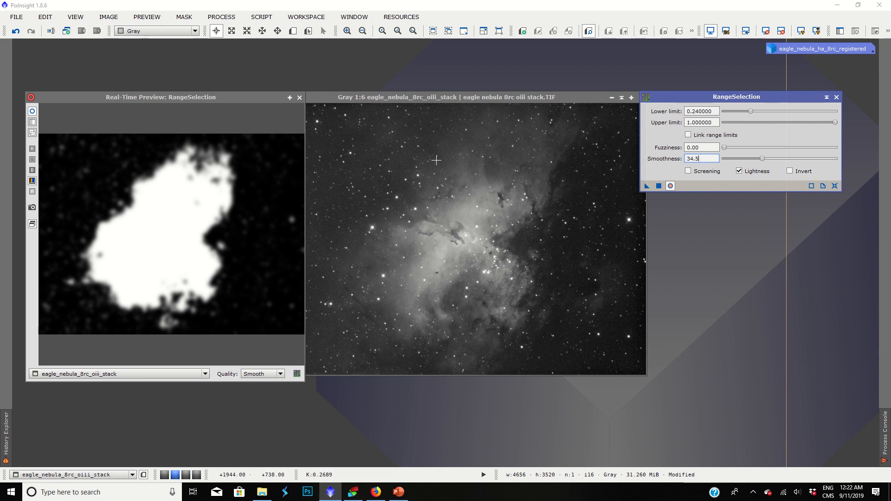
{"action": "mouse_move", "coordinate": [528, 320]}
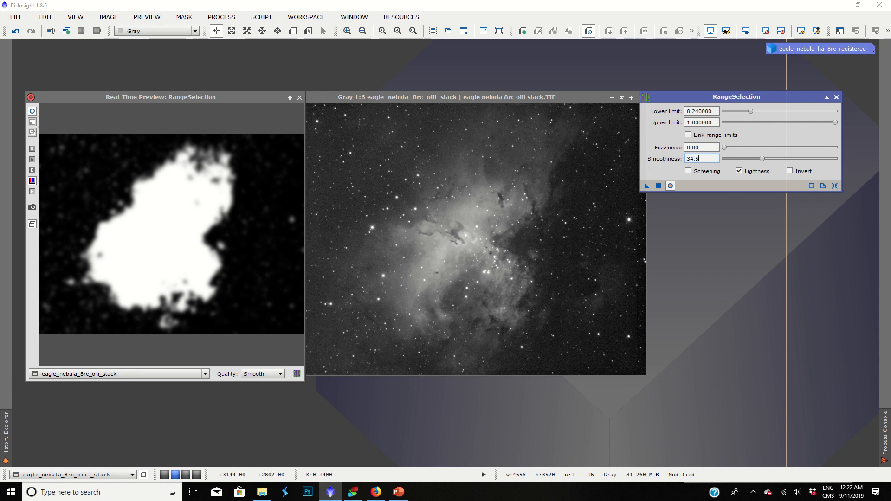
{"action": "mouse_move", "coordinate": [351, 231]}
{"action": "type", "text": "70.5"}
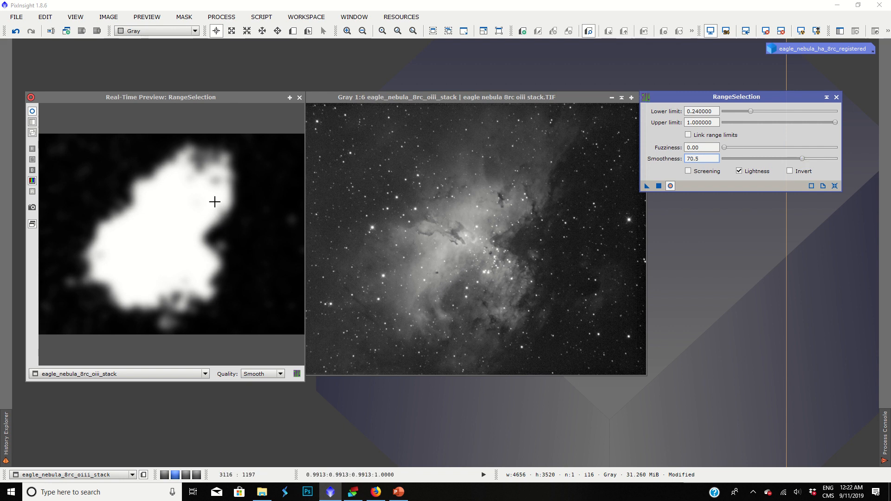
{"action": "mouse_move", "coordinate": [239, 232]}
{"action": "type", "text": "0.84"}
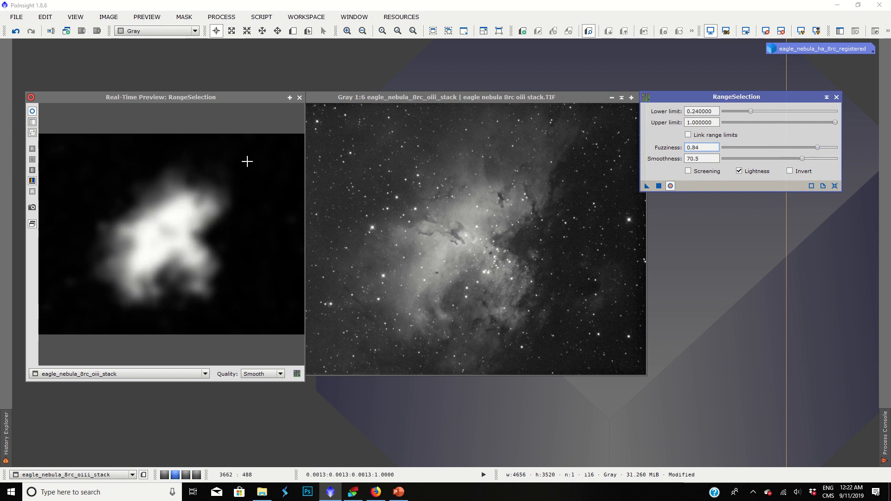
{"action": "mouse_move", "coordinate": [142, 263]}
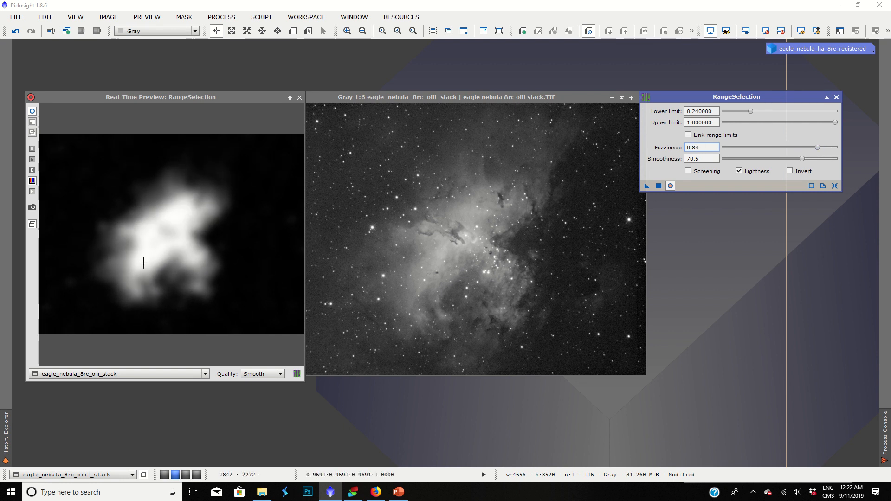
{"action": "mouse_move", "coordinate": [181, 207]}
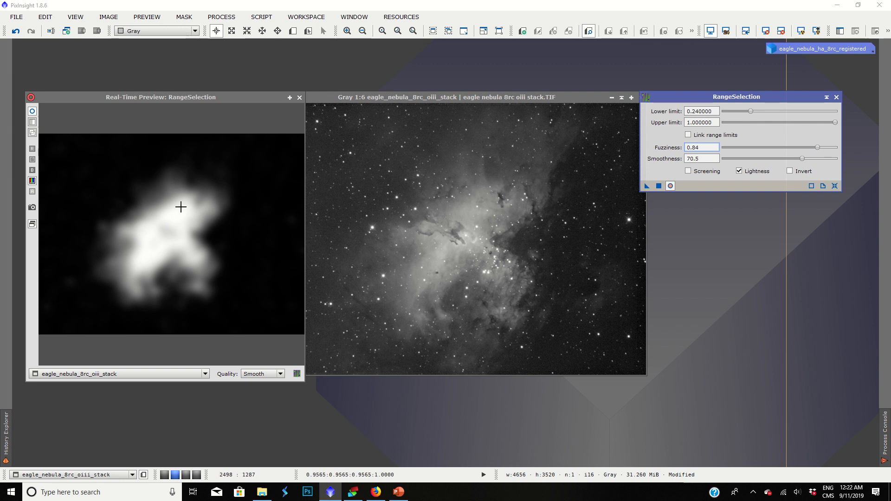
{"action": "mouse_move", "coordinate": [191, 221]}
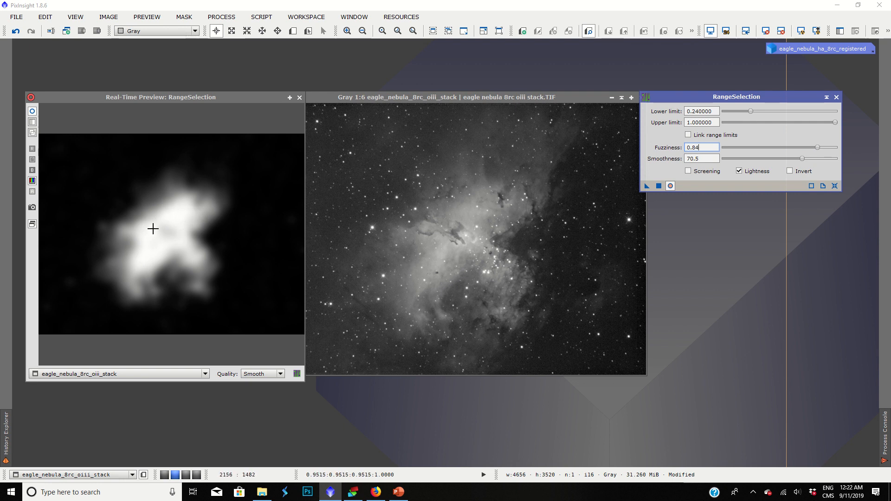
{"action": "mouse_move", "coordinate": [159, 249]}
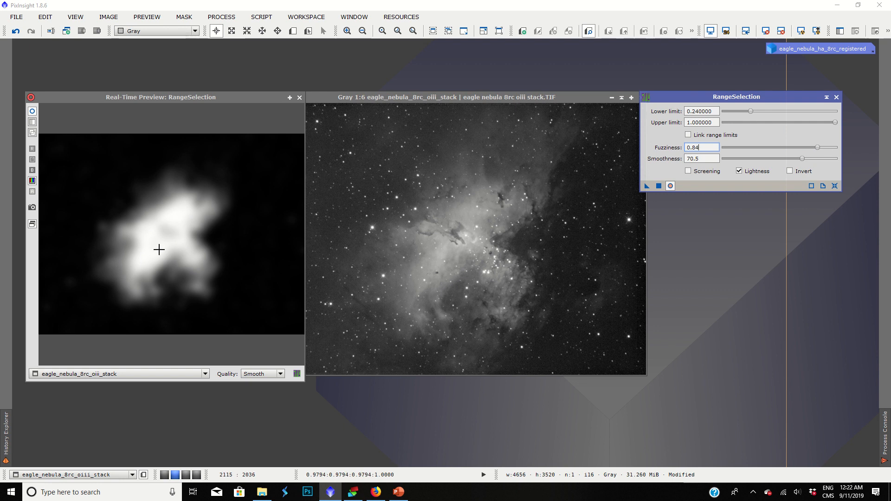
{"action": "mouse_move", "coordinate": [165, 226]}
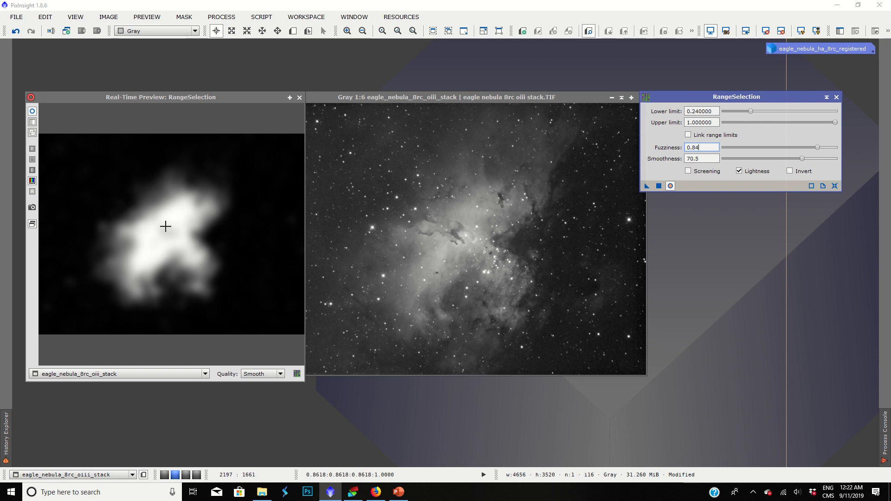
{"action": "mouse_move", "coordinate": [140, 194]}
{"action": "type", "text": "0.160000"}
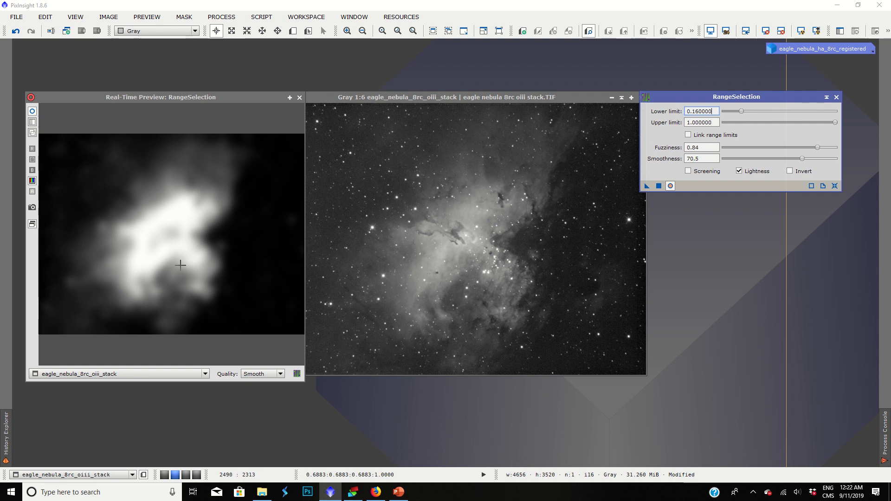
{"action": "mouse_move", "coordinate": [140, 203]}
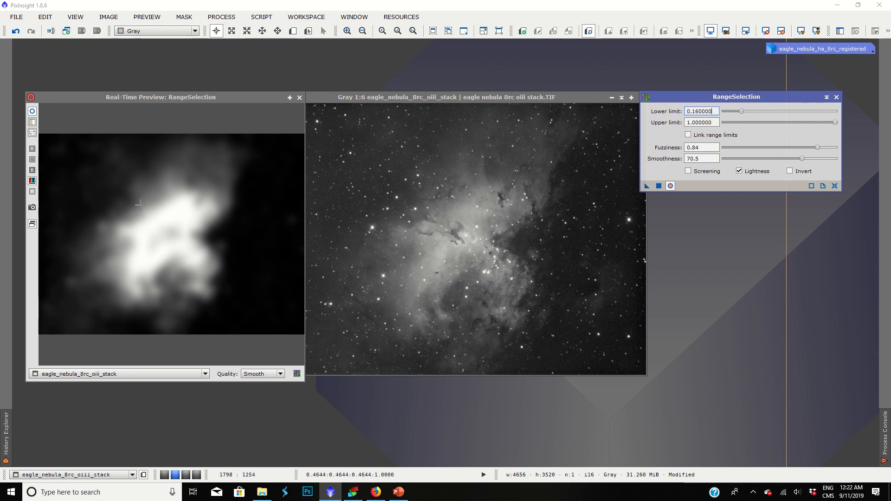
{"action": "mouse_move", "coordinate": [113, 152]}
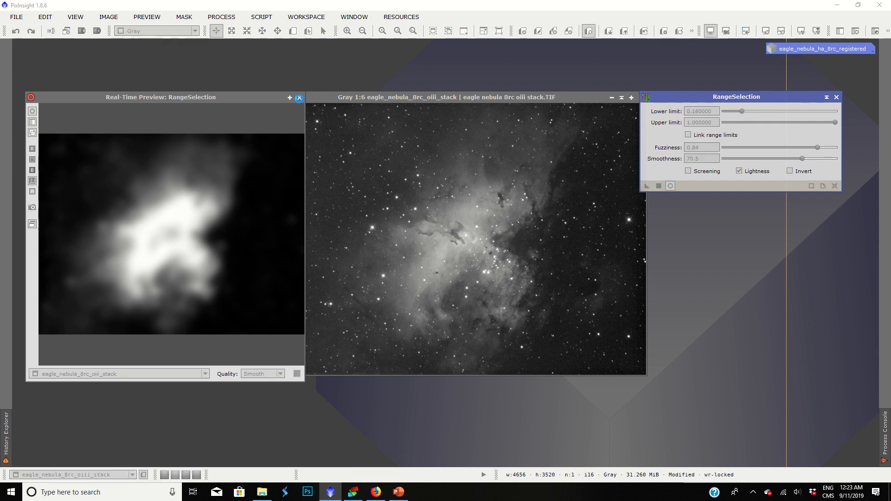
Create range_mask from RangeSelection, apply it to the OIII stack and show it in red
{"action": "left_click", "coordinate": [646, 185]}
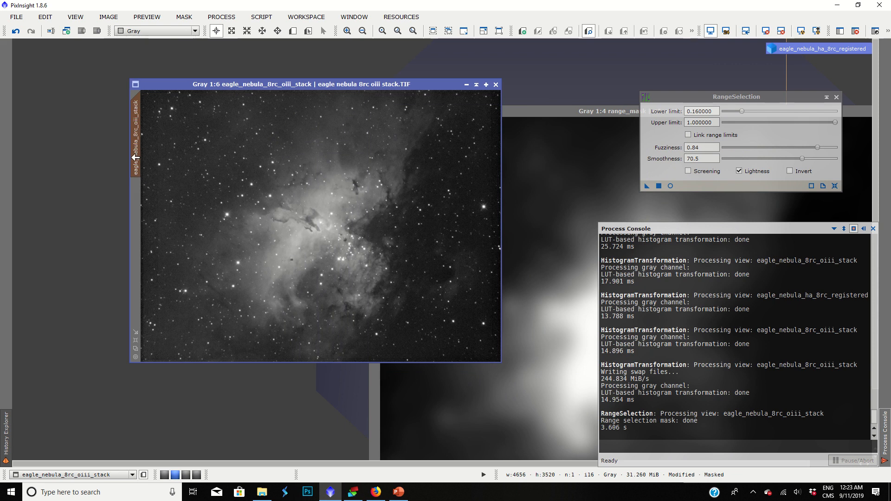
{"action": "left_click", "coordinate": [184, 17]}
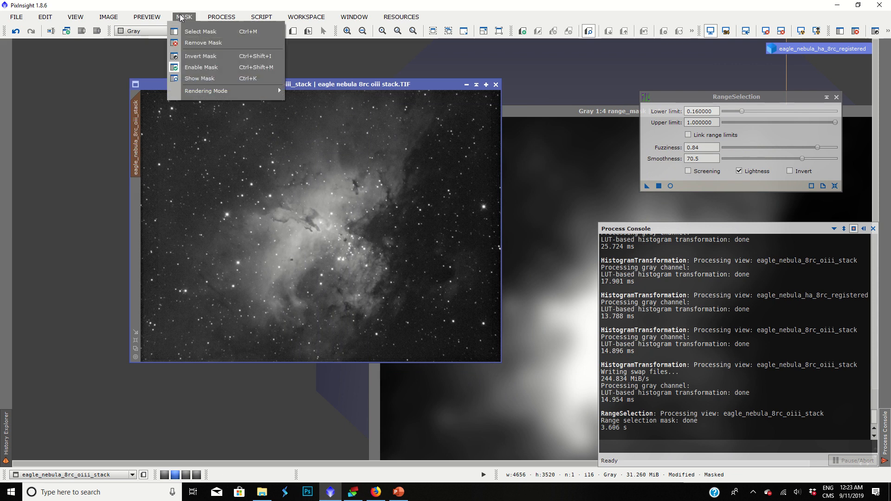
{"action": "left_click", "coordinate": [200, 78]}
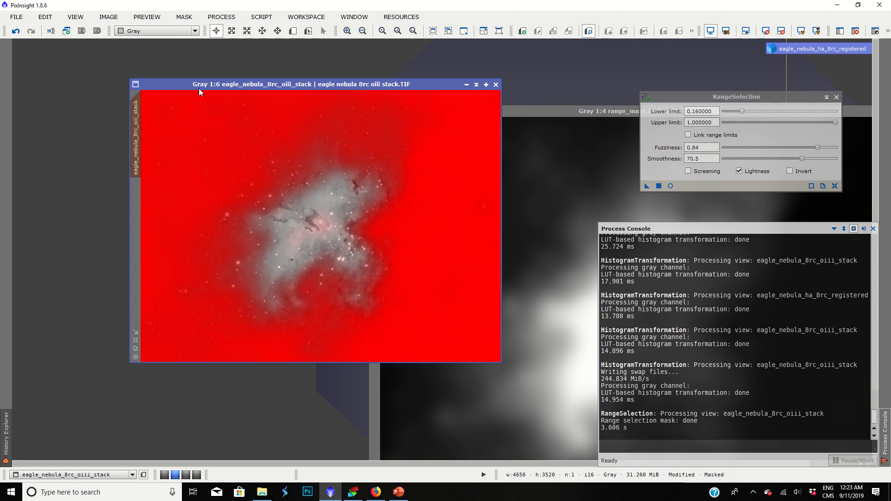
{"action": "mouse_move", "coordinate": [277, 96]}
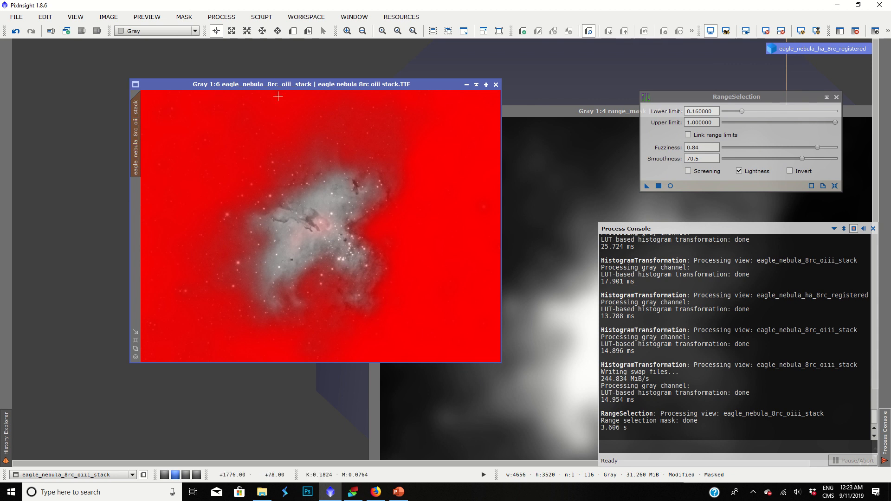
{"action": "mouse_move", "coordinate": [445, 164]}
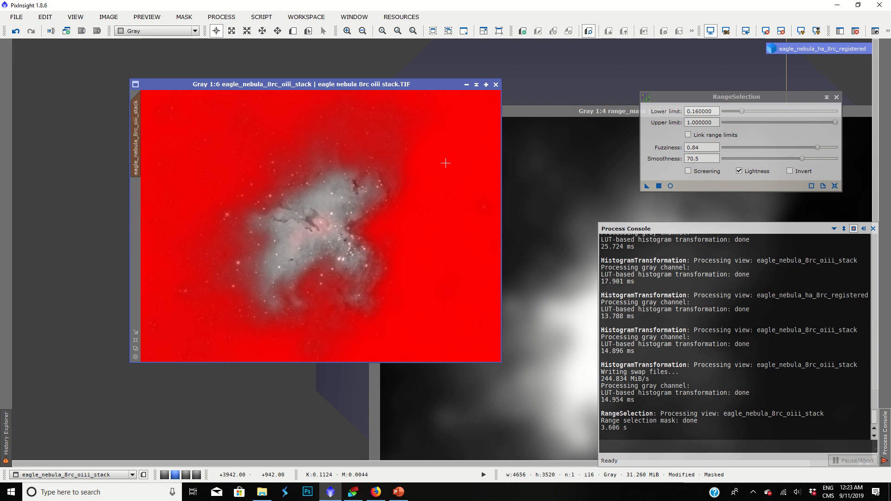
{"action": "mouse_move", "coordinate": [155, 140]}
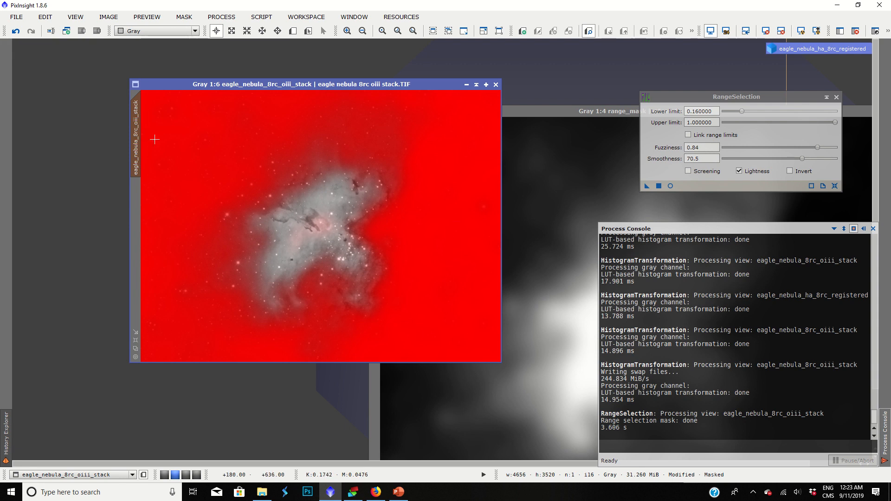
{"action": "mouse_move", "coordinate": [229, 122]}
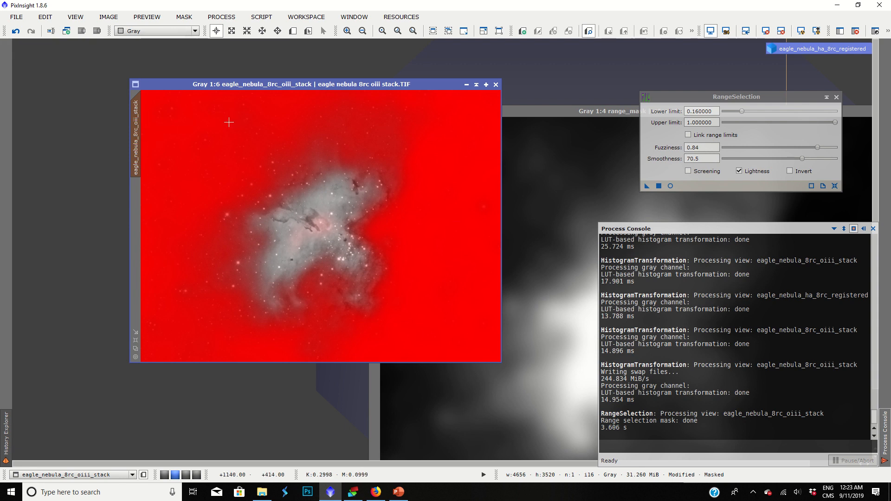
{"action": "mouse_move", "coordinate": [280, 234]}
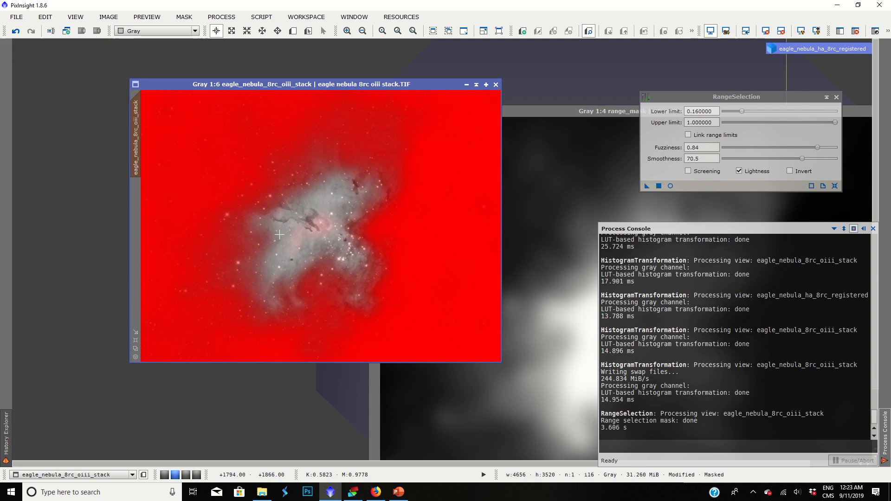
{"action": "mouse_move", "coordinate": [367, 209]}
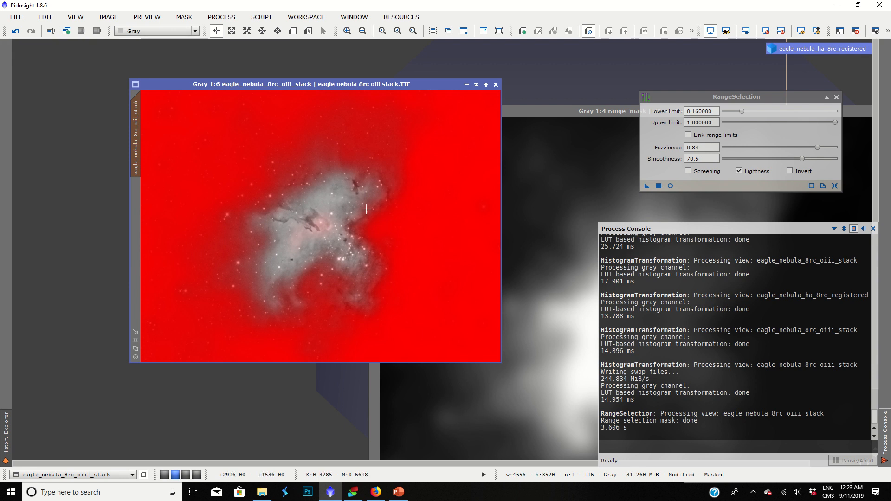
{"action": "mouse_move", "coordinate": [213, 234]}
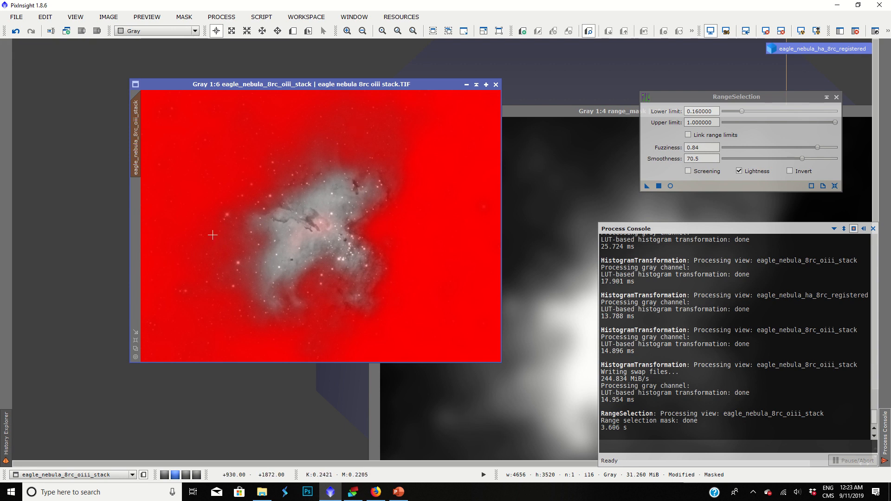
{"action": "mouse_move", "coordinate": [288, 173]}
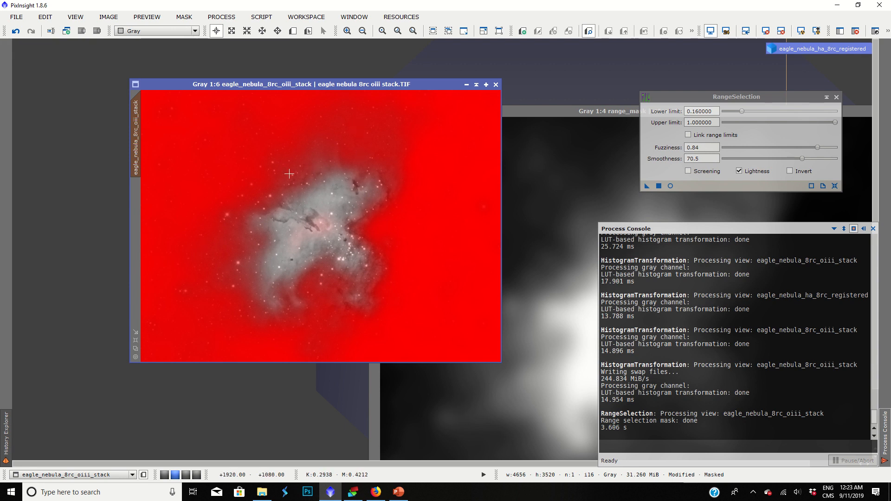
Hide the red mask overlay on the OIII stack and dismiss RangeSelection, keeping the mask active
{"action": "left_click", "coordinate": [183, 17]}
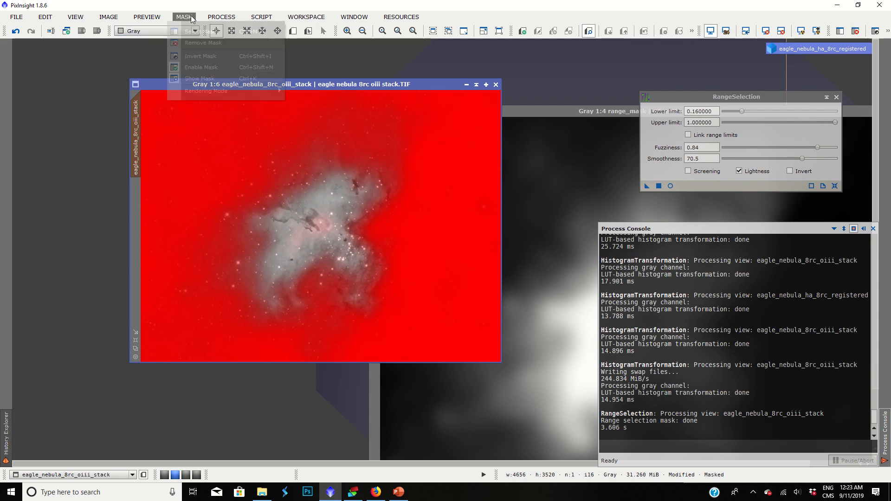
{"action": "left_click", "coordinate": [202, 42]}
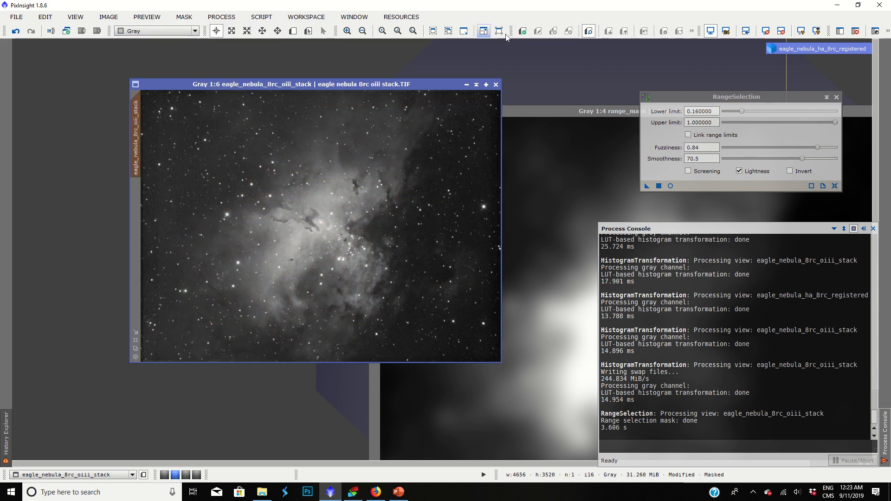
{"action": "left_click", "coordinate": [835, 96]}
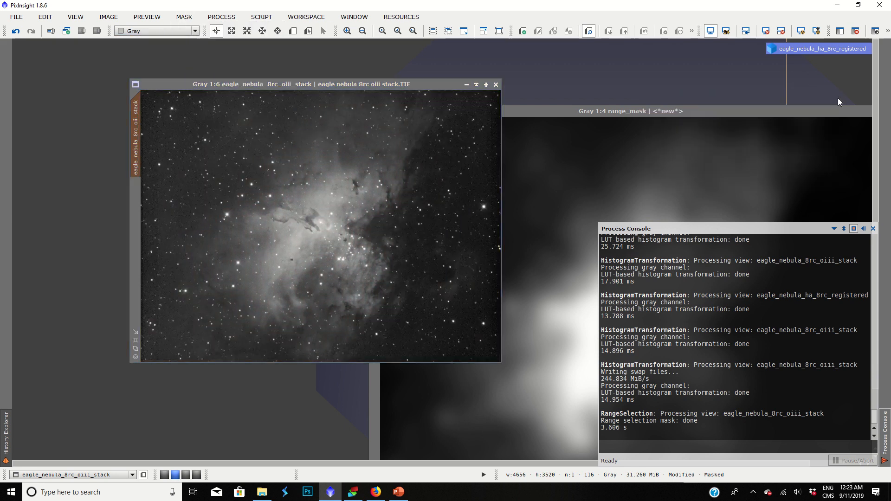
{"action": "left_click", "coordinate": [220, 16]}
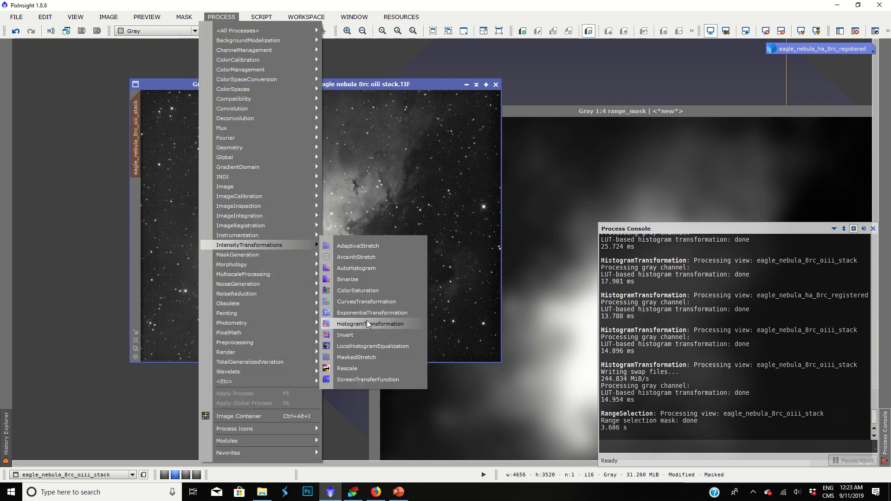
Reset HistogramTransformation and apply a 0.2557-midtones stretch to the masked OIII stack
{"action": "left_click", "coordinate": [371, 324]}
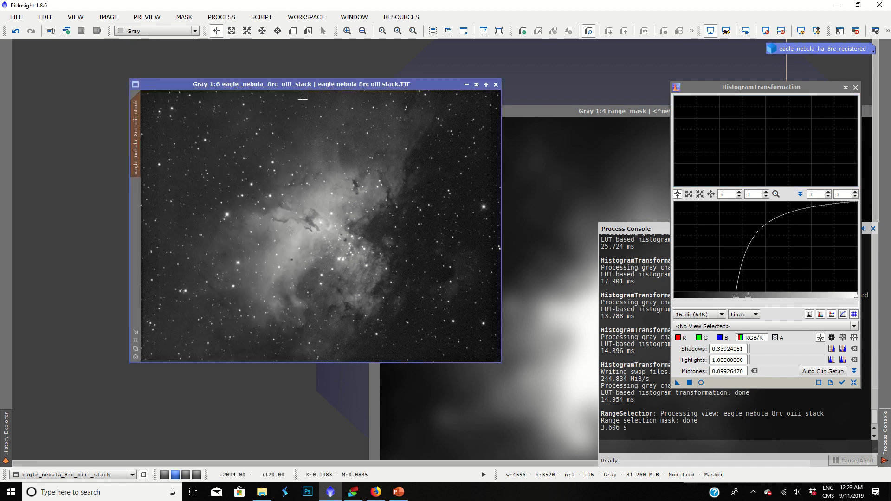
{"action": "left_click", "coordinate": [854, 383]}
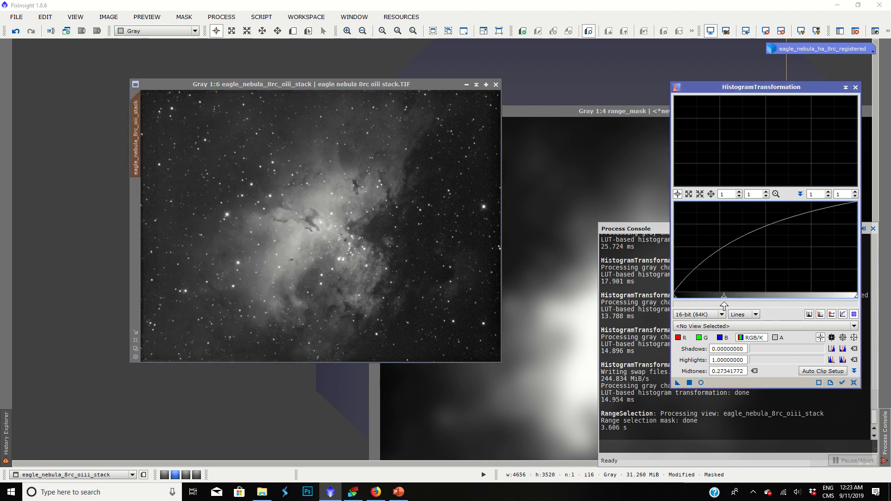
{"action": "left_click", "coordinate": [700, 383]}
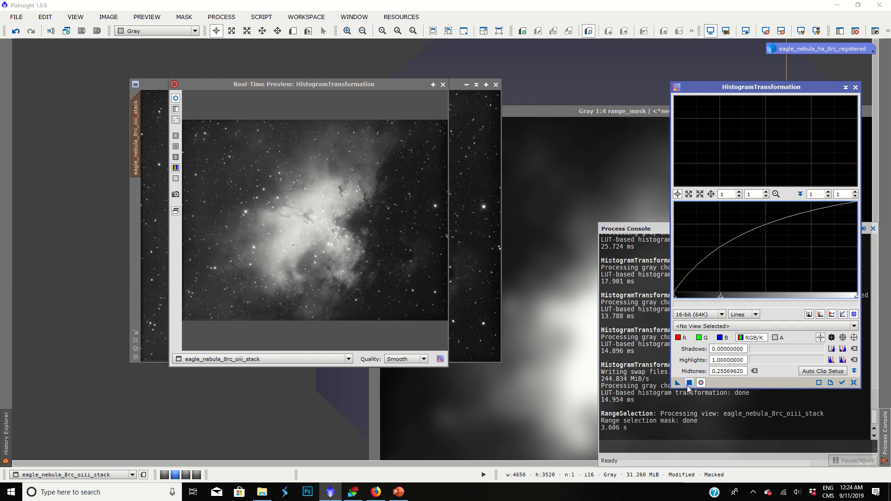
{"action": "left_click", "coordinate": [689, 383]}
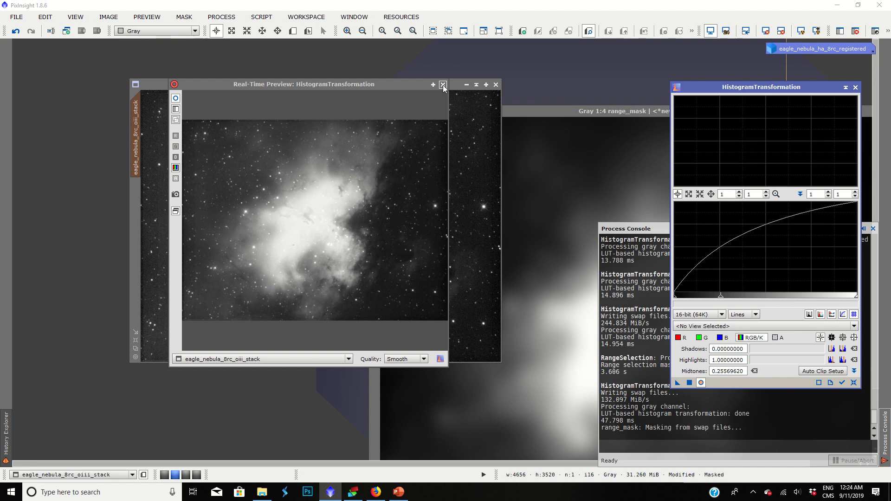
Dismiss the stretch preview and restore eagle_nebula_ha_8rc_registered beside the OIII stack
{"action": "left_click", "coordinate": [442, 85]}
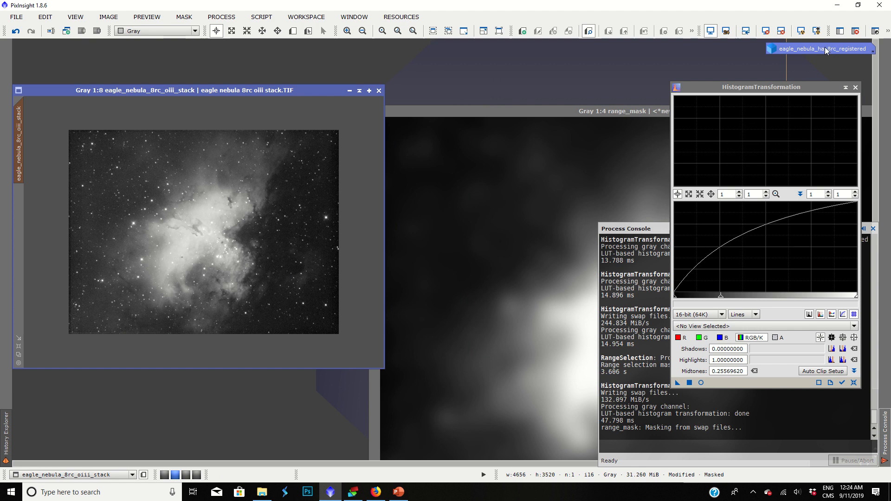
{"action": "left_click", "coordinate": [816, 49]}
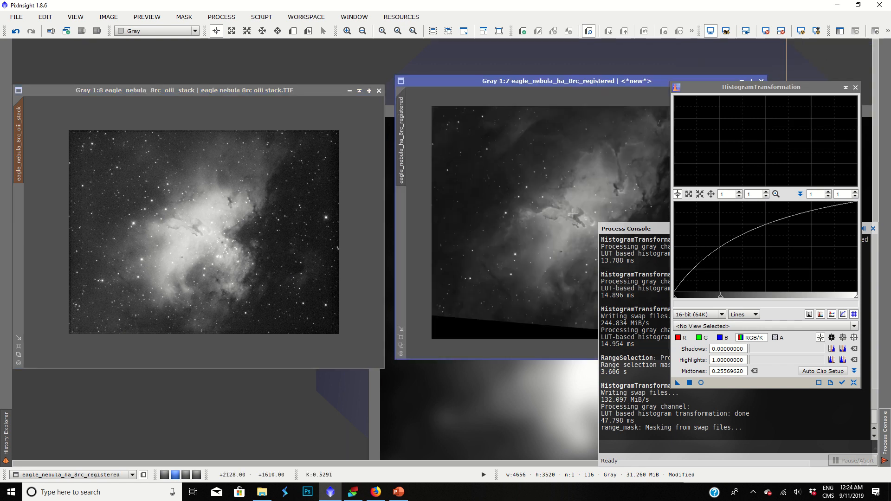
{"action": "mouse_move", "coordinate": [191, 97]}
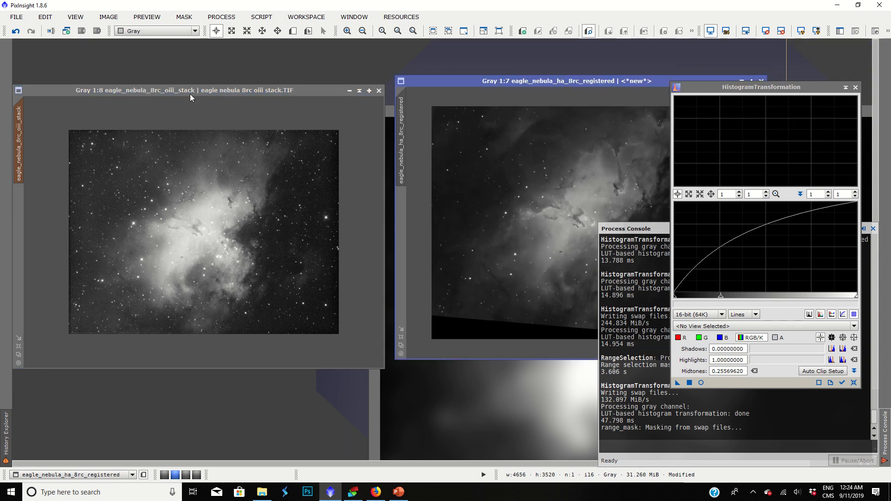
Toggle the mask display on the OIII stack on and off again before stretching the registered Ha image
{"action": "left_click", "coordinate": [183, 17]}
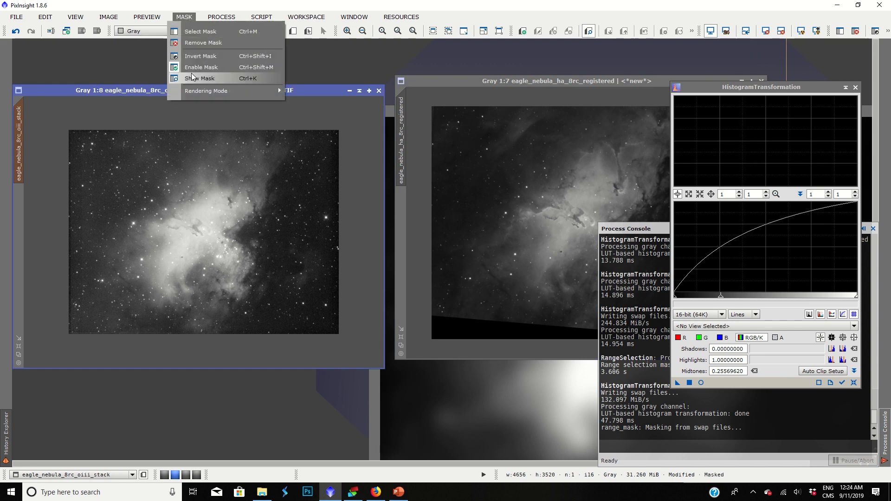
{"action": "left_click", "coordinate": [200, 78]}
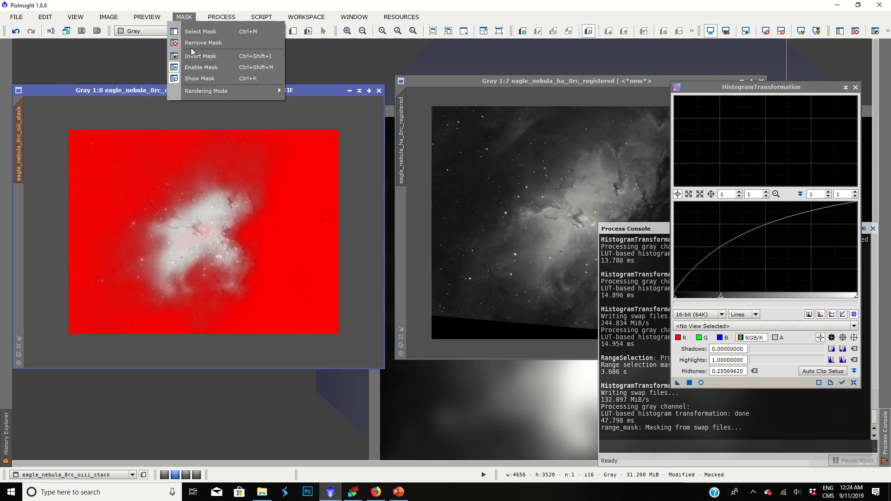
{"action": "left_click", "coordinate": [202, 43]}
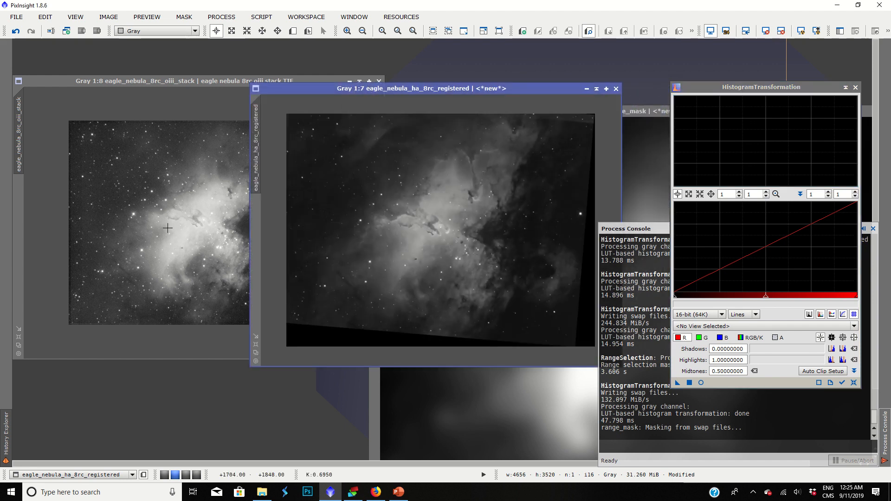
{"action": "mouse_move", "coordinate": [306, 204]}
{"action": "type", "text": "0.40000000"}
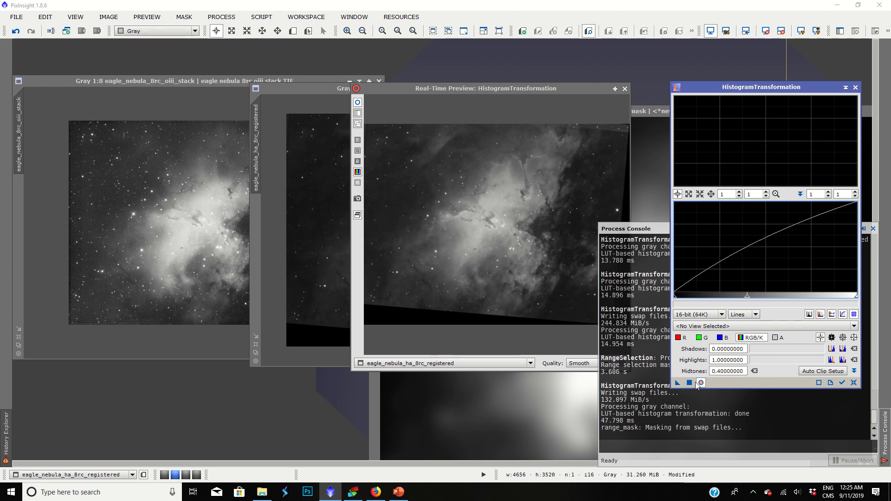
{"action": "mouse_move", "coordinate": [386, 213]}
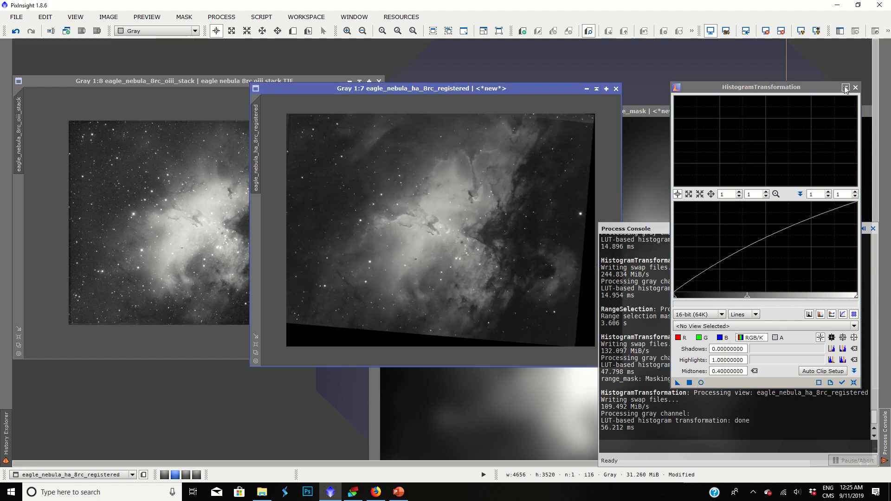
Dismiss HistogramTransformation and start PixelMath with 'Use a single RGB/K expression' unchecked
{"action": "left_click", "coordinate": [855, 88]}
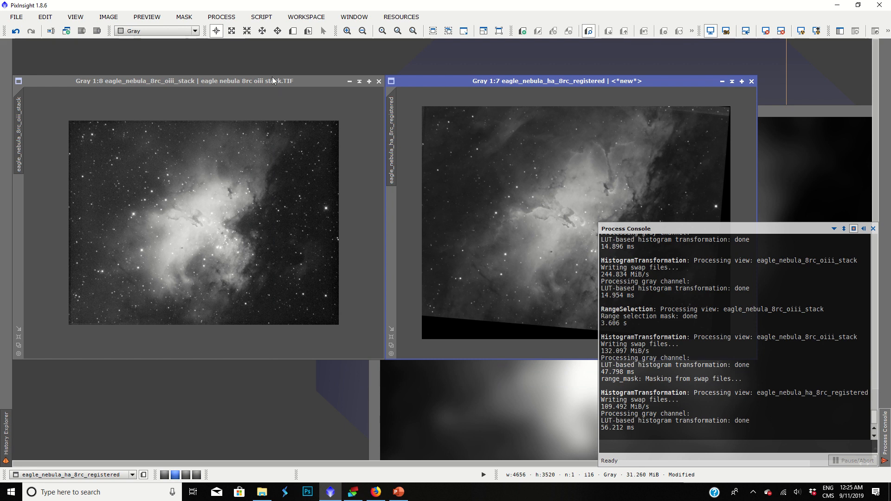
{"action": "left_click", "coordinate": [221, 17]}
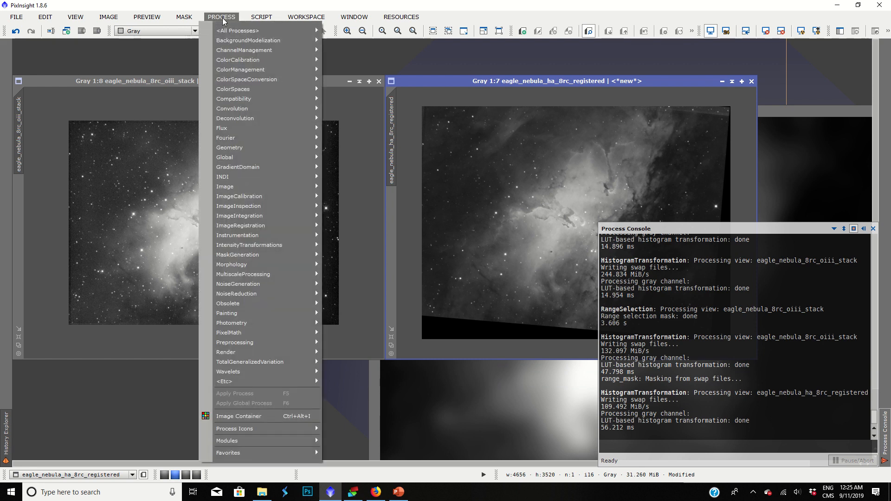
{"action": "mouse_move", "coordinate": [229, 333]}
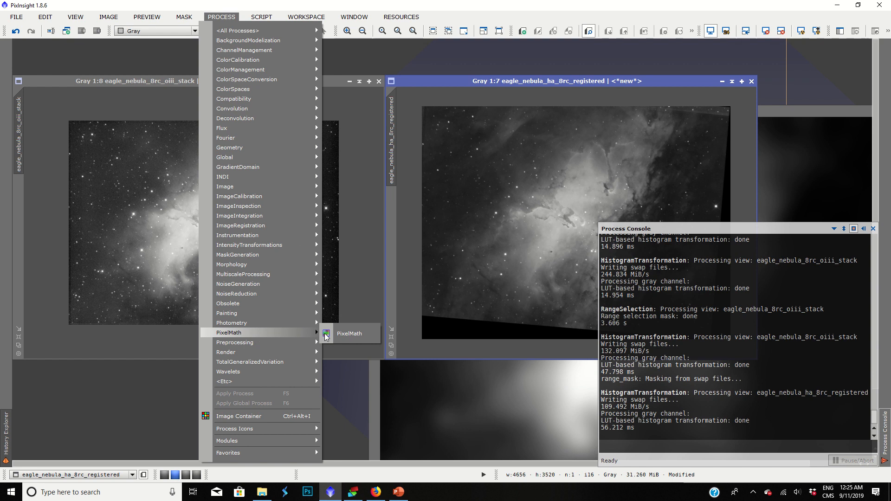
{"action": "left_click", "coordinate": [349, 333]}
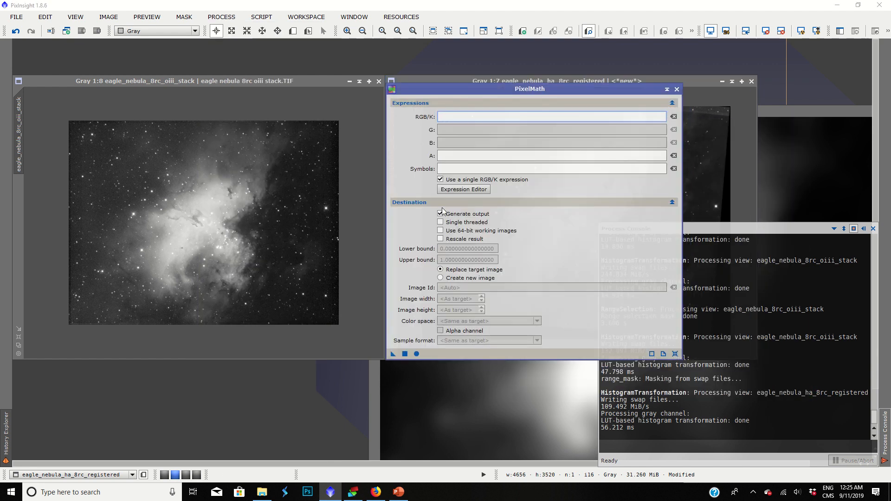
{"action": "left_click", "coordinate": [440, 179]}
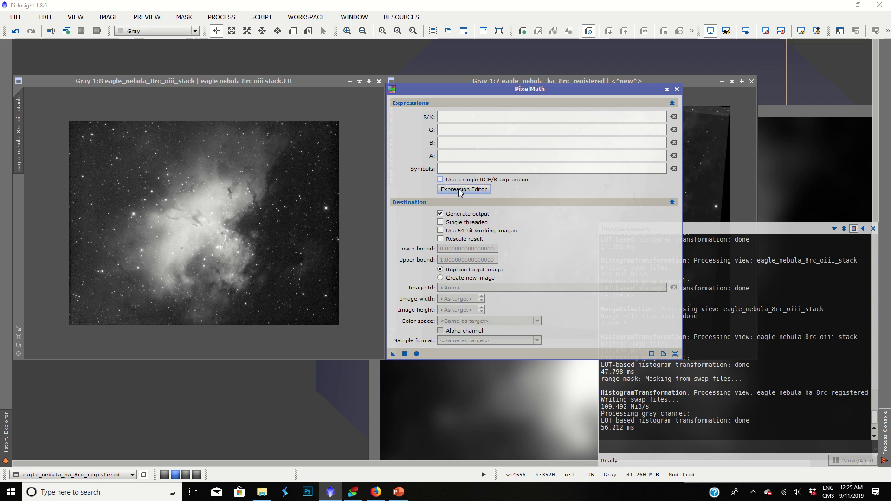
{"action": "mouse_move", "coordinate": [463, 188]}
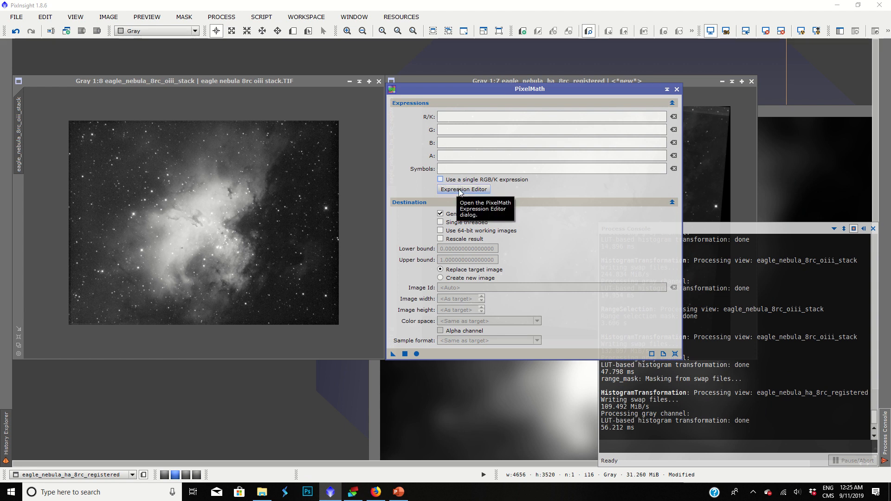
In the Expression Editor, insert eagle_nebula_ha_8rc_registered as the red channel expression
{"action": "left_click", "coordinate": [463, 188]}
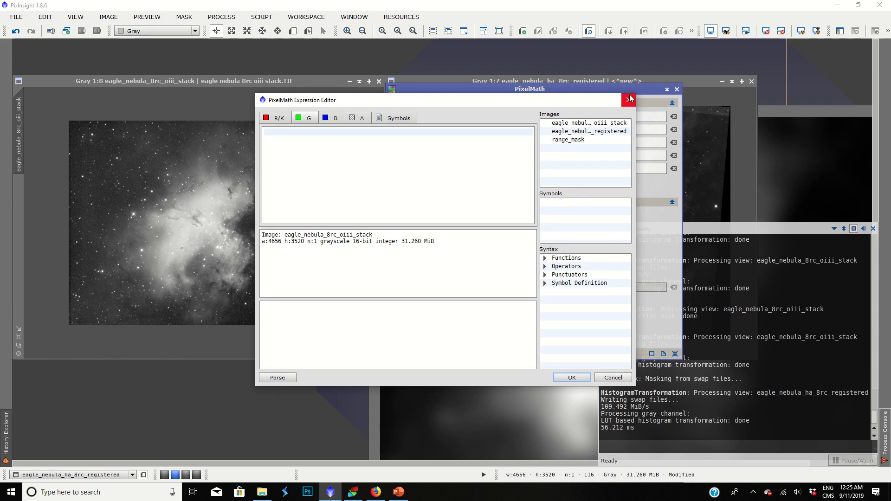
{"action": "left_click", "coordinate": [630, 98]}
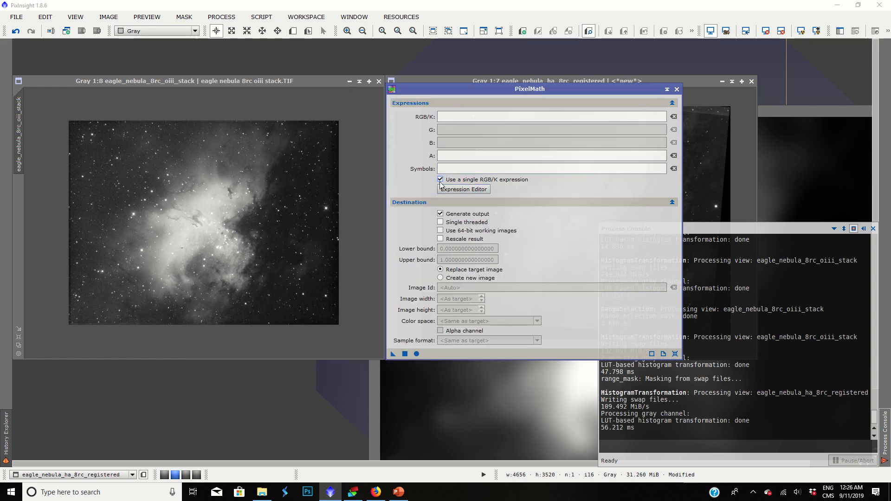
{"action": "left_click", "coordinate": [462, 188]}
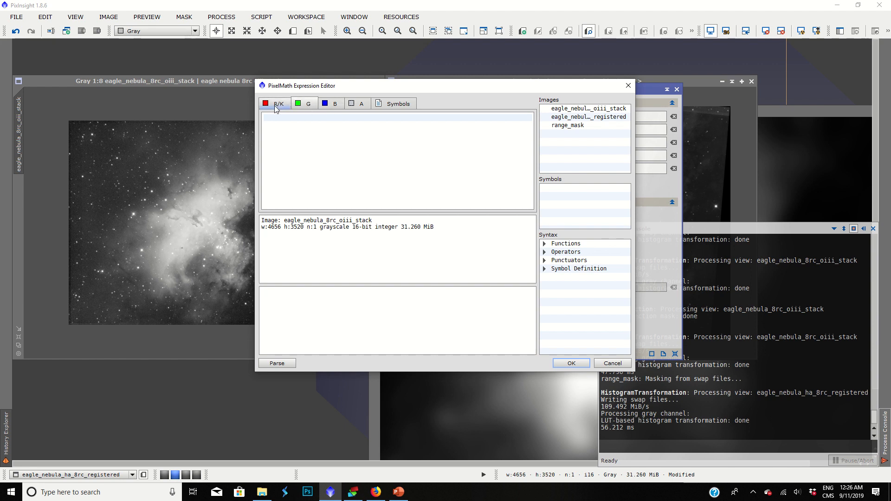
{"action": "left_click", "coordinate": [589, 117]}
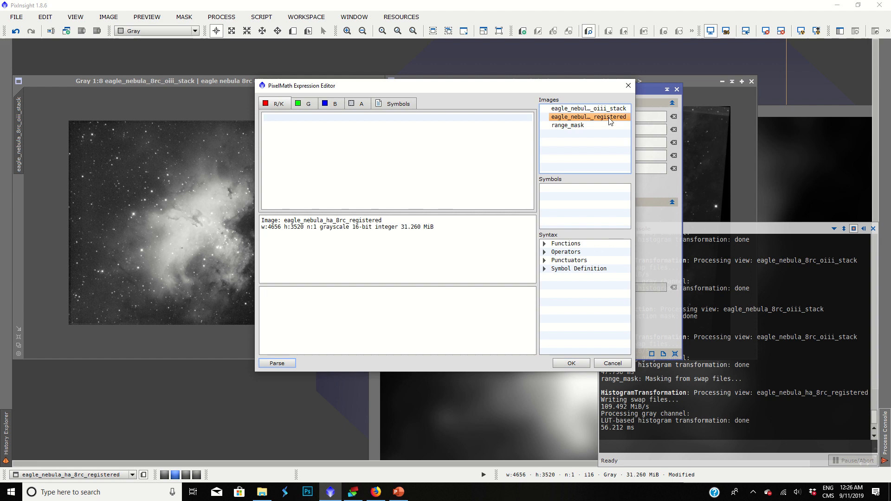
{"action": "left_click", "coordinate": [335, 103]}
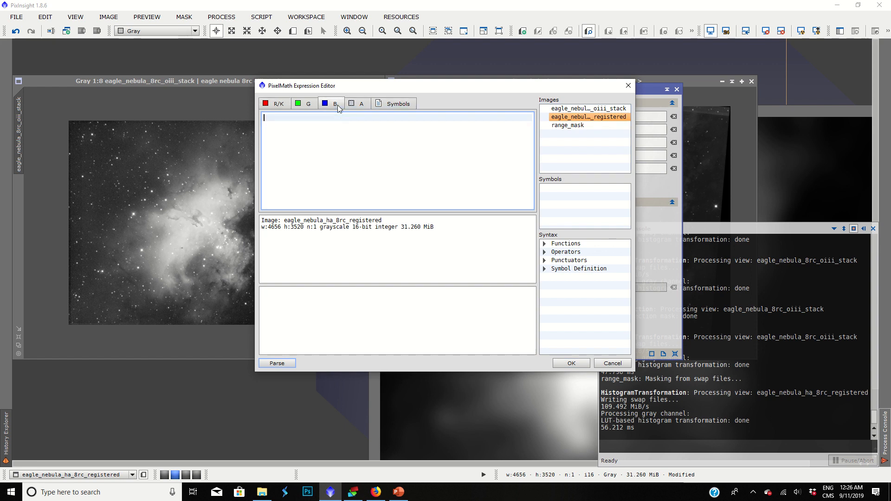
{"action": "double_click", "coordinate": [589, 108]}
{"action": "type", "text": "("}
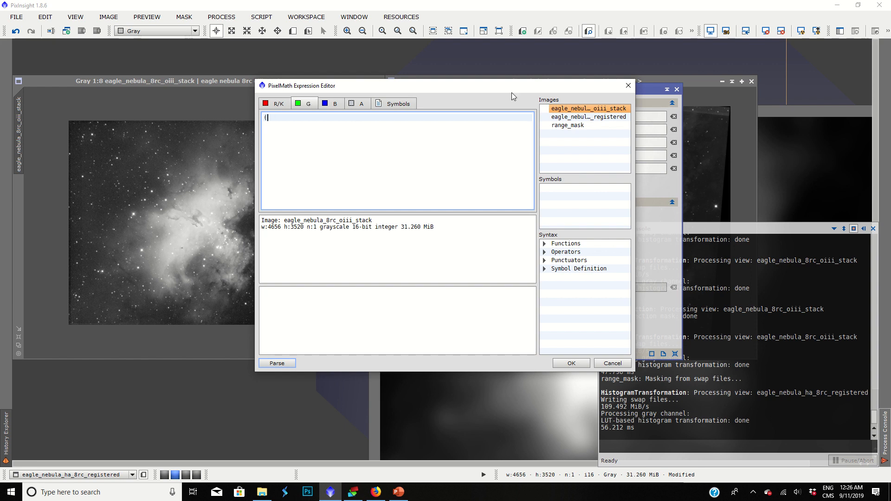
Enter the green expression (eagle_nebula_ha_8rc_registered*.5)+(eagle_nebula_8rc_oiii_stack*.5)
{"action": "double_click", "coordinate": [587, 117]}
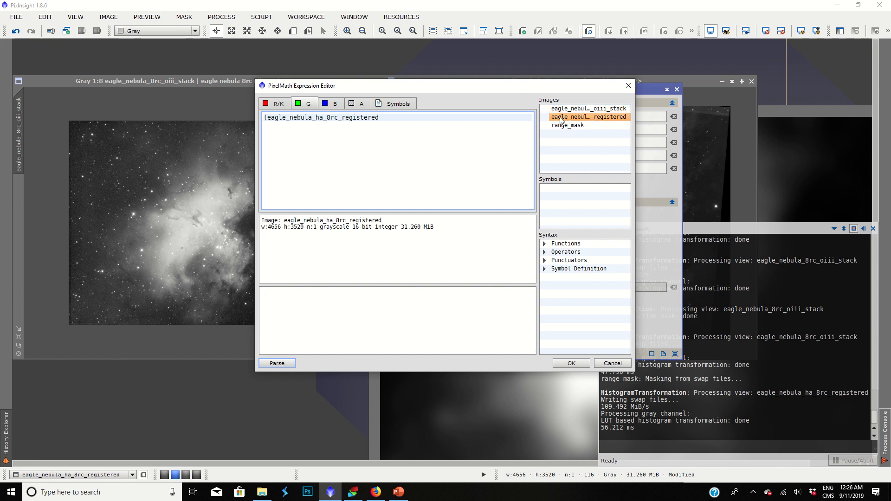
{"action": "type", "text": "*"}
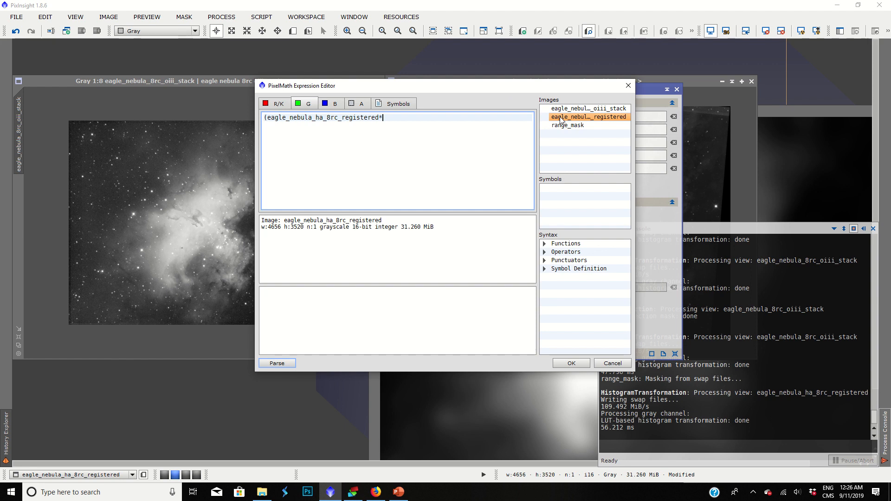
{"action": "type", "text": ".5"}
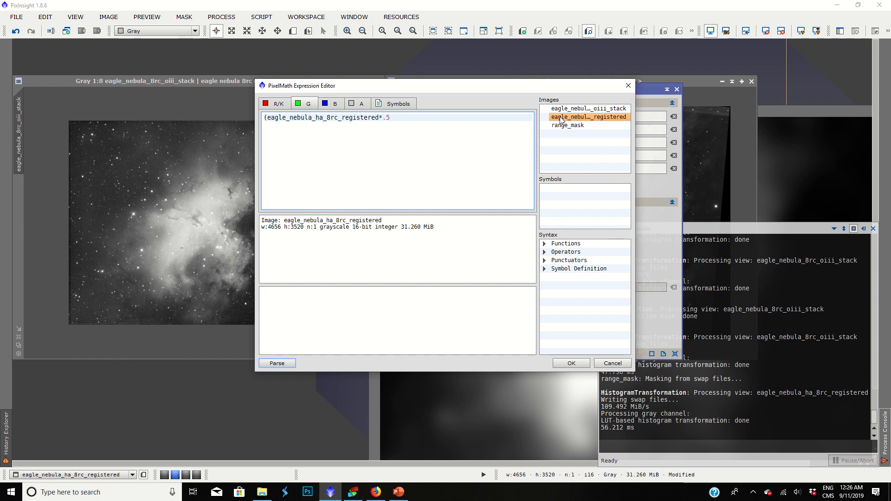
{"action": "type", "text": ")+(eagle_nebula_8rc_oiii_stack*"}
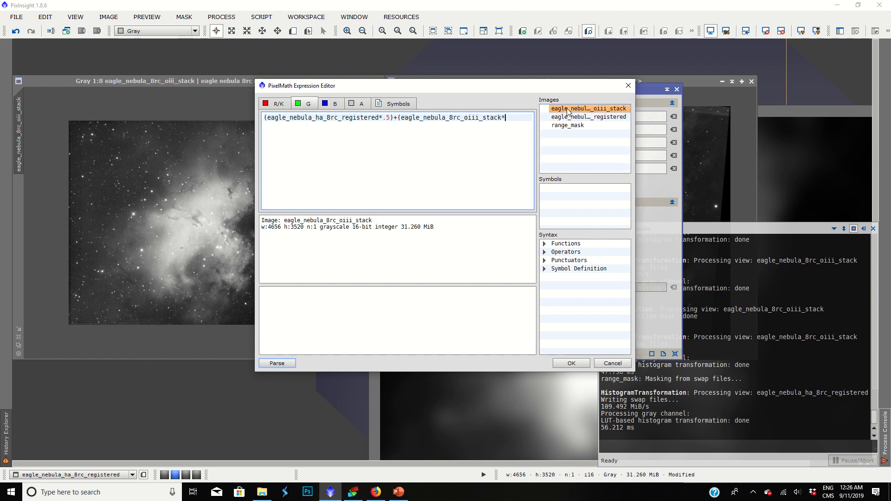
{"action": "type", "text": ".5)"}
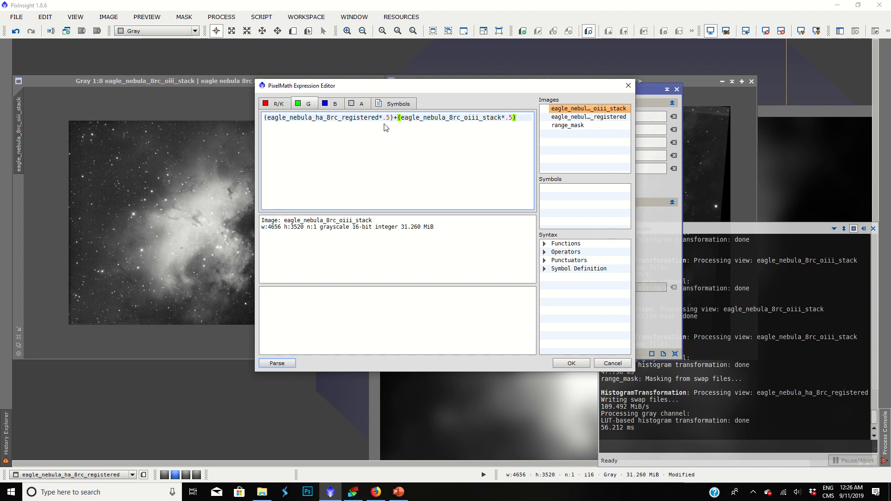
{"action": "mouse_move", "coordinate": [387, 123]}
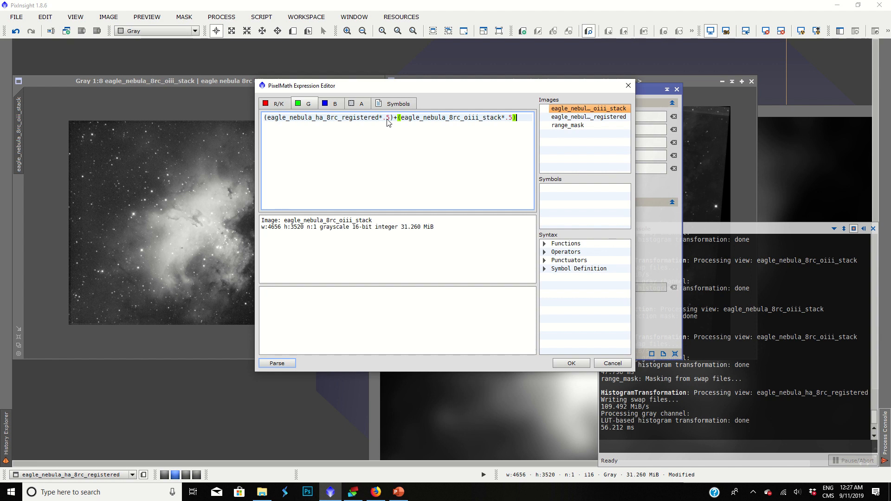
{"action": "mouse_move", "coordinate": [424, 131]}
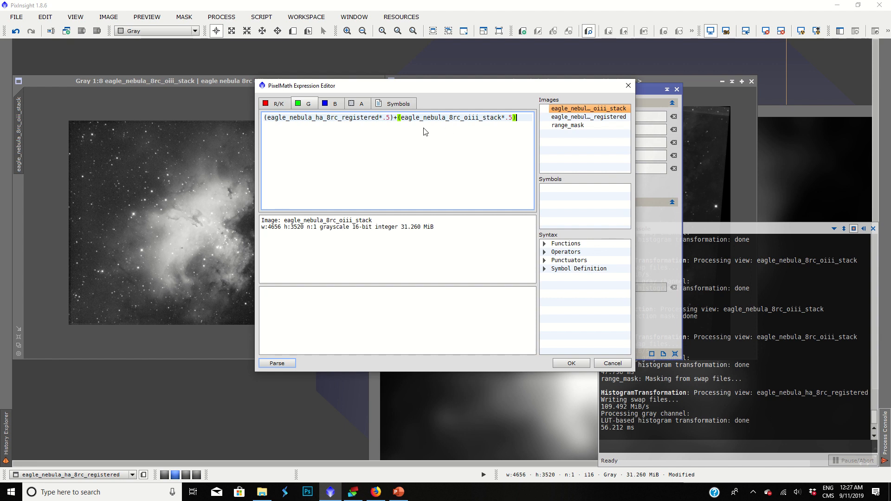
{"action": "mouse_move", "coordinate": [329, 92]}
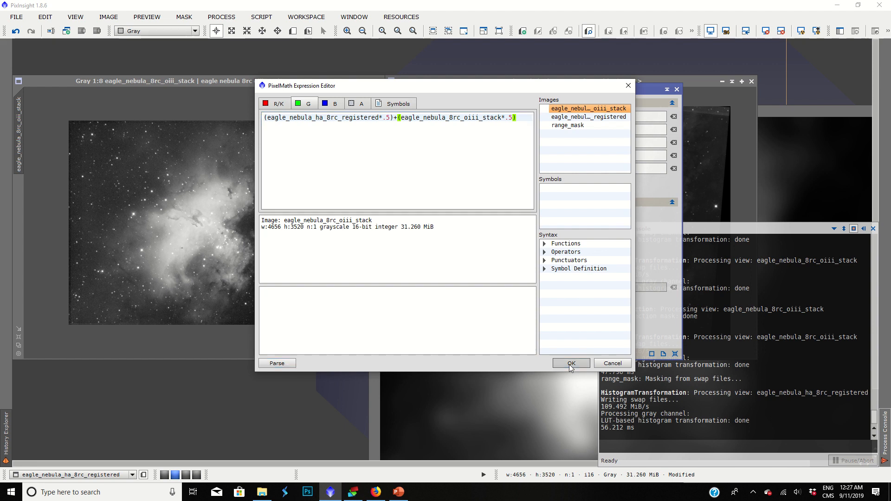
Accept the channel expressions and set the output to a new RGB Color image with Id eaglebicolor
{"action": "left_click", "coordinate": [571, 363]}
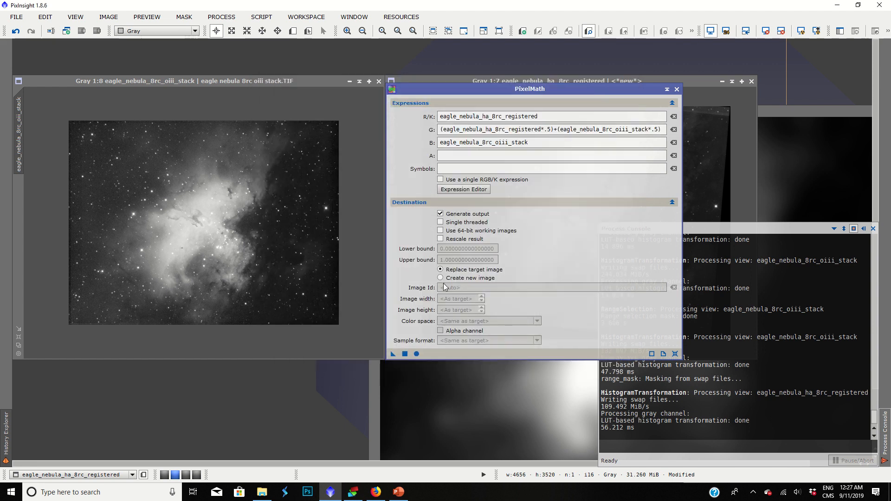
{"action": "left_click", "coordinate": [440, 277]}
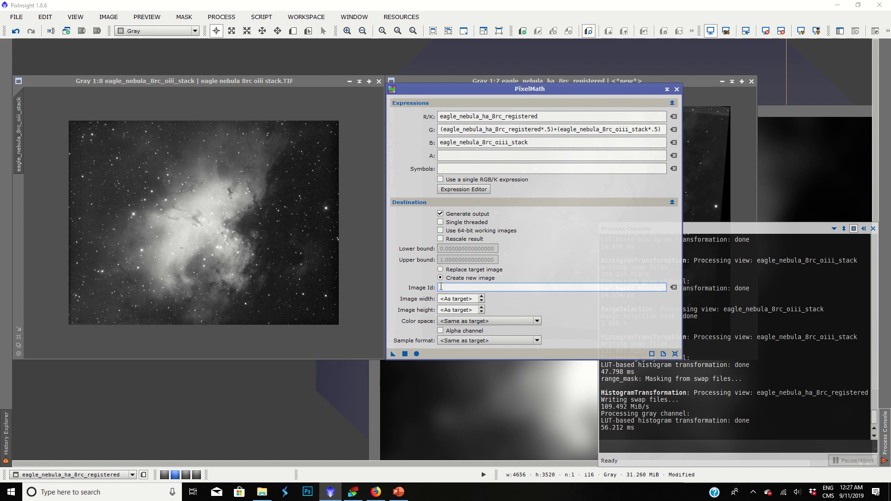
{"action": "type", "text": "eaglebicolor"}
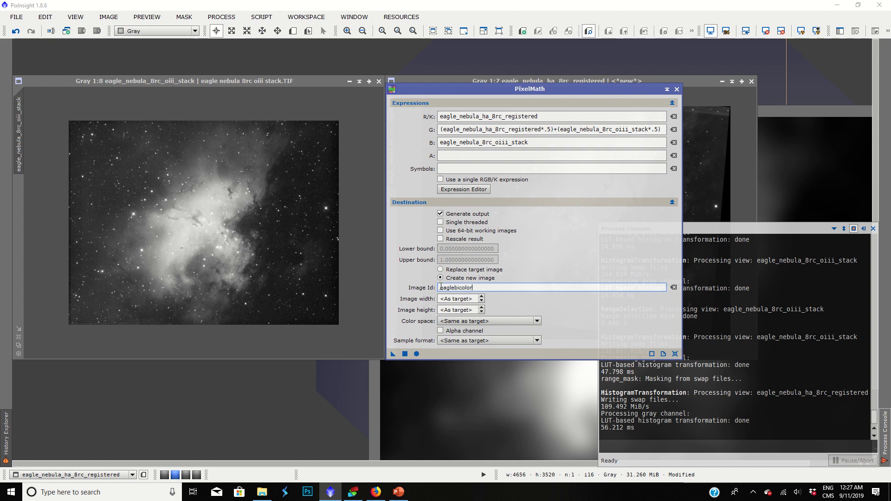
{"action": "left_click", "coordinate": [536, 321]}
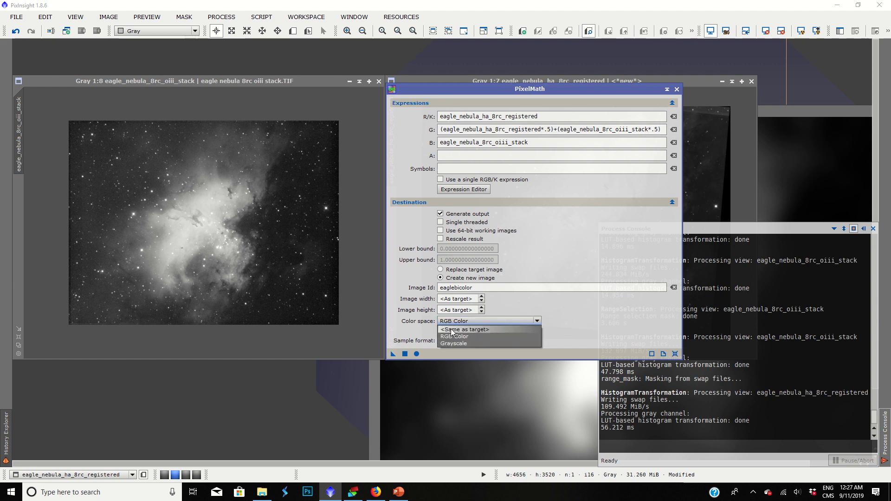
{"action": "left_click", "coordinate": [465, 330]}
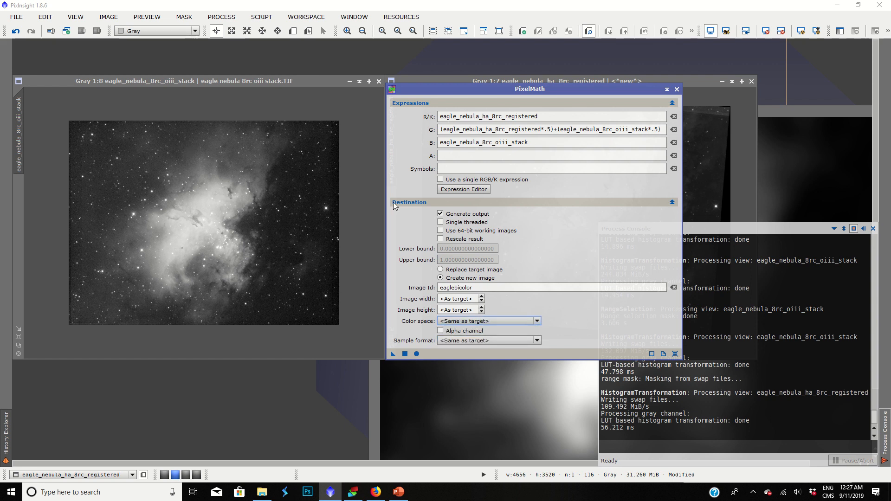
{"action": "left_click", "coordinate": [487, 321]}
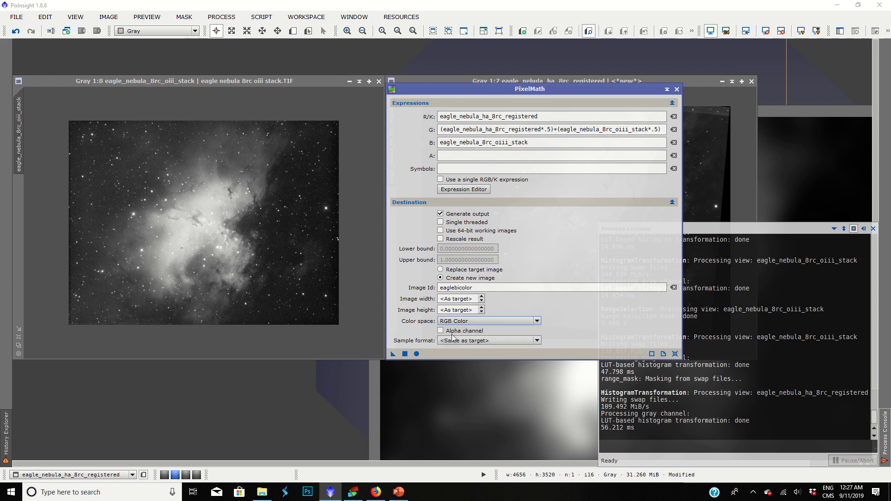
{"action": "left_click", "coordinate": [391, 353]}
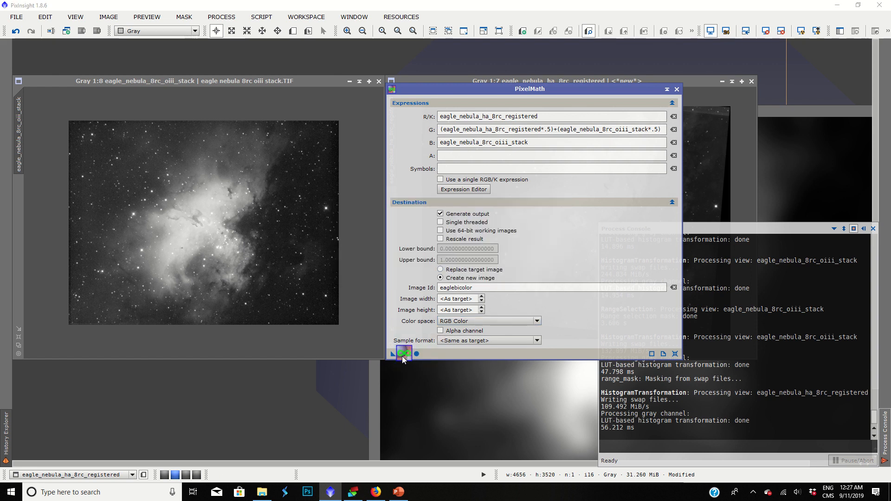
Run PixelMath to produce the eaglebicolor bicolor image
{"action": "left_click", "coordinate": [404, 354]}
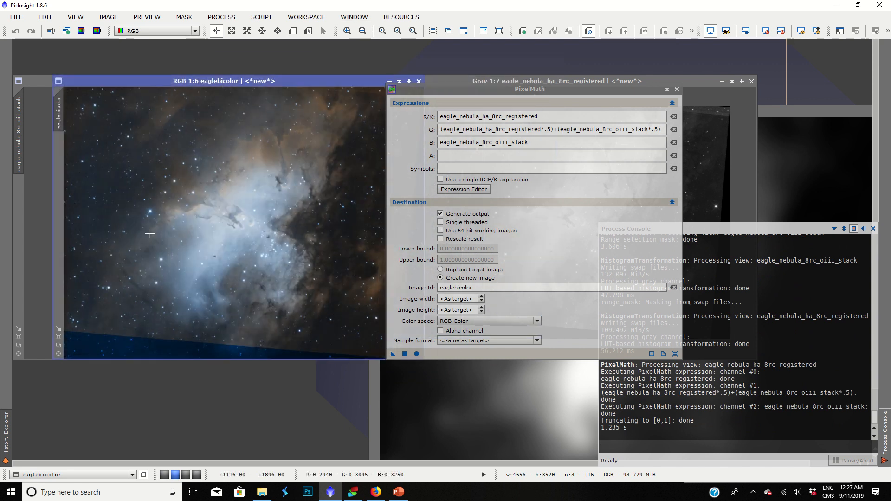
{"action": "mouse_move", "coordinate": [118, 224]}
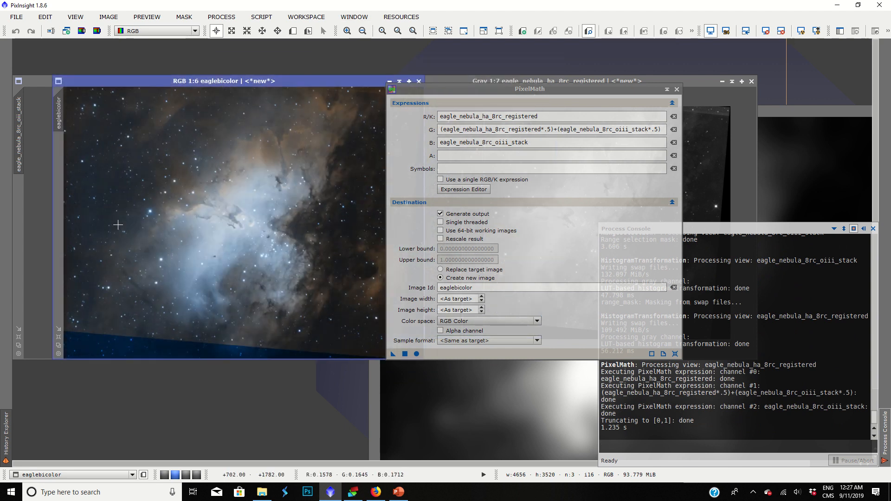
{"action": "mouse_move", "coordinate": [169, 172]}
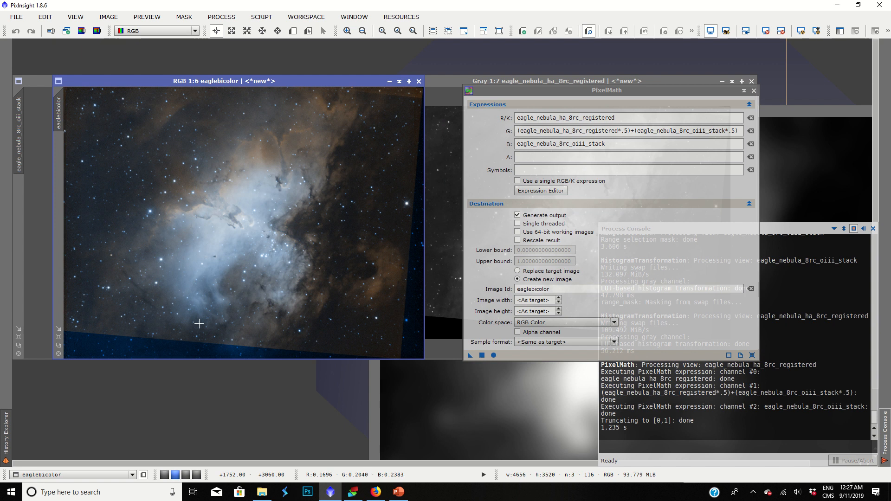
{"action": "mouse_move", "coordinate": [231, 146]}
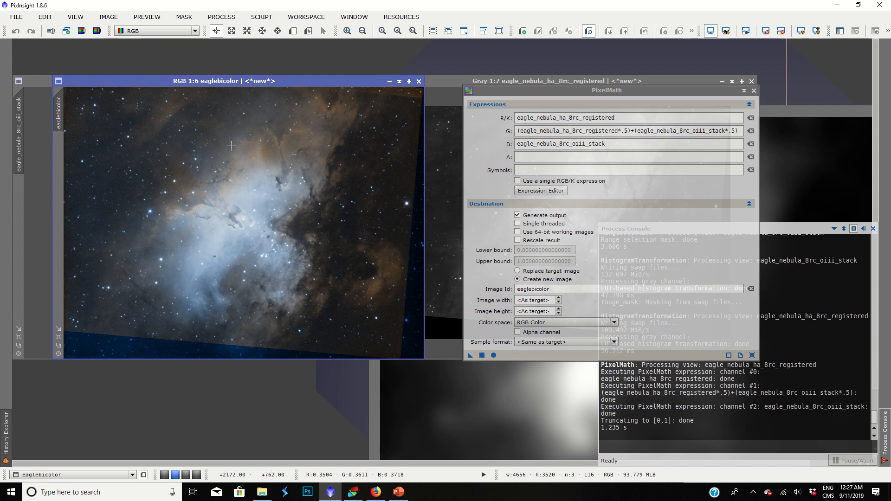
{"action": "mouse_move", "coordinate": [273, 182]}
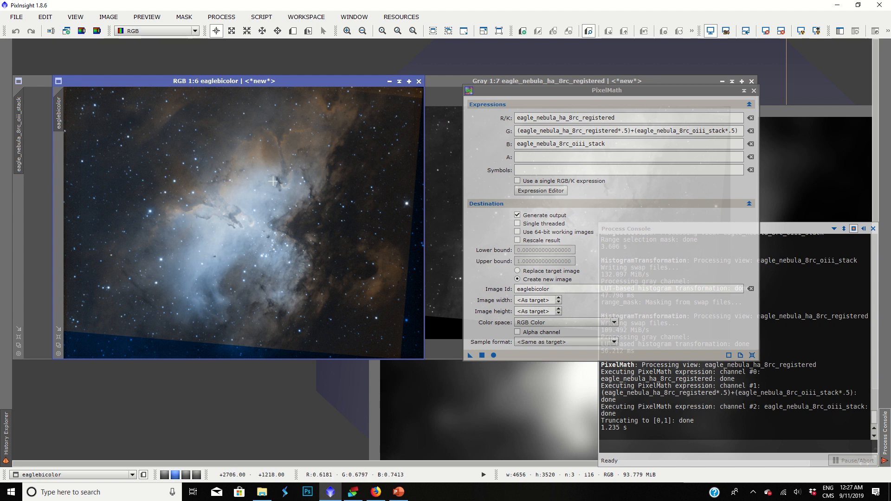
{"action": "mouse_move", "coordinate": [310, 148]}
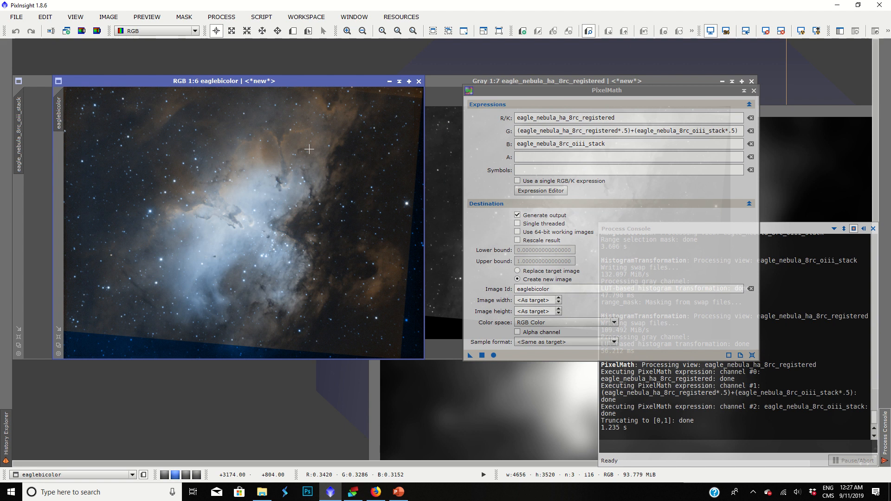
{"action": "mouse_move", "coordinate": [273, 277]}
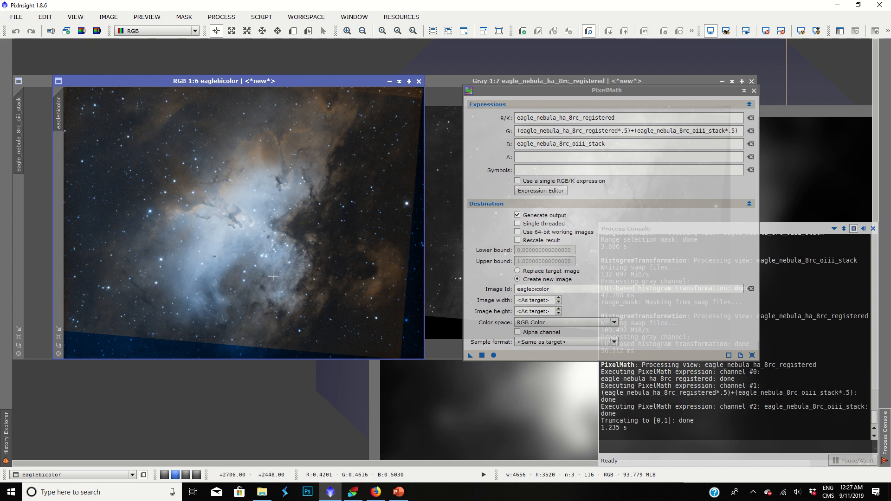
{"action": "mouse_move", "coordinate": [279, 133]}
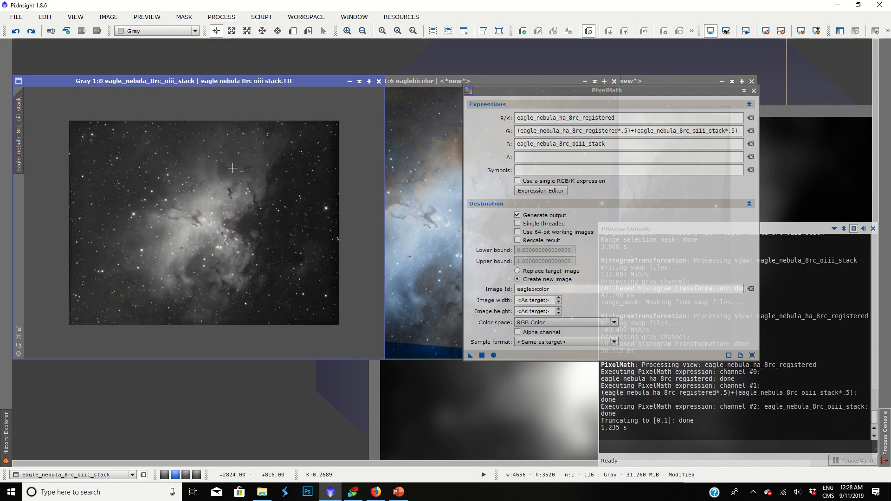
{"action": "mouse_move", "coordinate": [262, 208]}
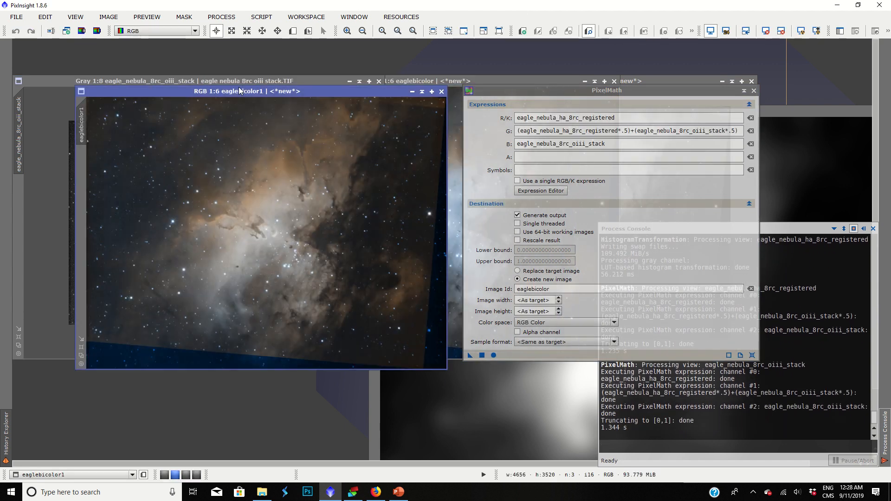
{"action": "mouse_move", "coordinate": [300, 229]}
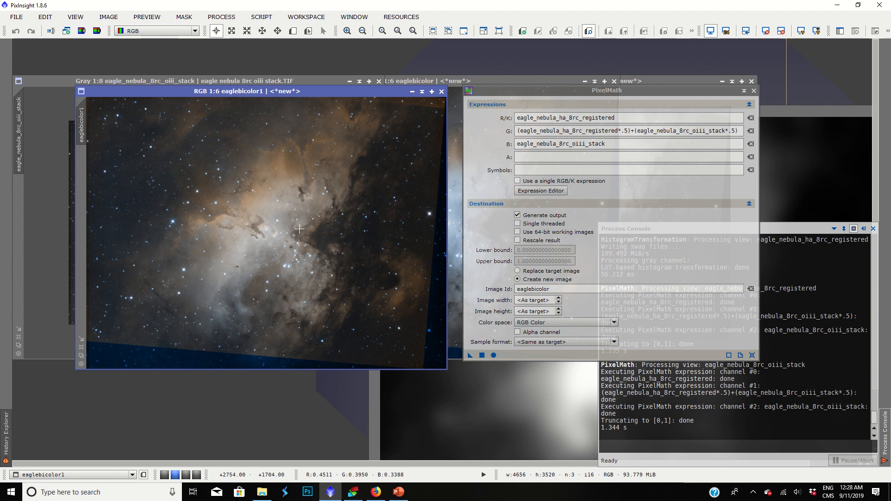
{"action": "mouse_move", "coordinate": [204, 252]}
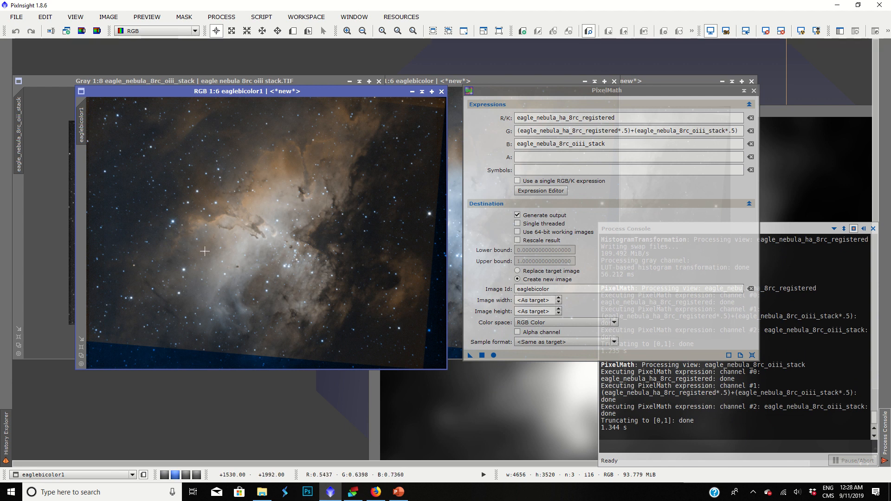
{"action": "mouse_move", "coordinate": [277, 287]}
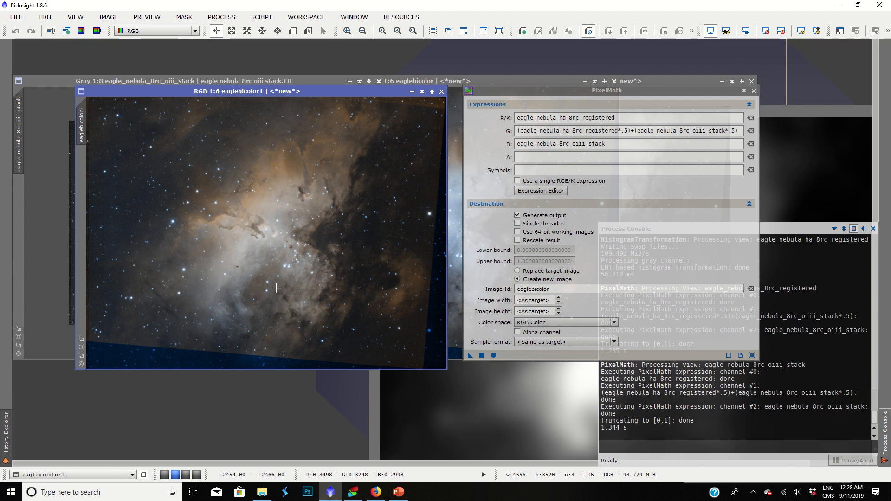
{"action": "mouse_move", "coordinate": [272, 246]}
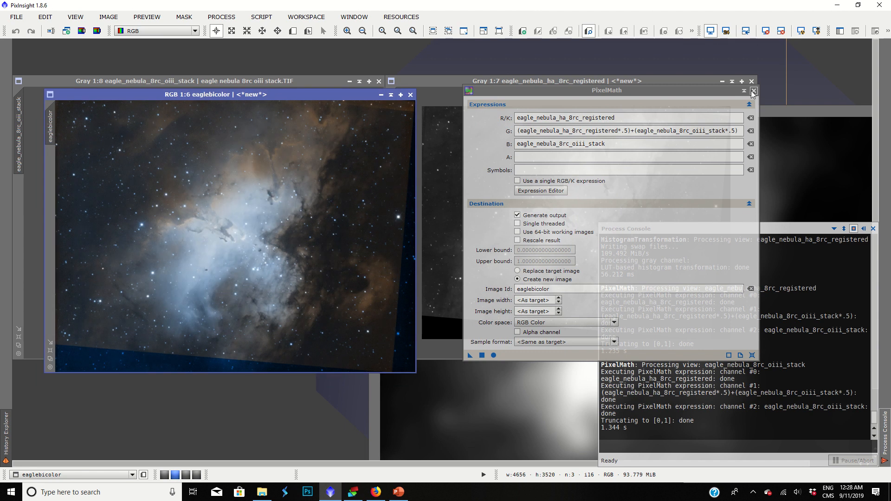
Close the PixelMath dialog and the Process Console, leaving the Ha and eaglebicolor images side by side
{"action": "left_click", "coordinate": [753, 91]}
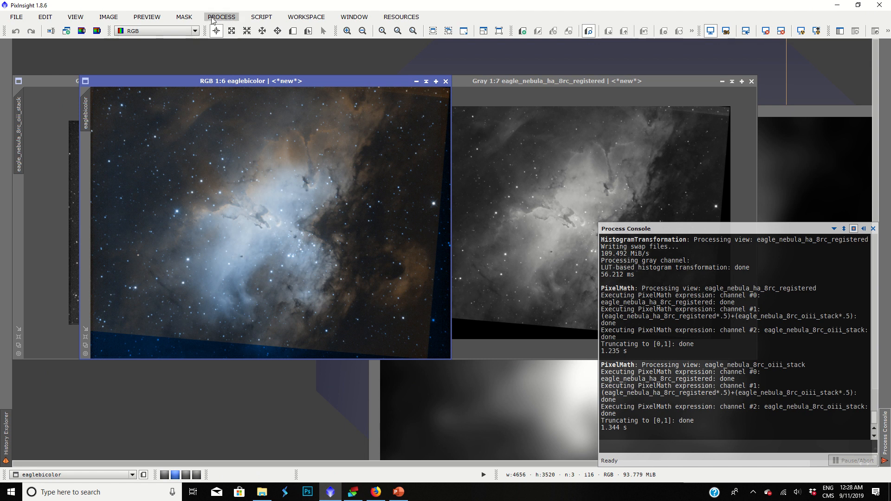
{"action": "mouse_move", "coordinate": [277, 210]}
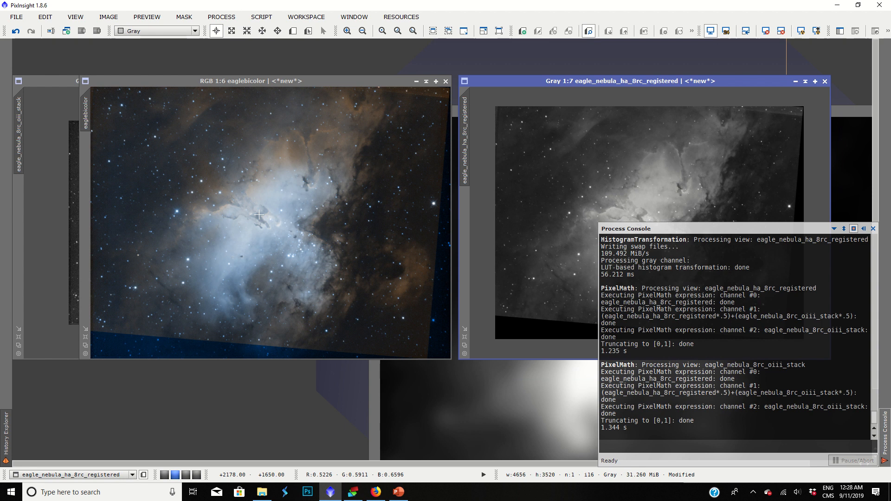
{"action": "mouse_move", "coordinate": [465, 141]}
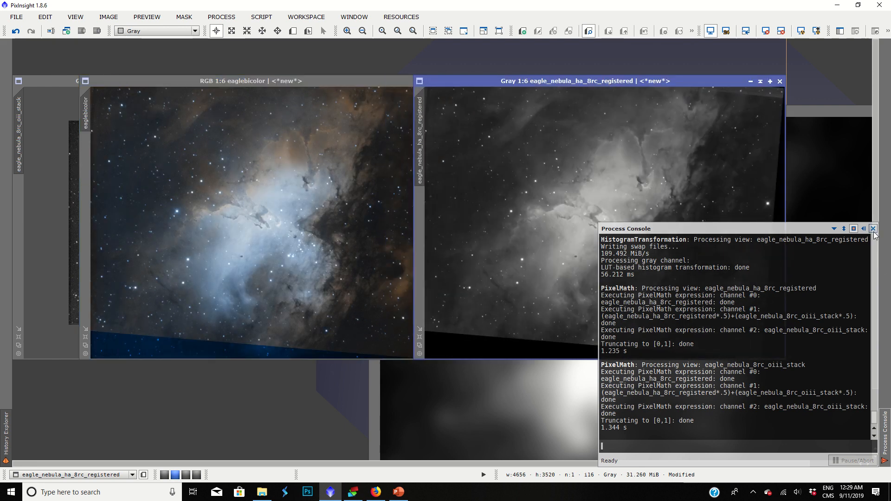
{"action": "left_click", "coordinate": [873, 228]}
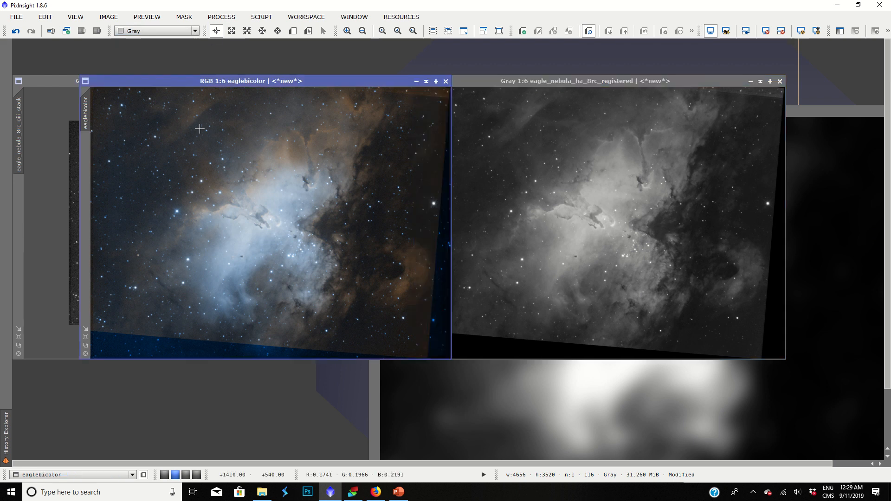
Launch CurvesTransformation from Process > IntensityTransformations for the eaglebicolor image
{"action": "left_click", "coordinate": [221, 17]}
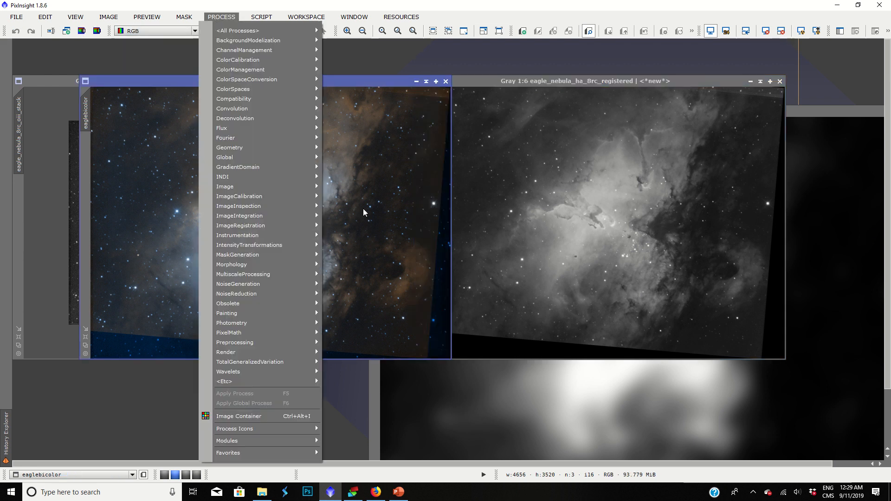
{"action": "mouse_move", "coordinate": [249, 245]}
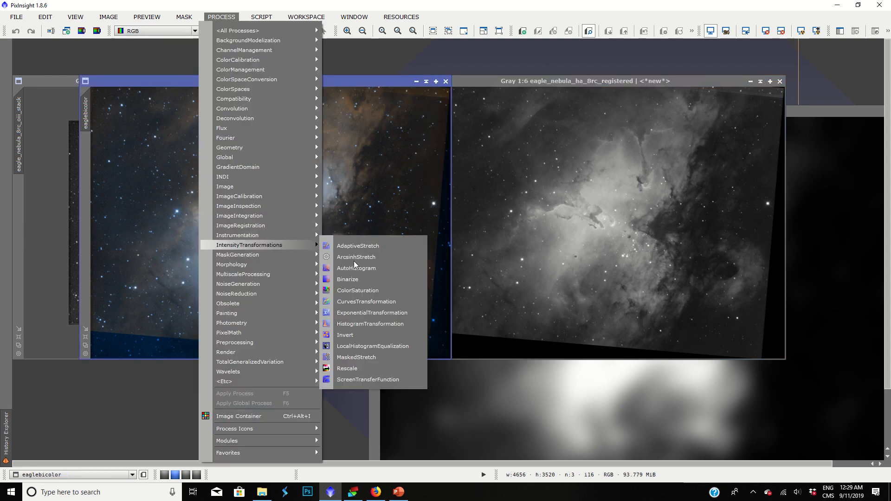
{"action": "left_click", "coordinate": [366, 301]}
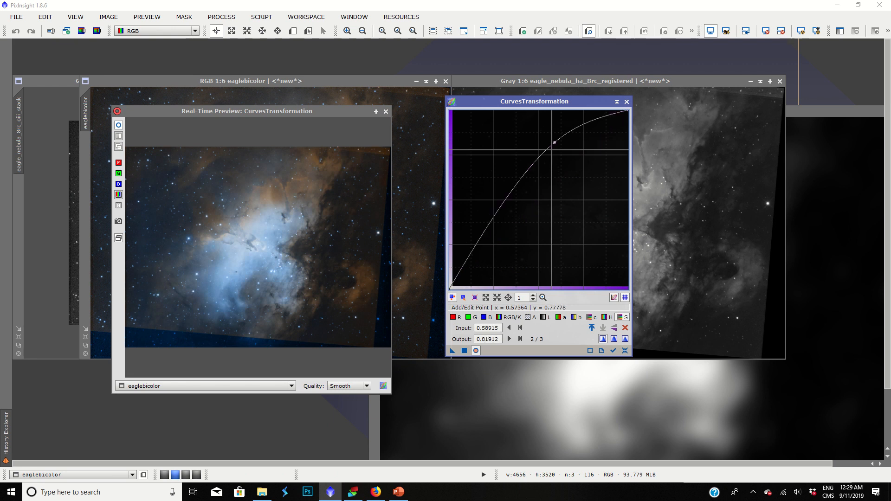
{"action": "mouse_move", "coordinate": [552, 149]}
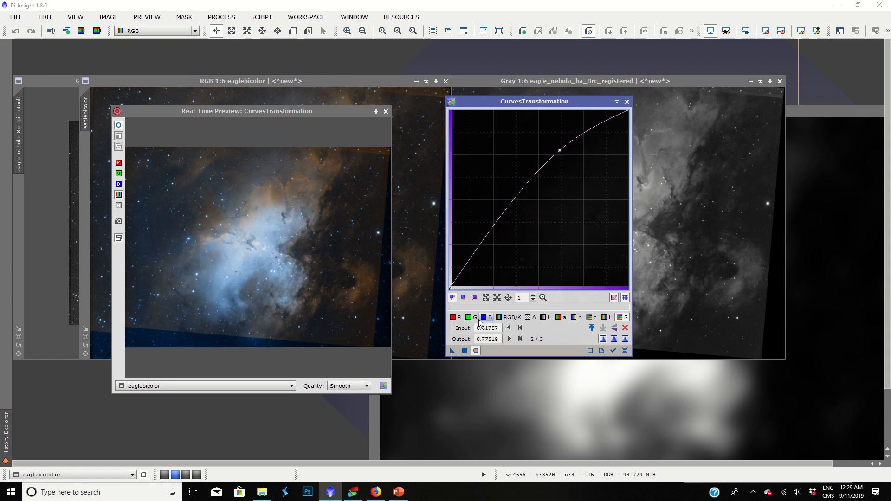
Shape the blue and green channel curves with midtone and shadow points that darken the background
{"action": "left_click", "coordinate": [500, 318]}
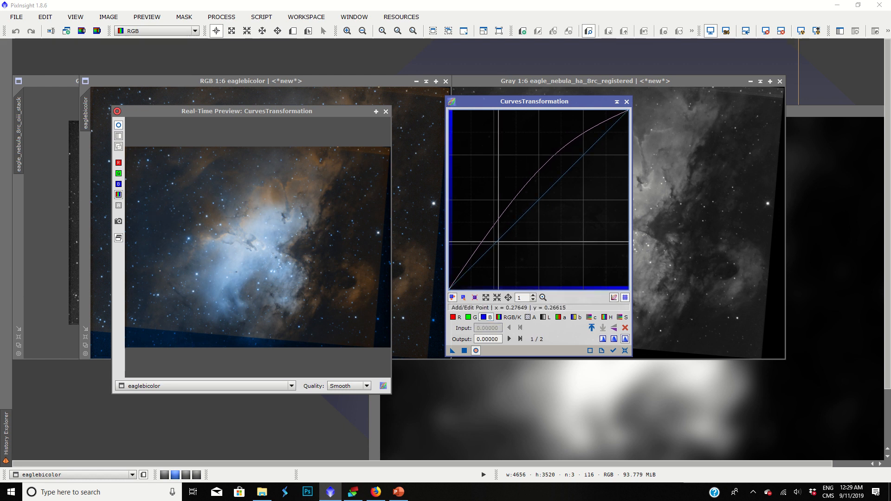
{"action": "left_click", "coordinate": [537, 202]}
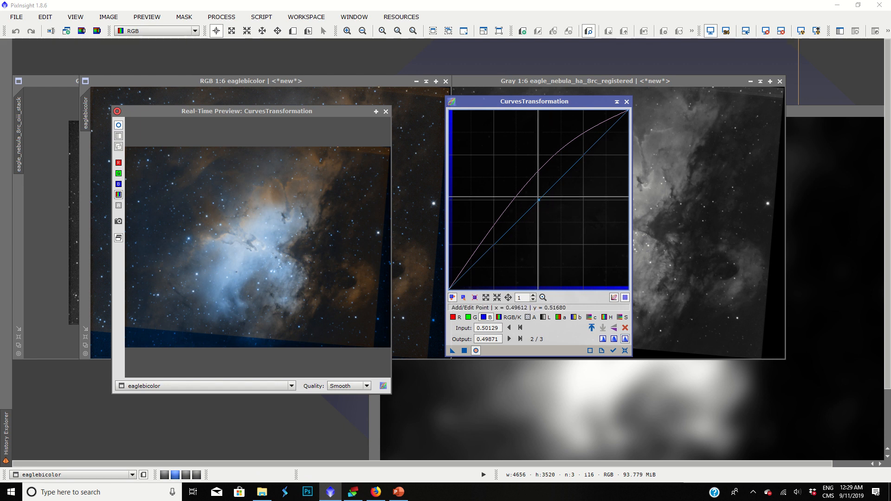
{"action": "left_click", "coordinate": [493, 244]}
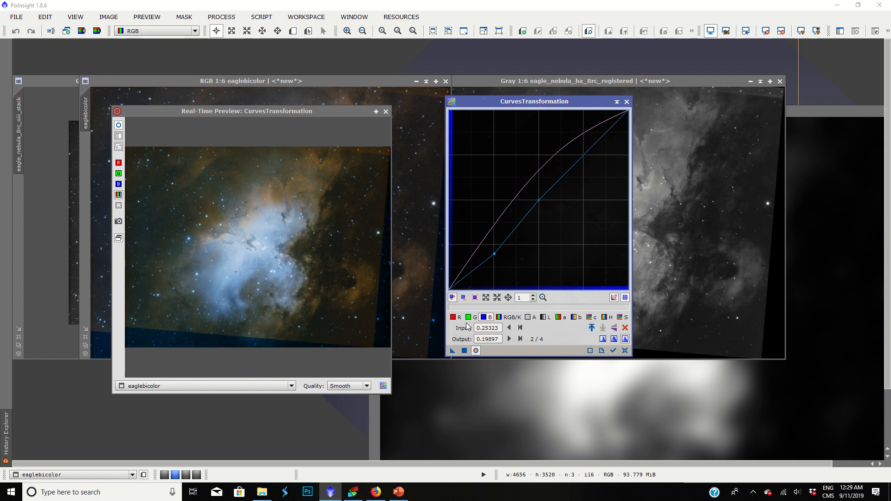
{"action": "left_click", "coordinate": [467, 318]}
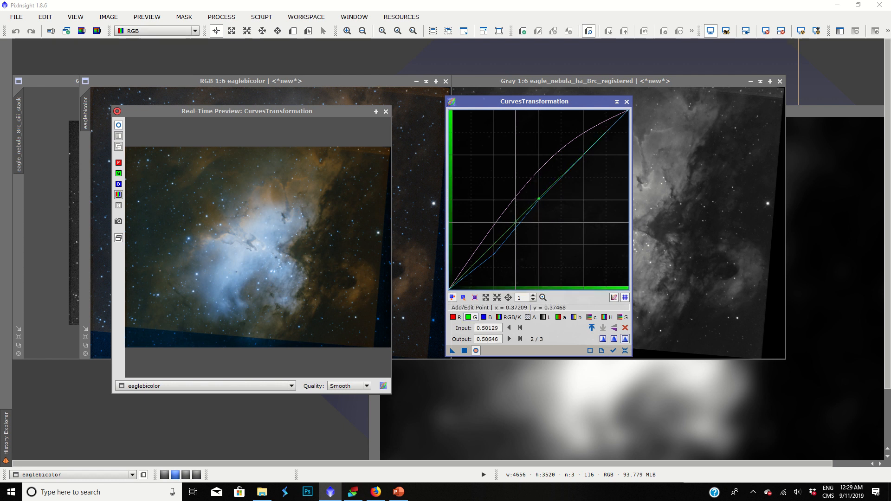
{"action": "left_click", "coordinate": [492, 250]}
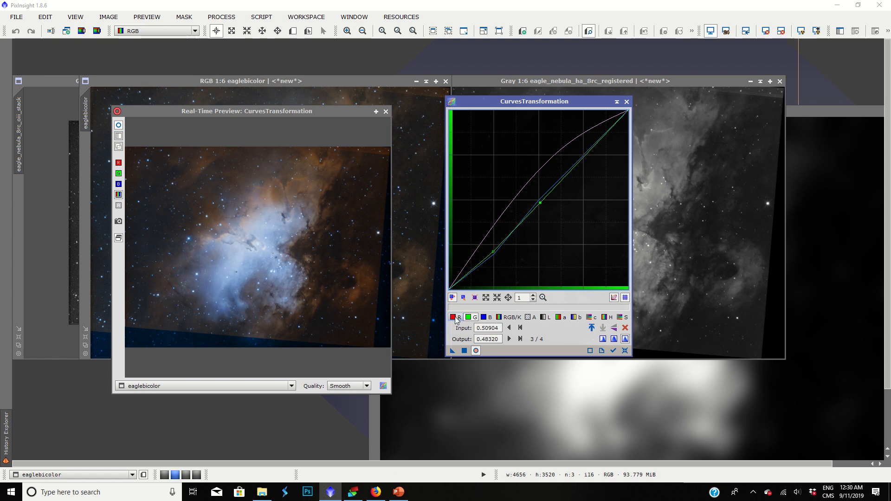
Shape the red channel curve with points lowering its midtones and shadows
{"action": "left_click", "coordinate": [458, 318]}
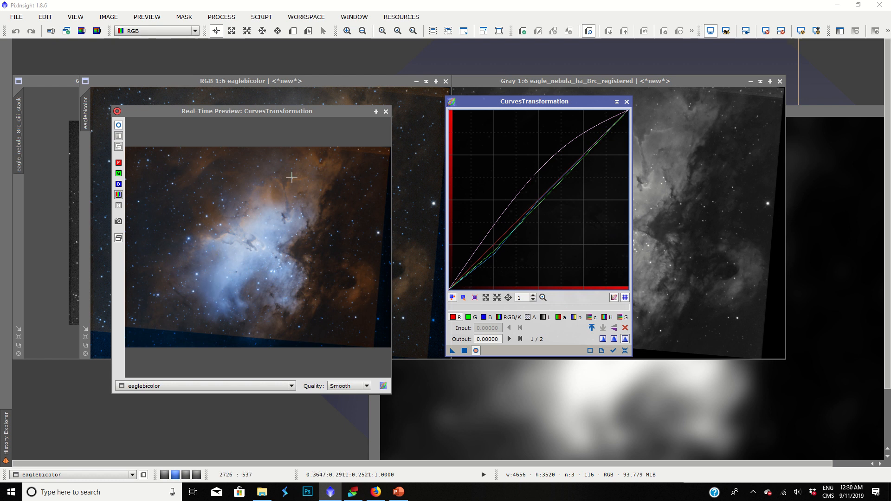
{"action": "mouse_move", "coordinate": [537, 199]}
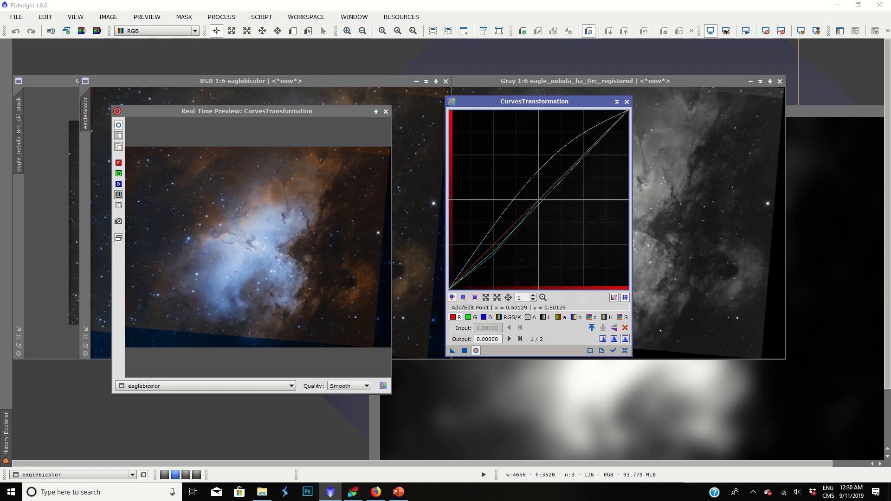
{"action": "left_click", "coordinate": [538, 203]}
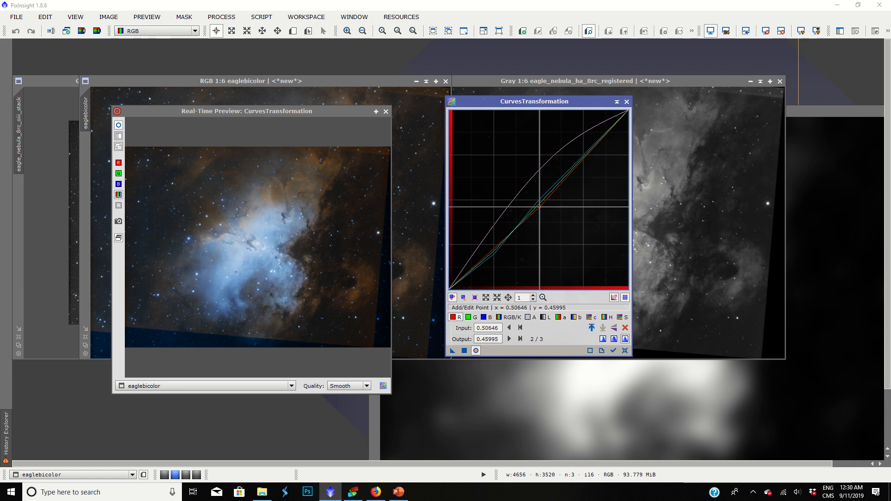
{"action": "left_click", "coordinate": [496, 250]}
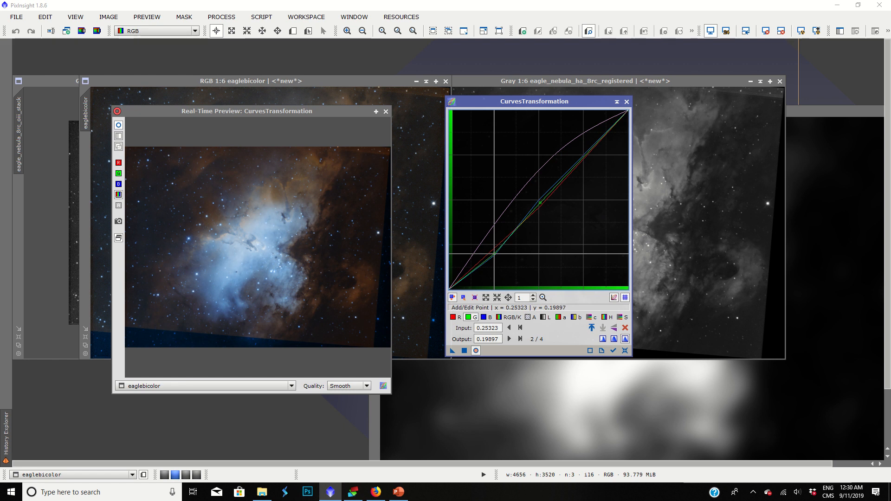
{"action": "mouse_move", "coordinate": [235, 270]}
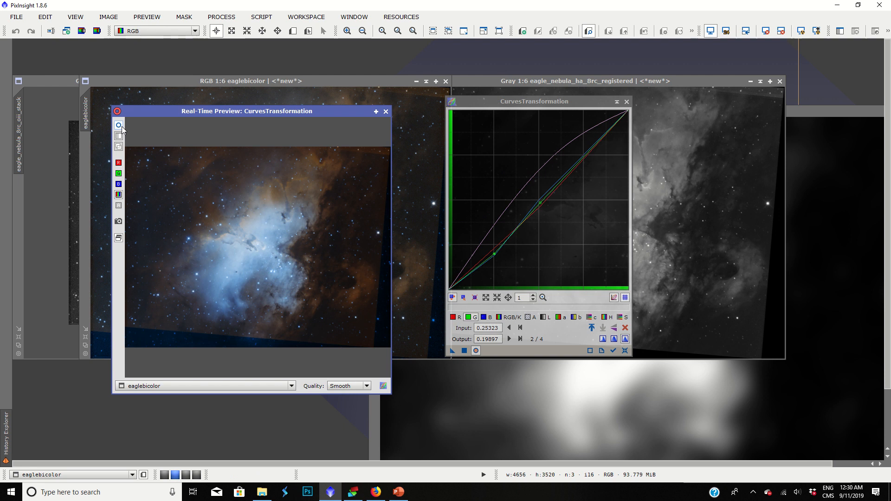
{"action": "mouse_move", "coordinate": [120, 125]}
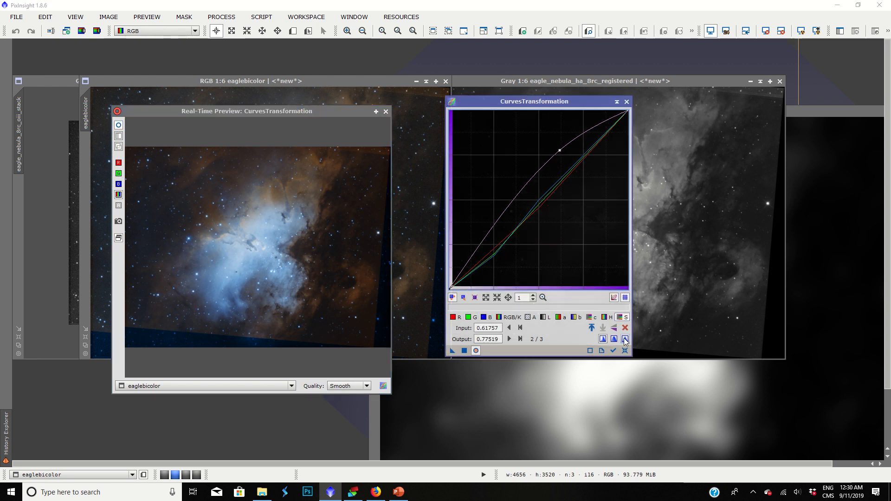
Reset and raise the saturation curve, then lower the midtones on the RGB/K brightness curve
{"action": "left_click", "coordinate": [623, 339]}
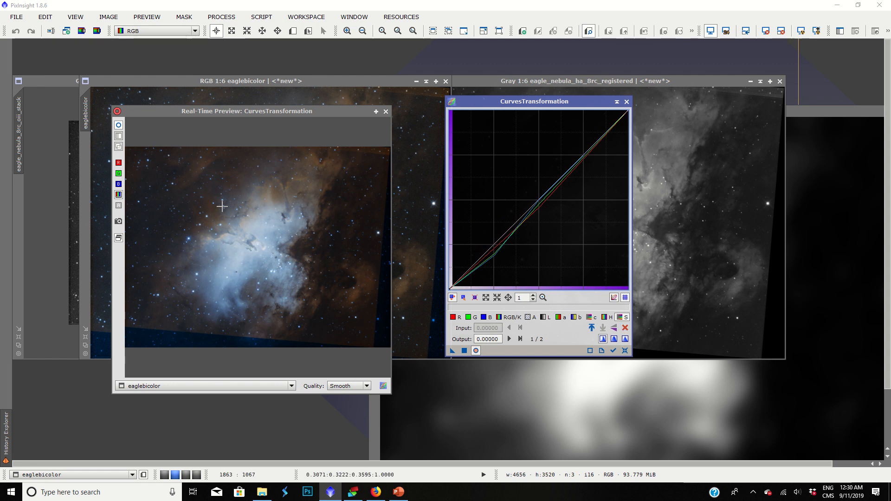
{"action": "left_click", "coordinate": [576, 157]}
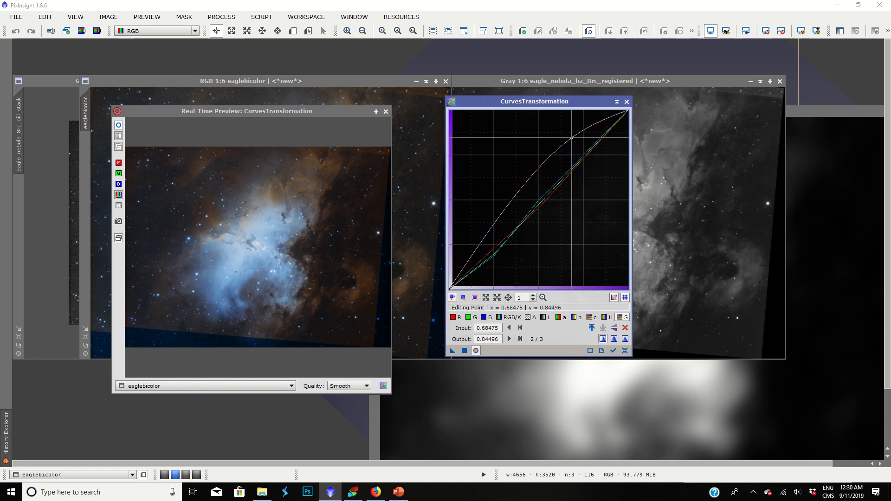
{"action": "left_click", "coordinate": [512, 317]}
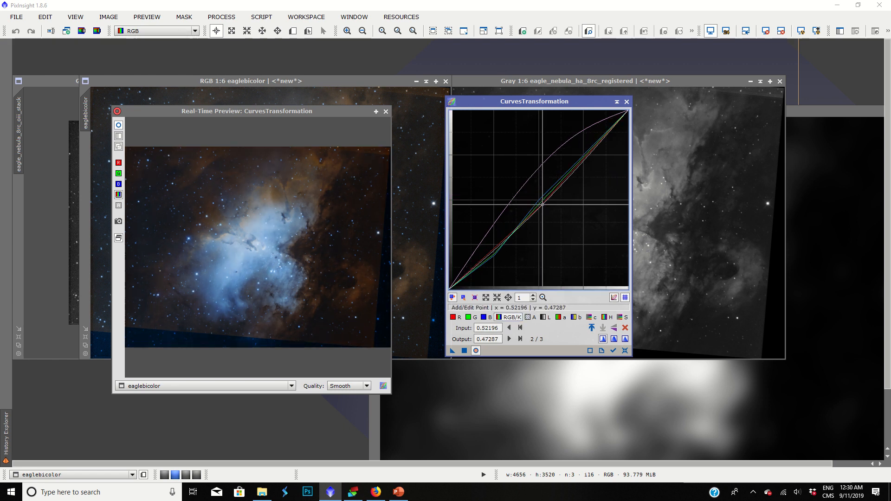
{"action": "left_click", "coordinate": [544, 318]}
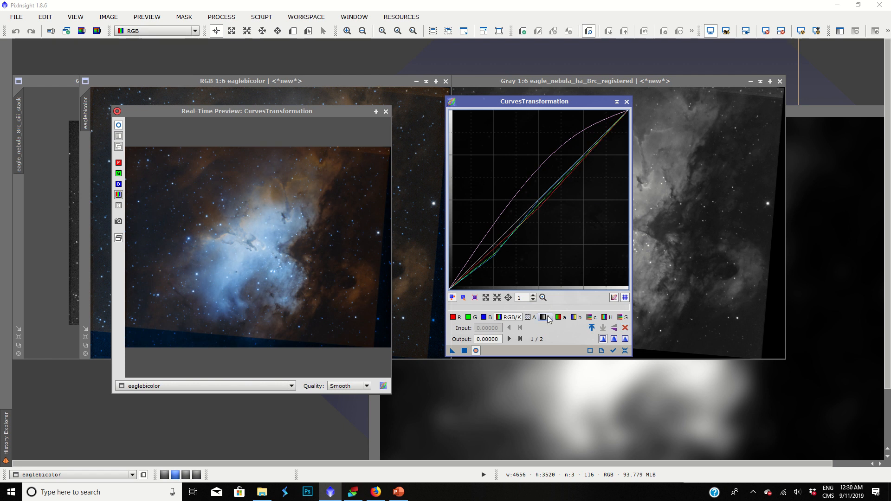
{"action": "mouse_move", "coordinate": [563, 317]}
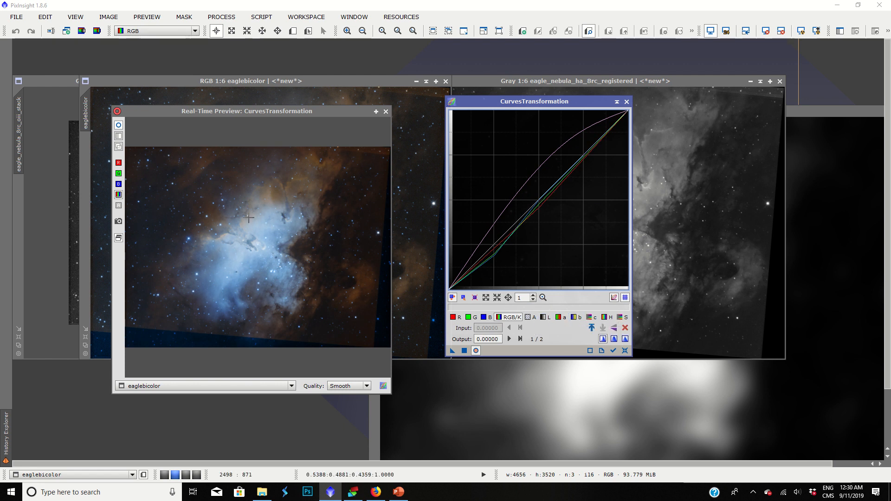
{"action": "mouse_move", "coordinate": [280, 165]}
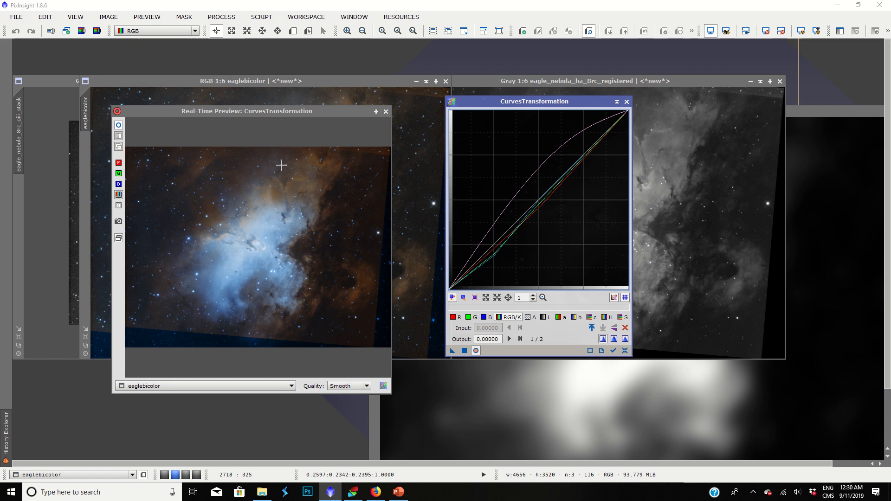
{"action": "mouse_move", "coordinate": [267, 222]}
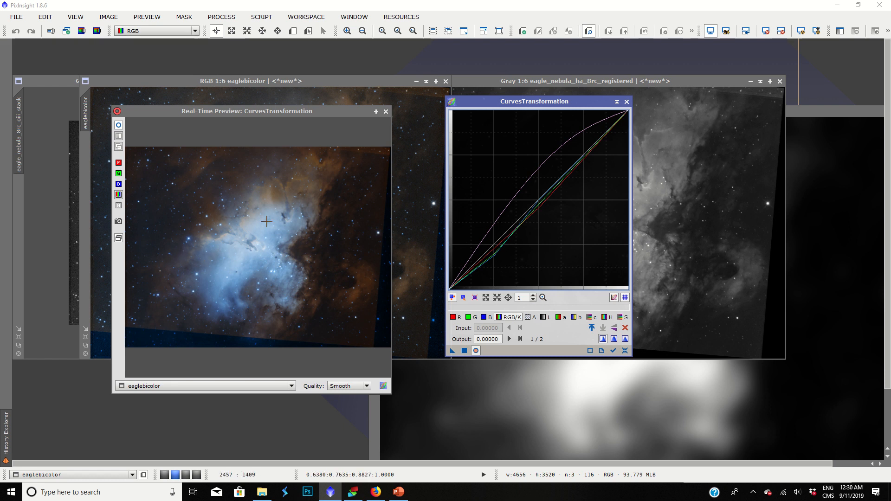
{"action": "mouse_move", "coordinate": [193, 246]}
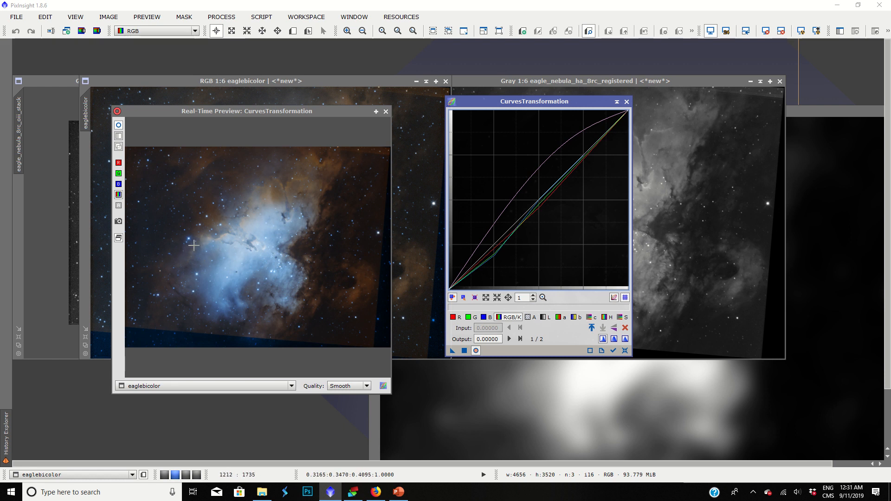
{"action": "mouse_move", "coordinate": [193, 249]}
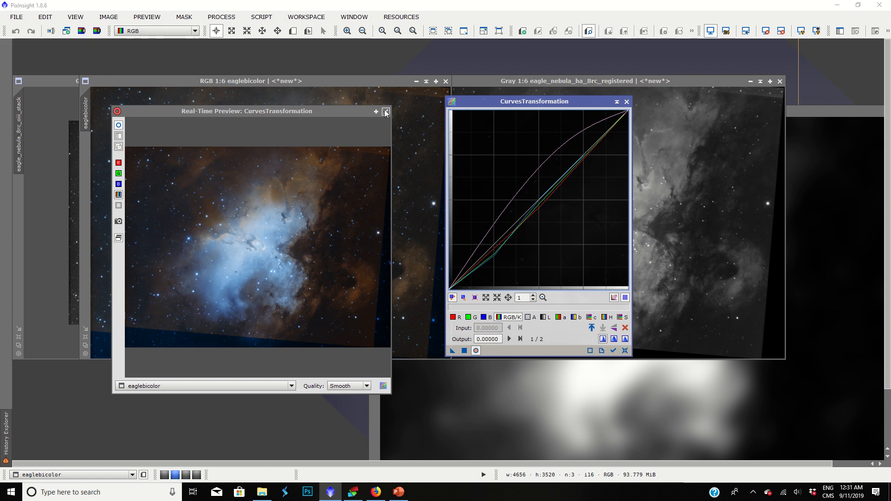
Close the Real-Time Preview, apply the curves to eaglebicolor and close CurvesTransformation
{"action": "left_click", "coordinate": [386, 111]}
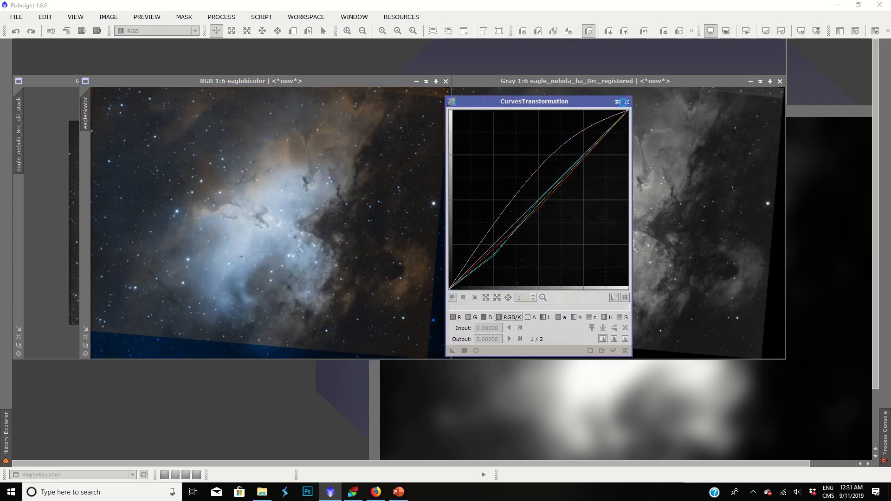
{"action": "left_click", "coordinate": [601, 351]}
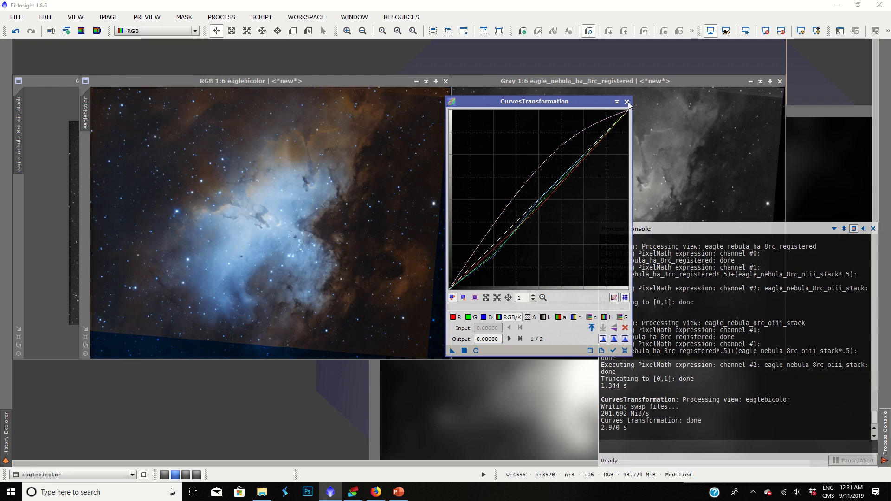
{"action": "left_click", "coordinate": [627, 101]}
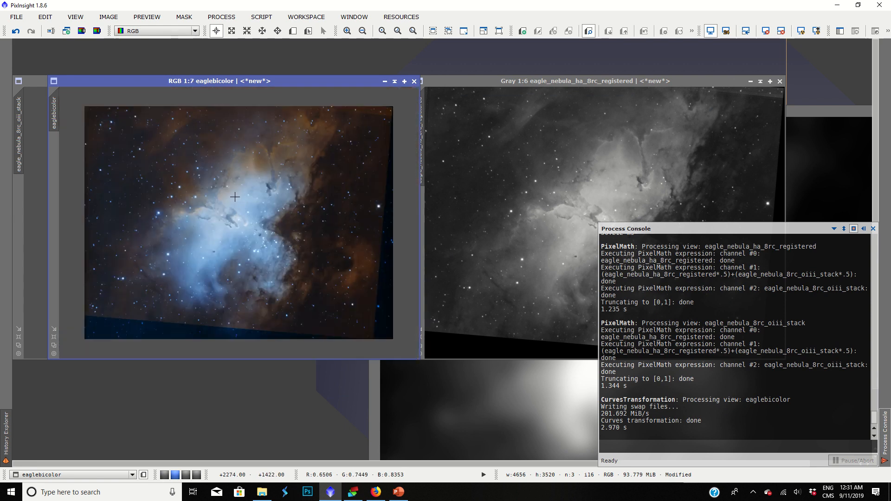
{"action": "mouse_move", "coordinate": [237, 233]}
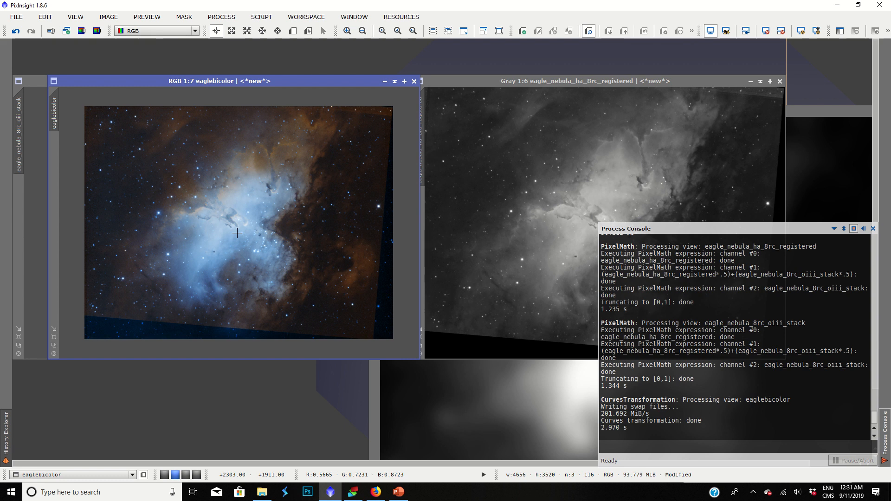
{"action": "mouse_move", "coordinate": [231, 237]}
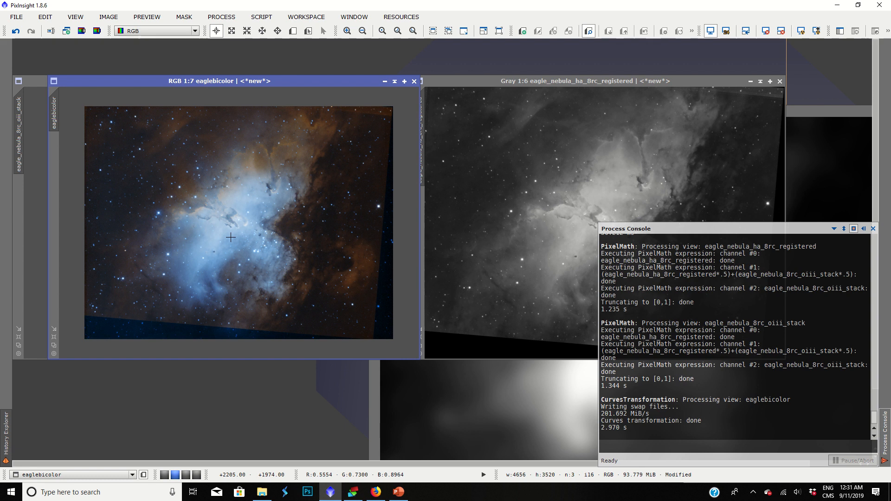
{"action": "mouse_move", "coordinate": [169, 196]}
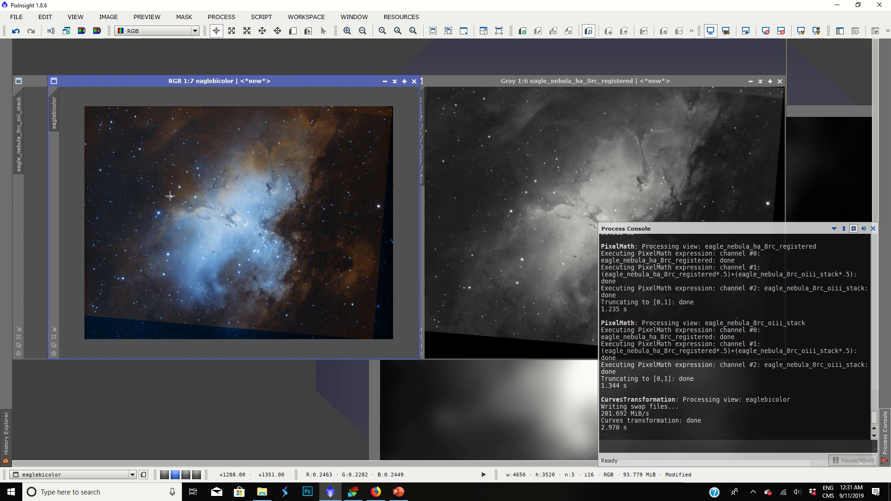
{"action": "mouse_move", "coordinate": [207, 371]}
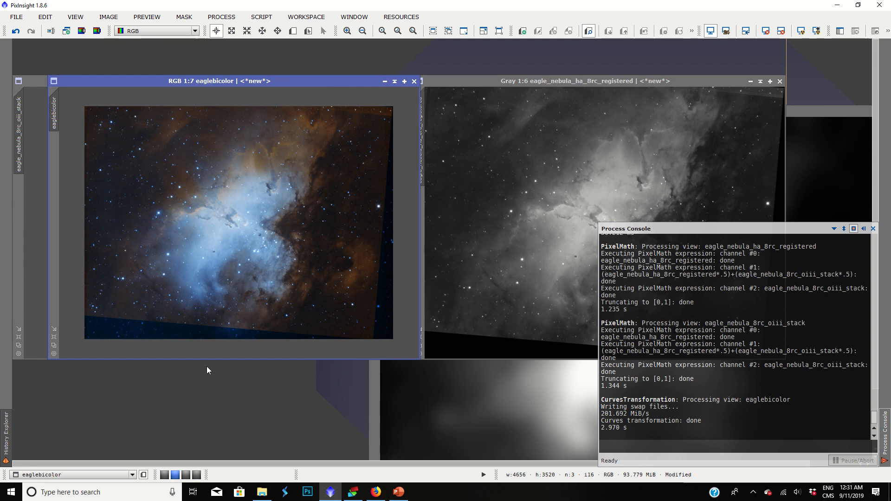
{"action": "mouse_move", "coordinate": [220, 240]}
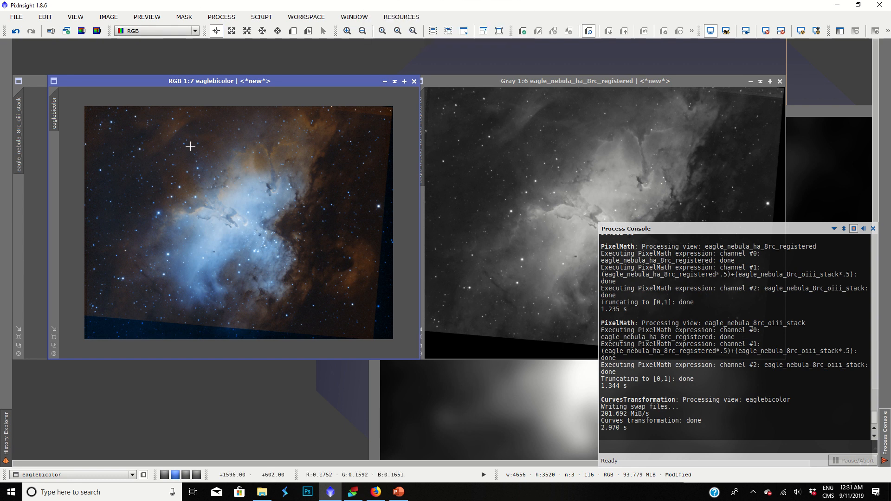
Apply a Convolution blur with StdDev 4.0 to the eaglebicolor image
{"action": "left_click", "coordinate": [221, 16]}
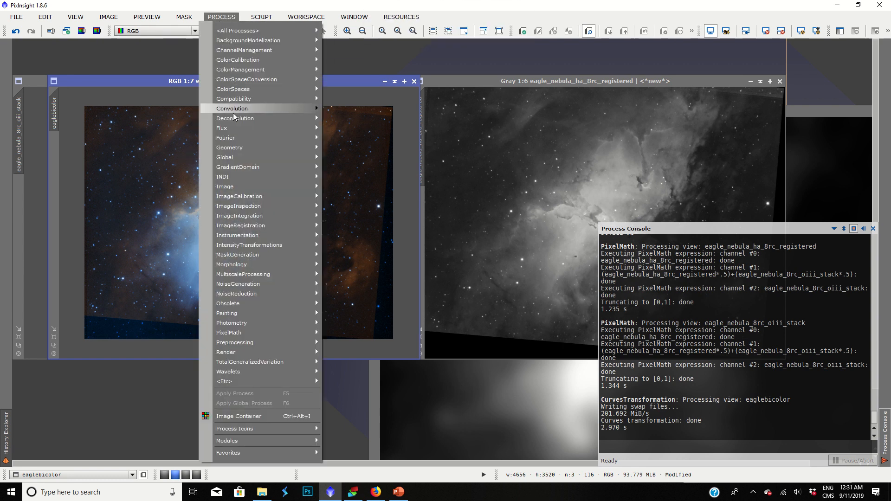
{"action": "left_click", "coordinate": [232, 108]}
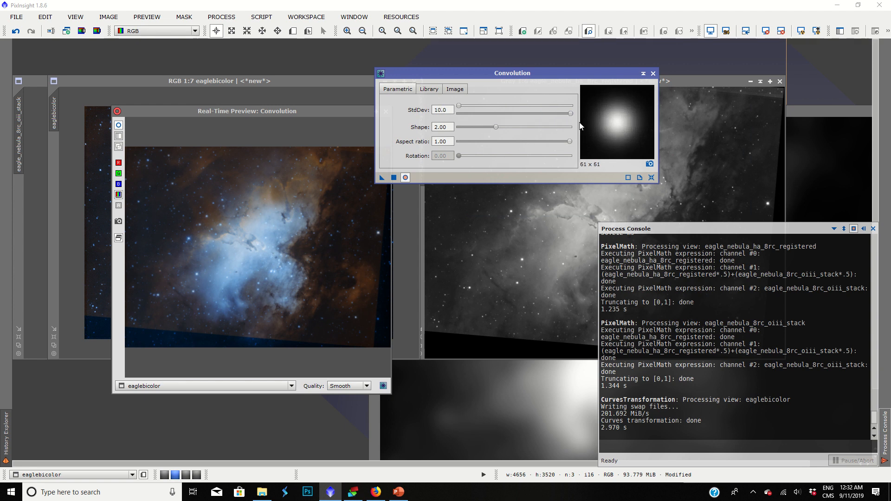
{"action": "mouse_move", "coordinate": [565, 121]}
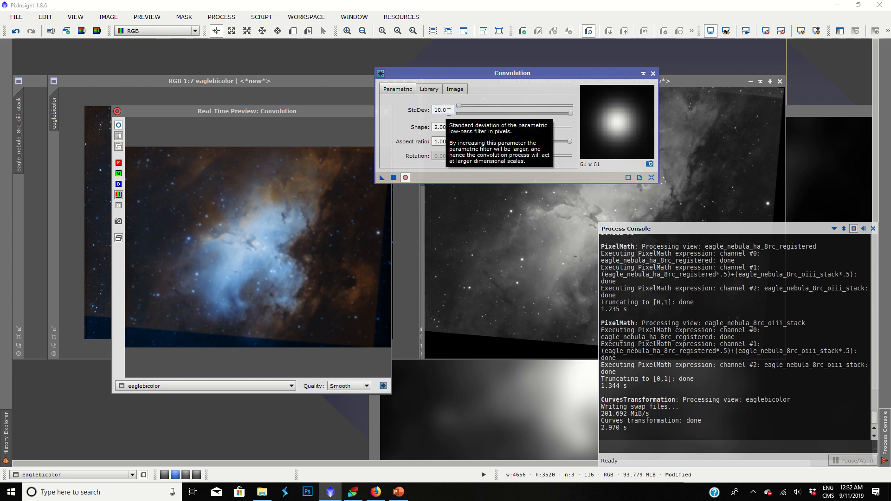
{"action": "mouse_move", "coordinate": [571, 115]}
{"action": "type", "text": "4"}
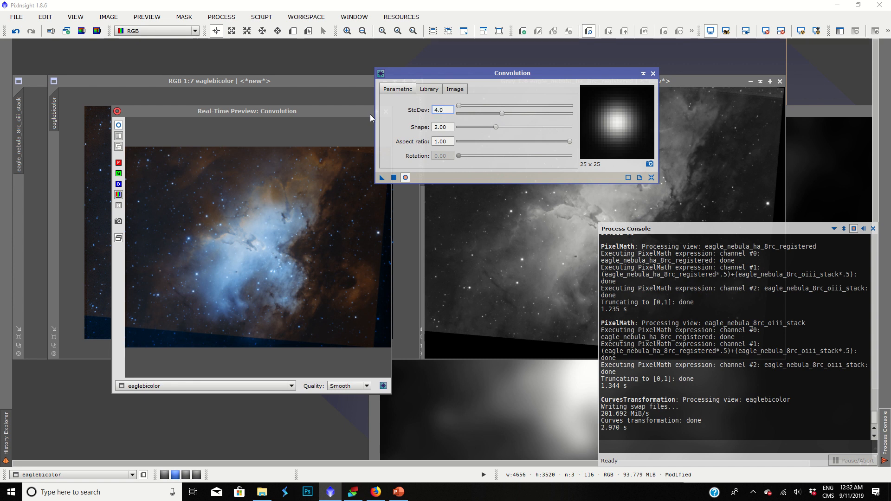
{"action": "left_click", "coordinate": [392, 177]}
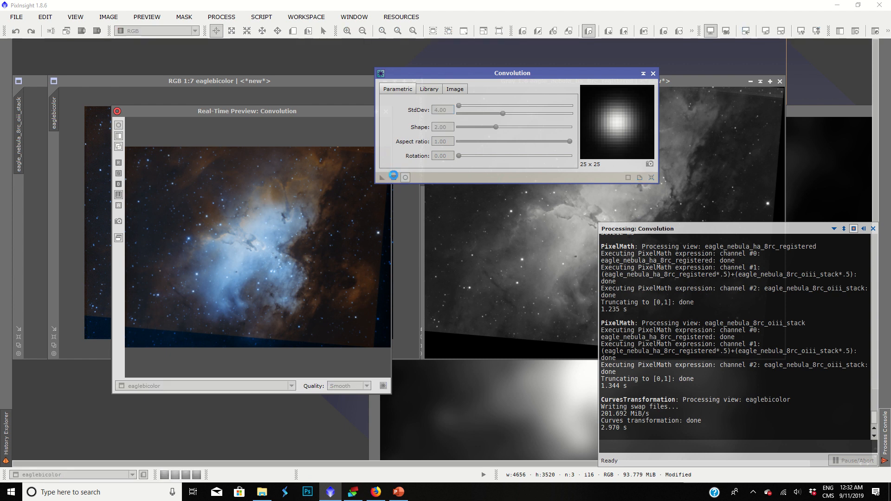
{"action": "left_click", "coordinate": [392, 177]}
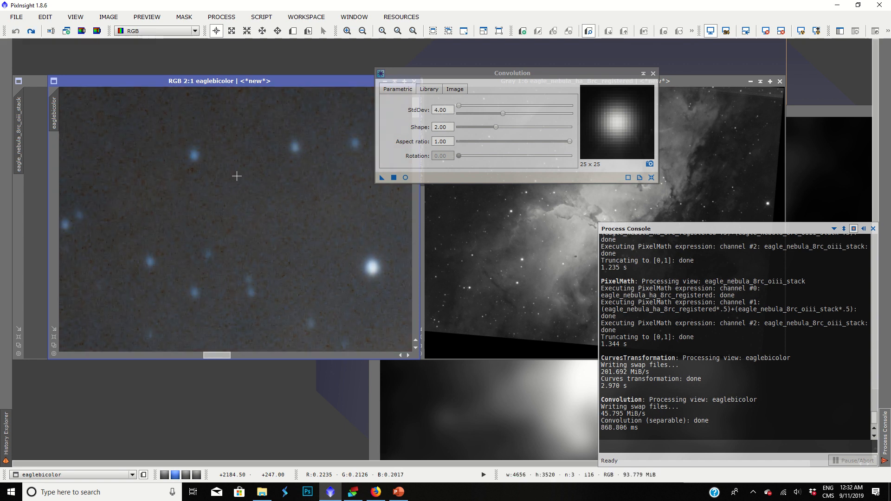
{"action": "left_click", "coordinate": [381, 178]}
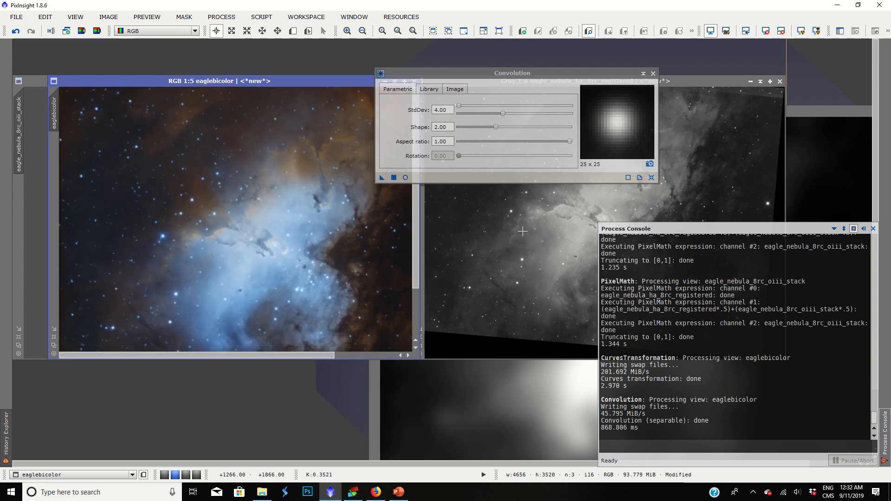
{"action": "left_click", "coordinate": [652, 73]}
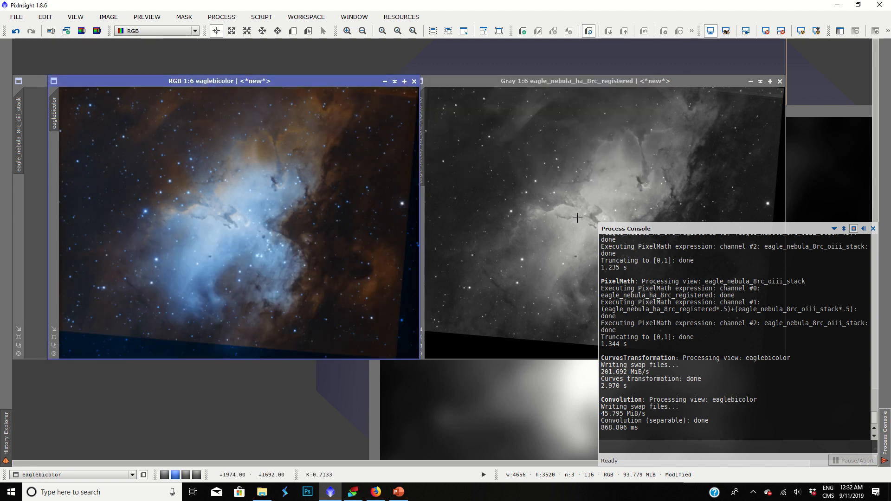
{"action": "mouse_move", "coordinate": [602, 94]}
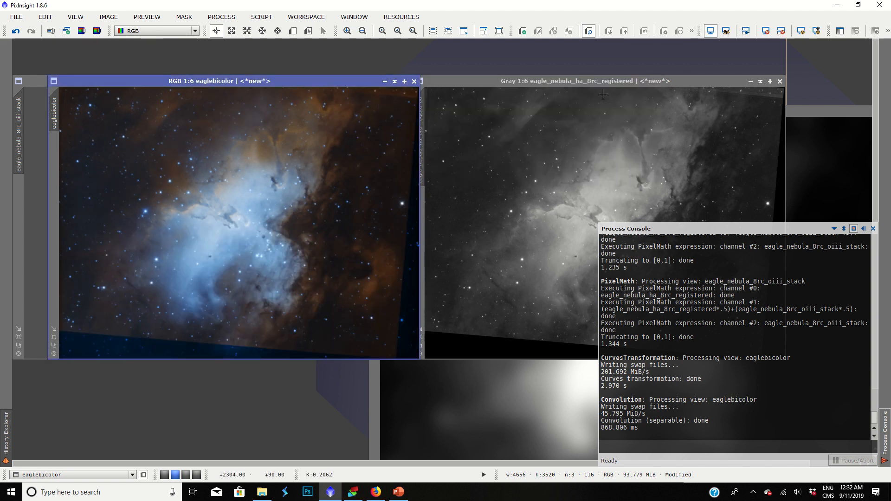
{"action": "mouse_move", "coordinate": [533, 235]}
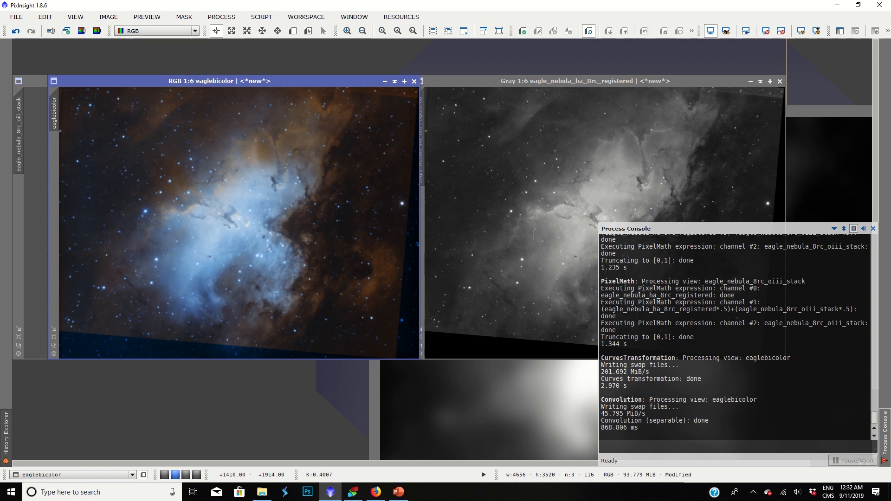
{"action": "mouse_move", "coordinate": [454, 193]}
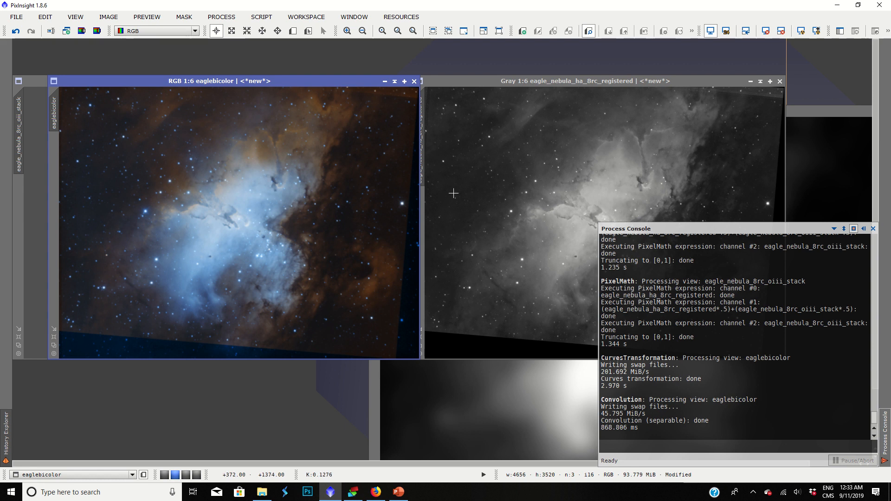
{"action": "mouse_move", "coordinate": [224, 235]}
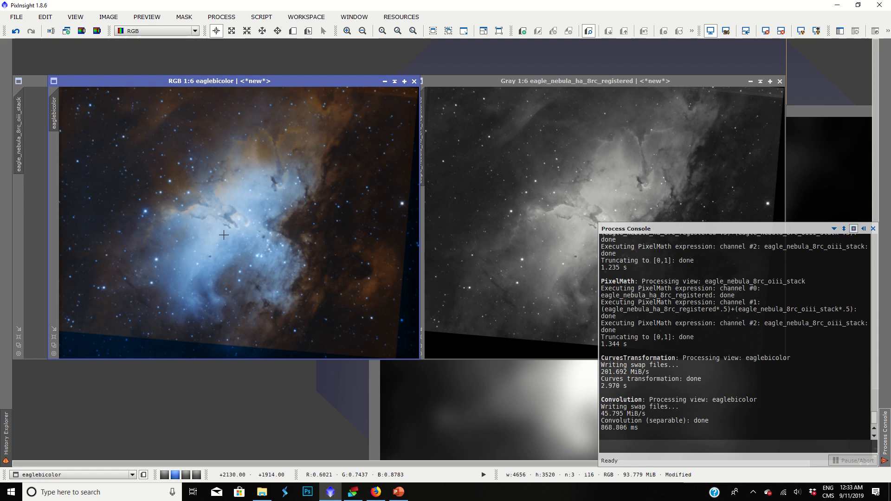
{"action": "mouse_move", "coordinate": [217, 193]}
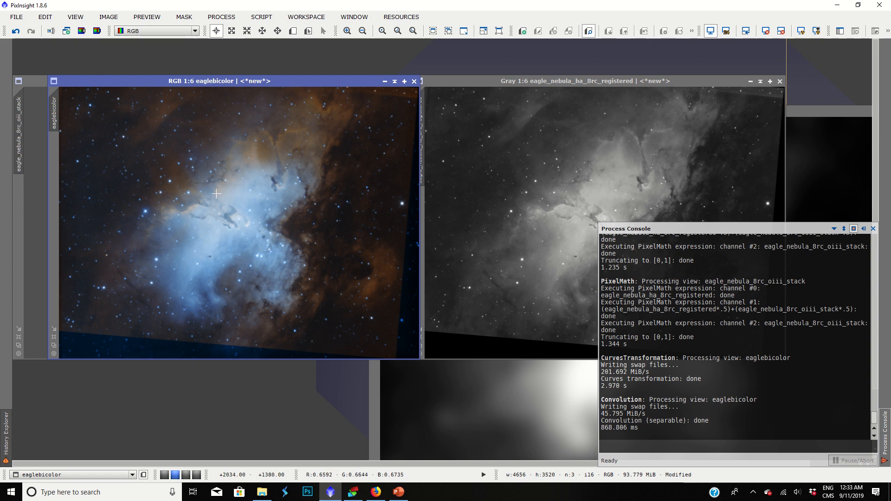
{"action": "mouse_move", "coordinate": [472, 218]}
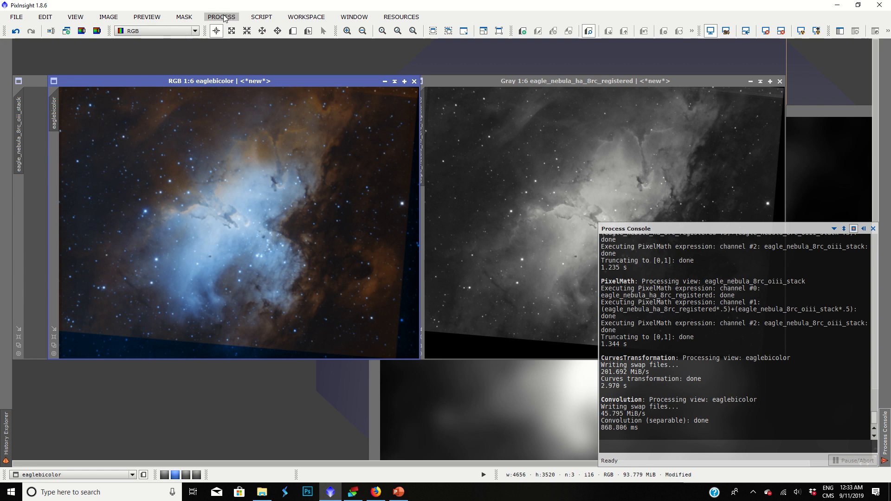
In LRGBCombination set eagle_nebula_ha_8rc_registered as the luminance source for eaglebicolor
{"action": "left_click", "coordinate": [221, 17]}
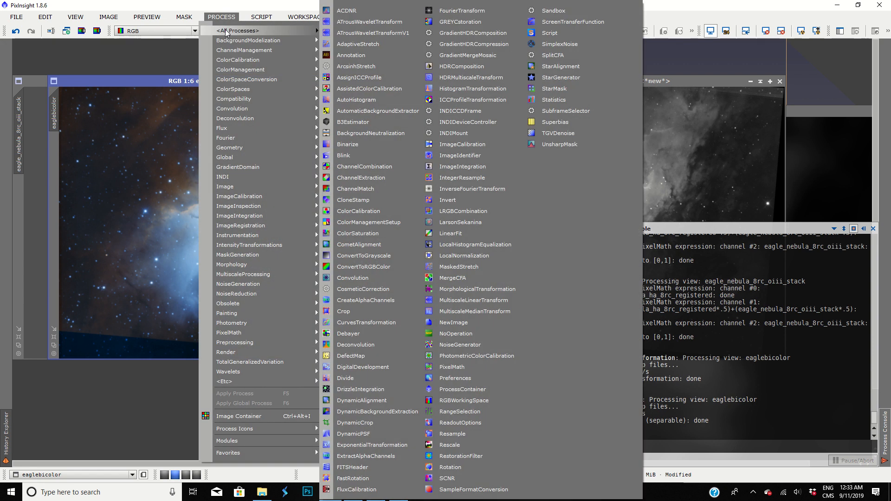
{"action": "mouse_move", "coordinate": [462, 210]}
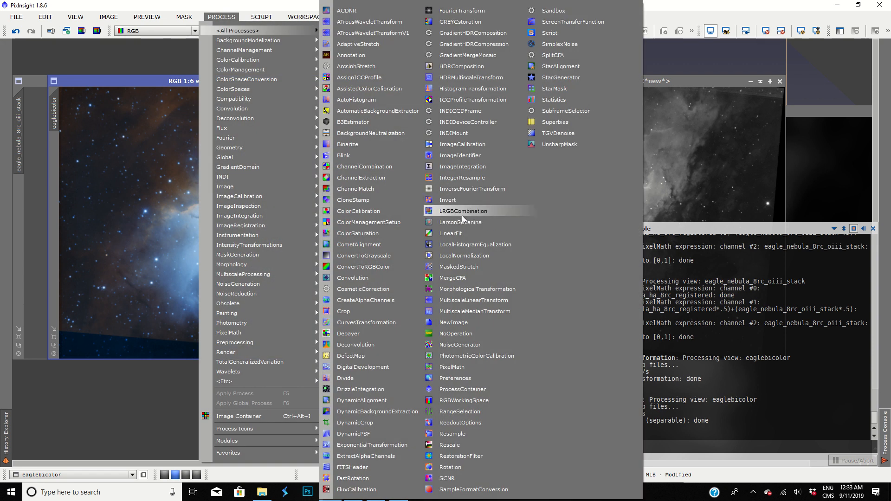
{"action": "left_click", "coordinate": [463, 211]}
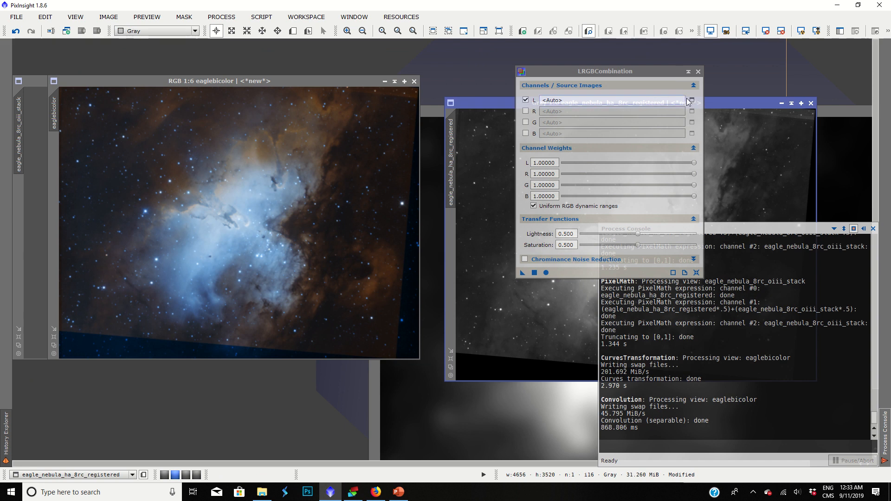
{"action": "left_click", "coordinate": [691, 100]}
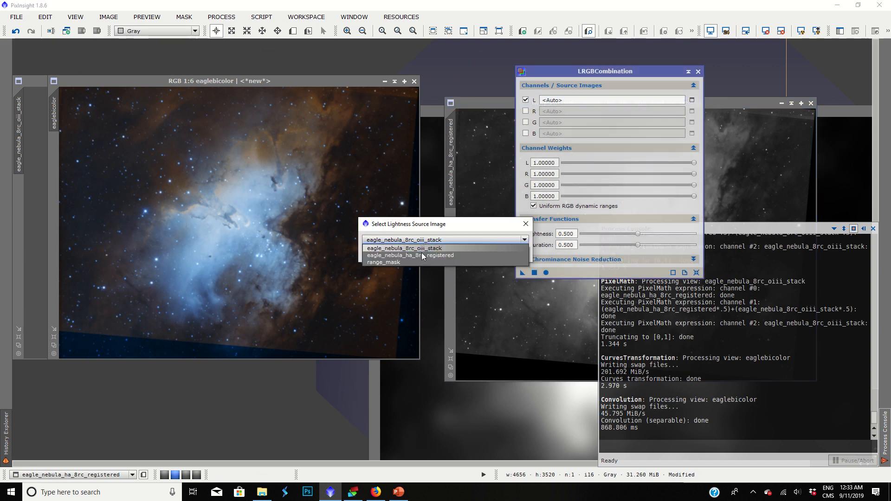
{"action": "left_click", "coordinate": [409, 255]}
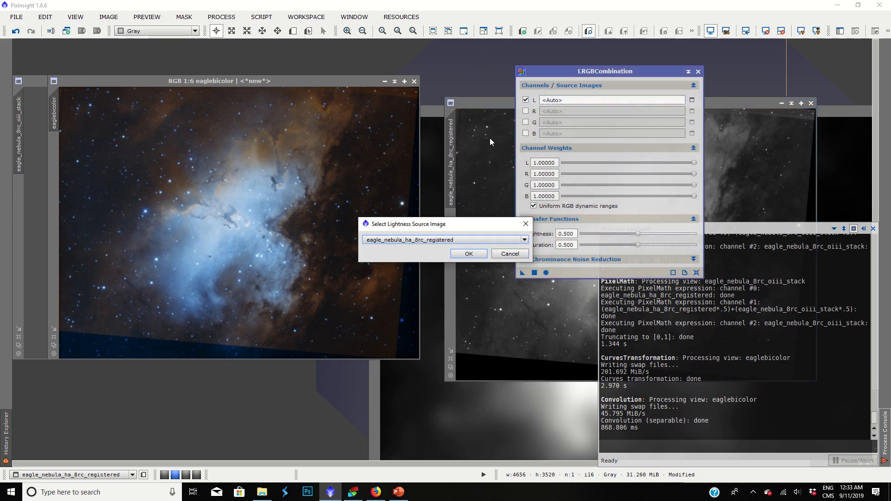
{"action": "mouse_move", "coordinate": [492, 265]}
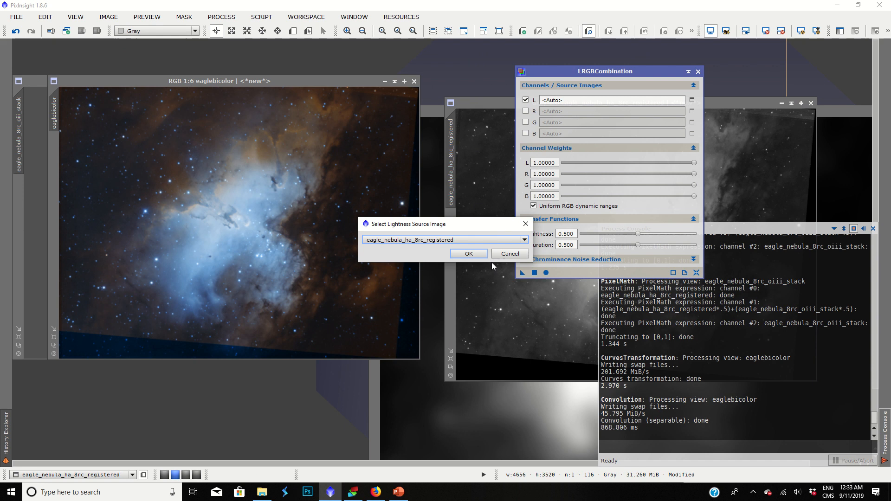
{"action": "left_click", "coordinate": [468, 254]}
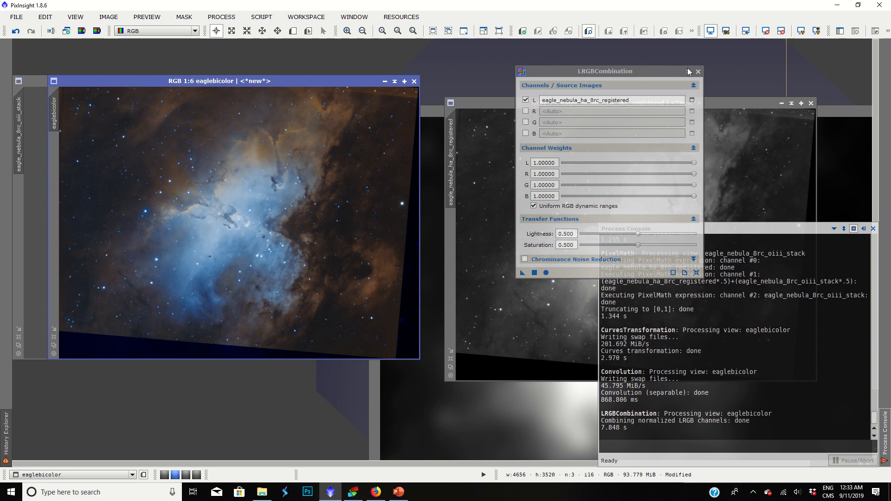
Close the LRGBCombination window, leaving the sharpened eaglebicolor beside the Ha image
{"action": "left_click", "coordinate": [698, 71]}
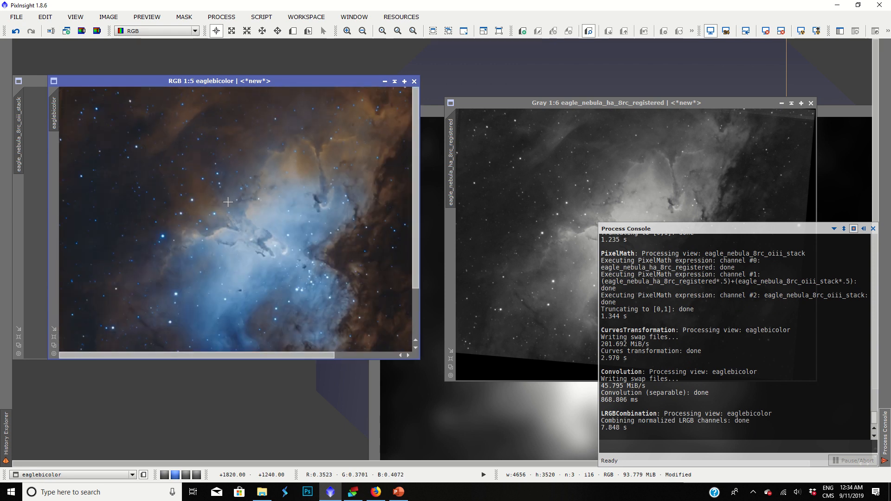
{"action": "mouse_move", "coordinate": [224, 225]}
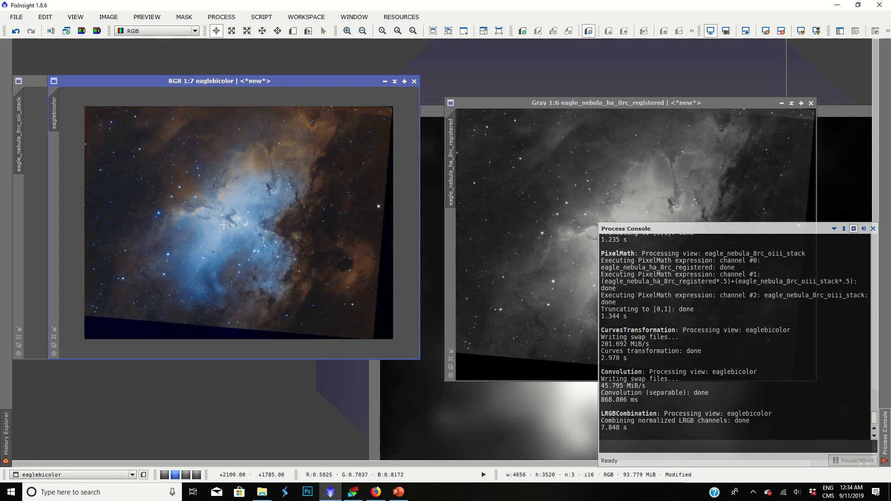
{"action": "mouse_move", "coordinate": [241, 173]}
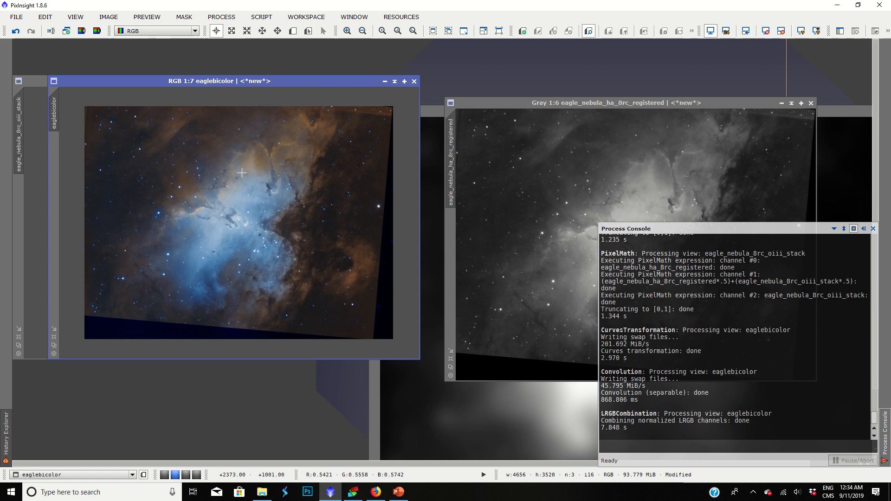
{"action": "mouse_move", "coordinate": [254, 156]}
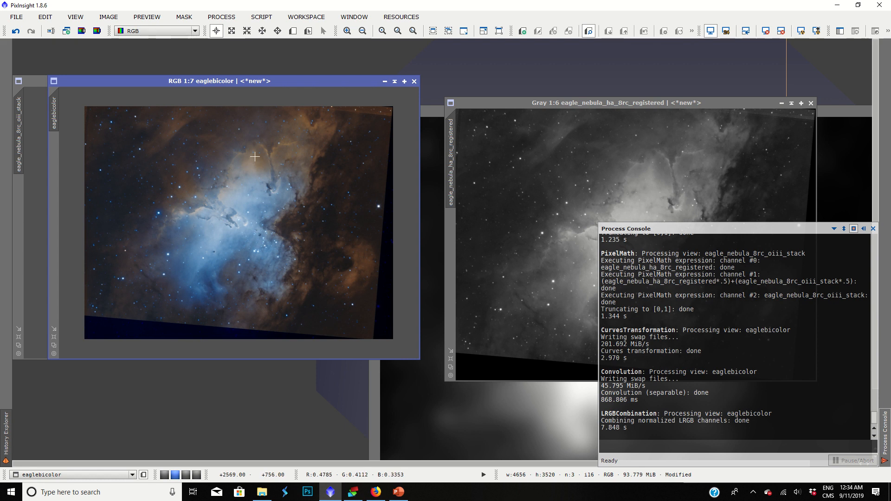
{"action": "mouse_move", "coordinate": [244, 188]}
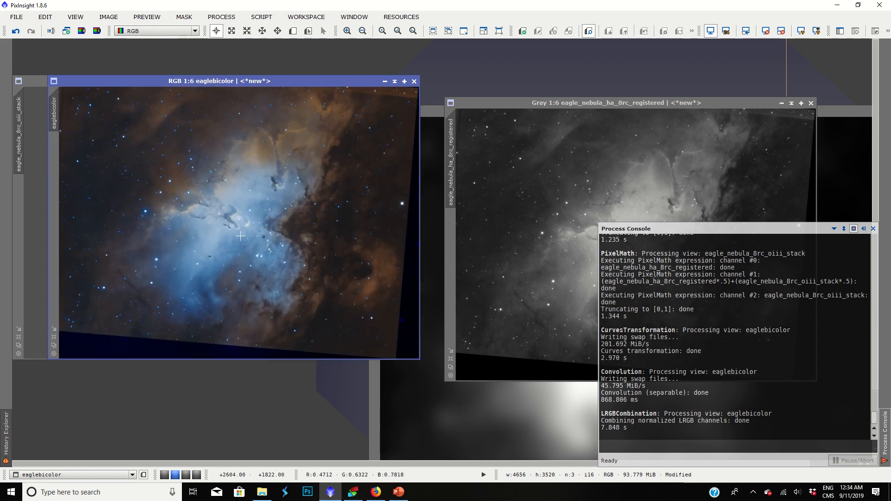
{"action": "mouse_move", "coordinate": [212, 319]}
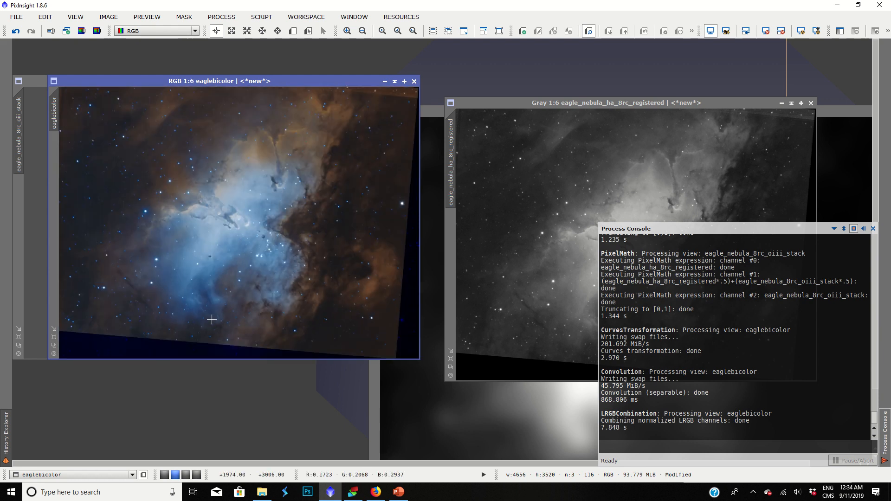
{"action": "mouse_move", "coordinate": [326, 292]}
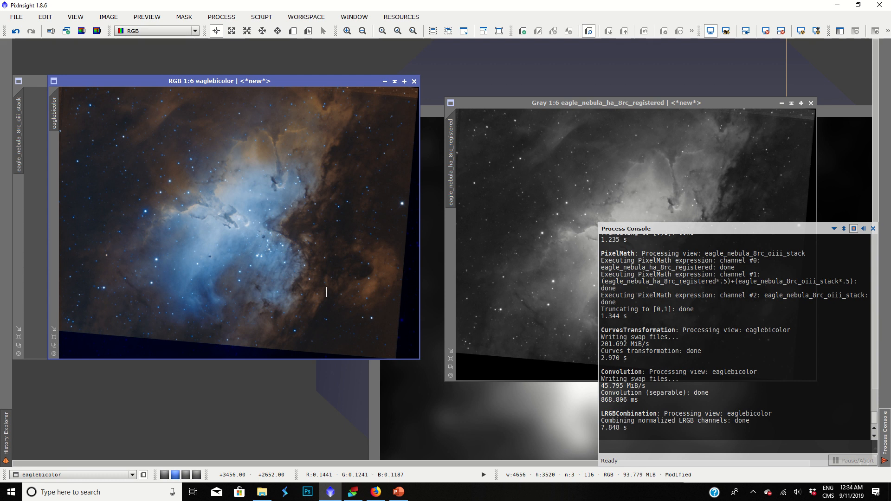
{"action": "mouse_move", "coordinate": [247, 240]}
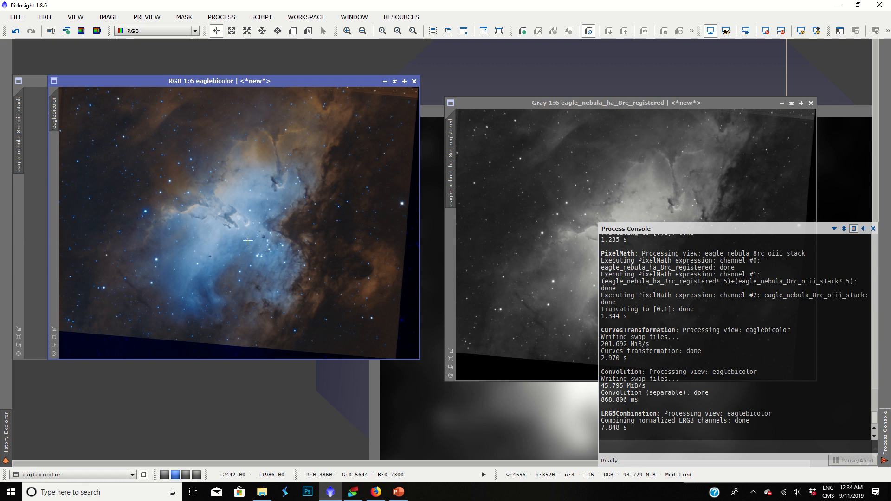
{"action": "mouse_move", "coordinate": [223, 260]}
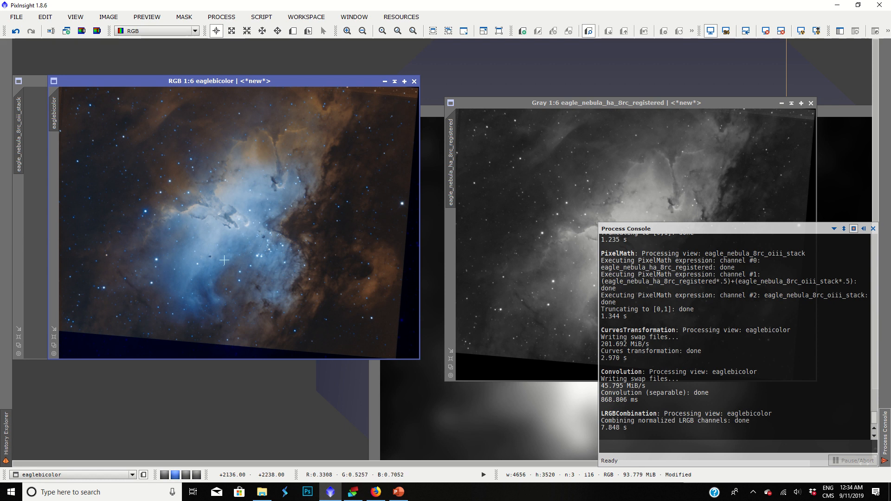
{"action": "mouse_move", "coordinate": [269, 195]}
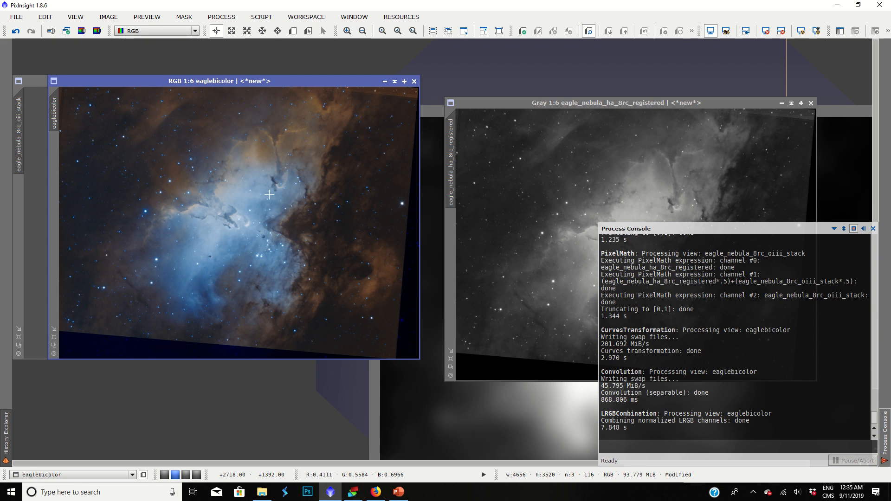
{"action": "mouse_move", "coordinate": [405, 249]}
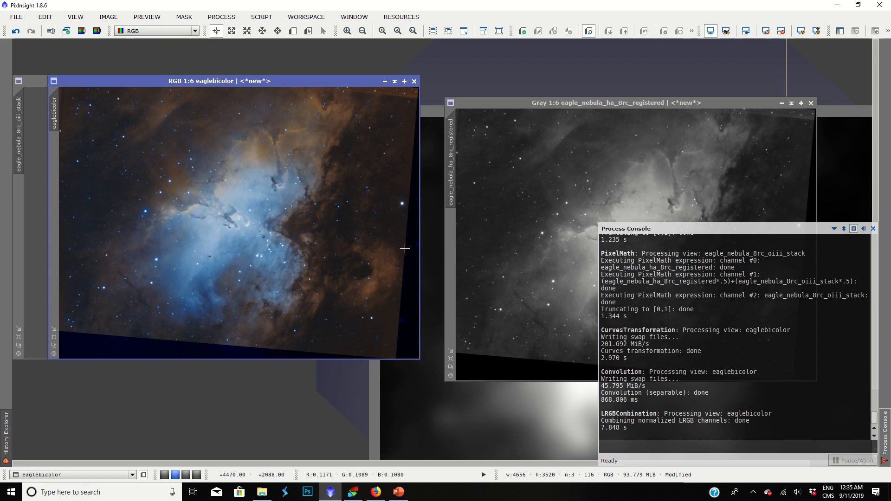